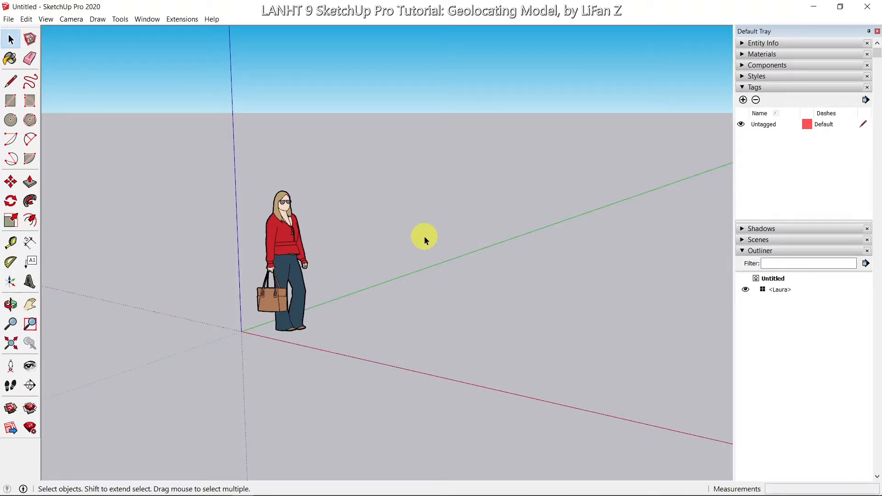
mouse_move(430, 229)
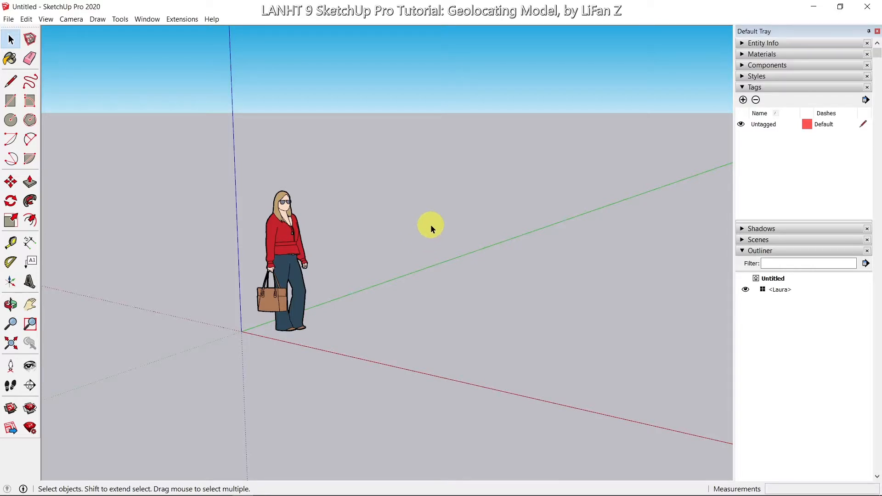
- Delete the default Laura scale figure, leaving an empty ground plane
click(292, 265)
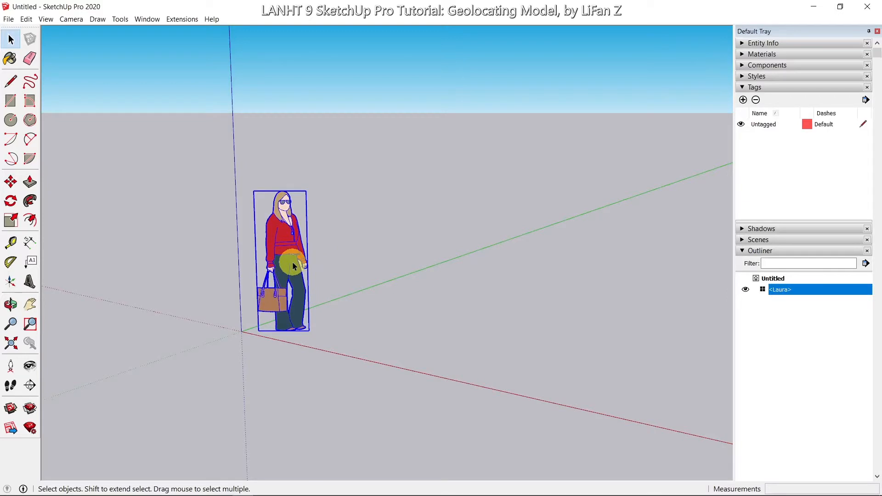
key(Delete)
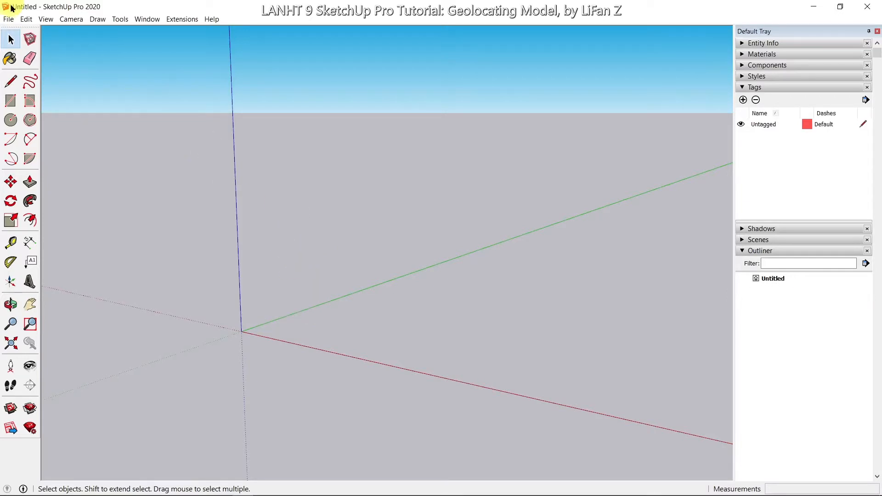
click(8, 19)
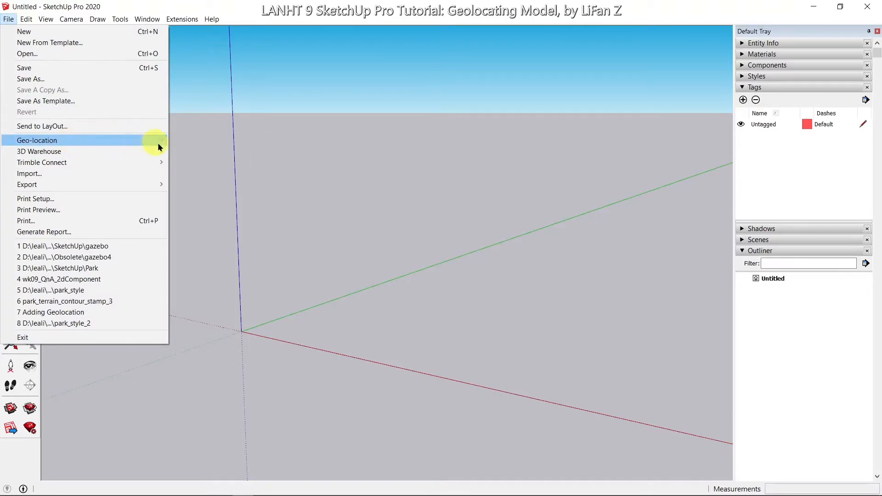
- Enter 'Campus Drive, Oakland, CA' as the search address in the Geo-location window
click(37, 139)
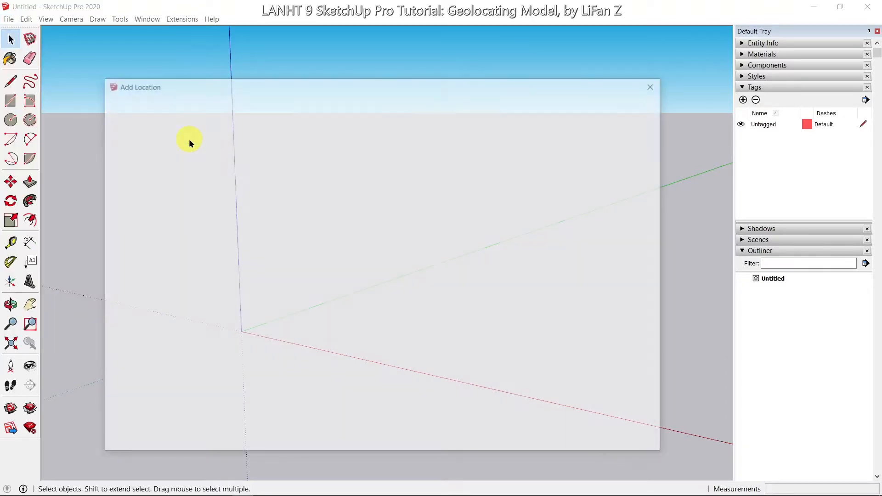
click(419, 106)
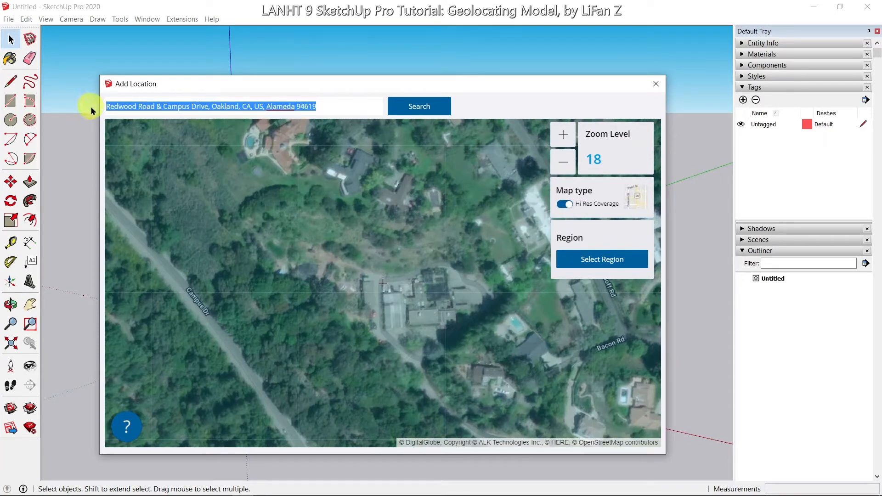
text(Camp)
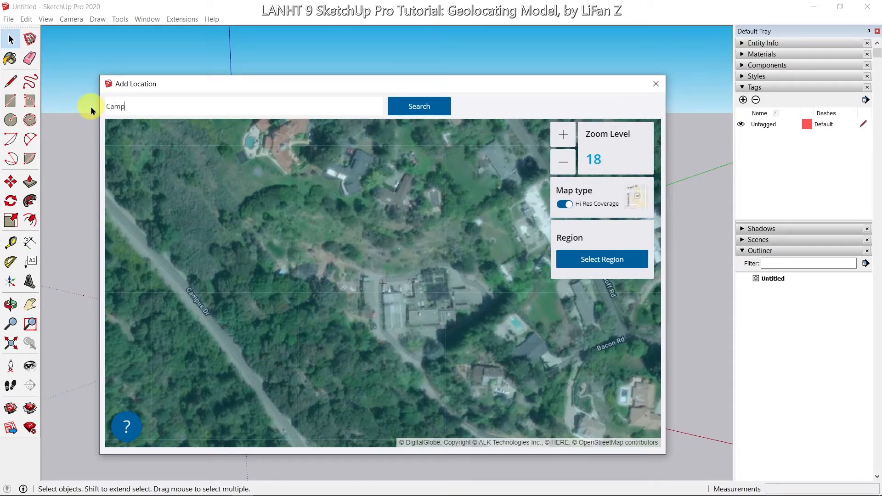
text(us)
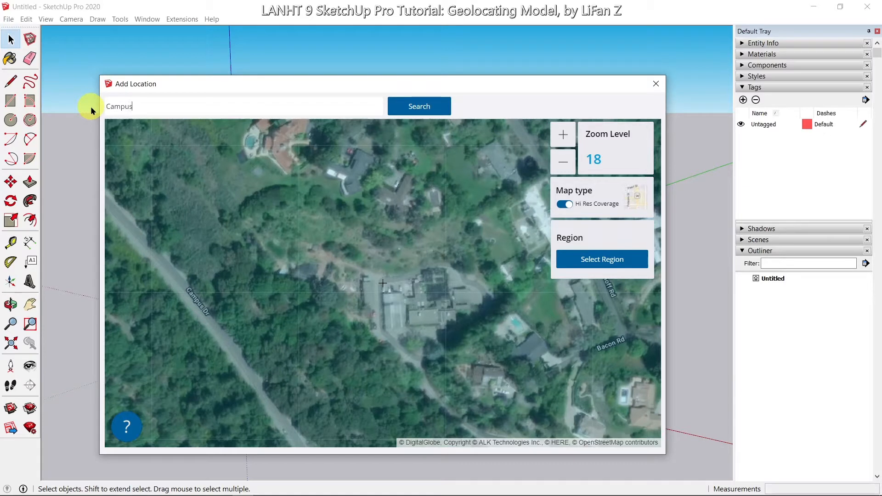
text(Drive, Oakland, C)
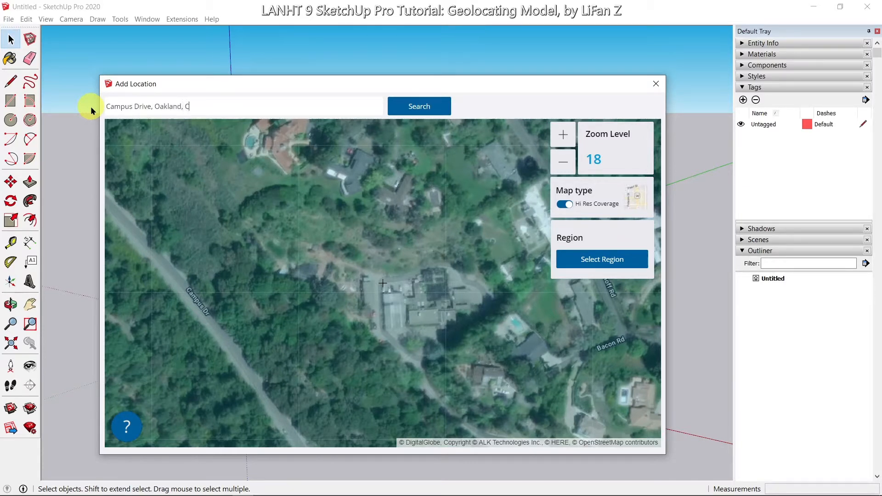
text(A)
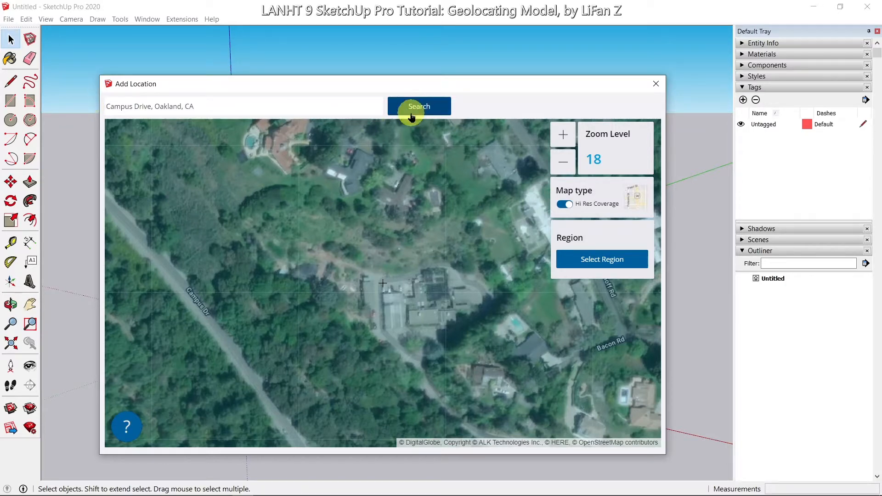
- Search the Campus Drive address and zoom the map to the building cluster beside Campus Dr
click(419, 105)
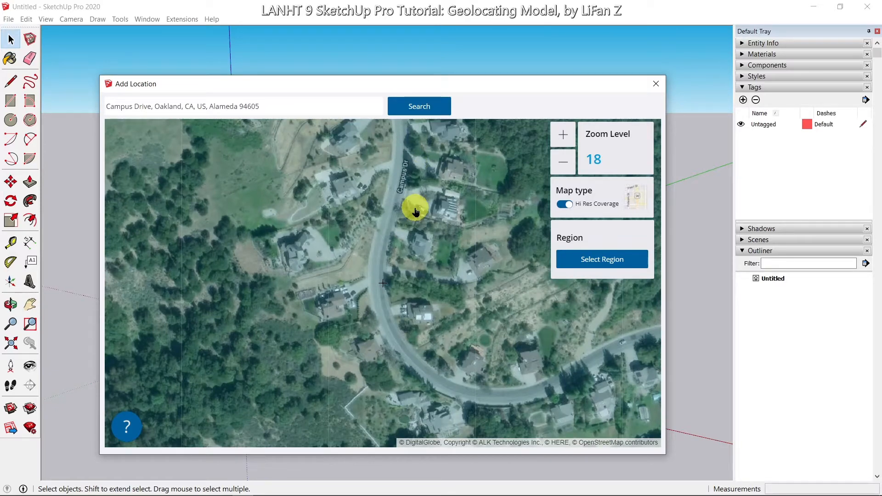
click(562, 162)
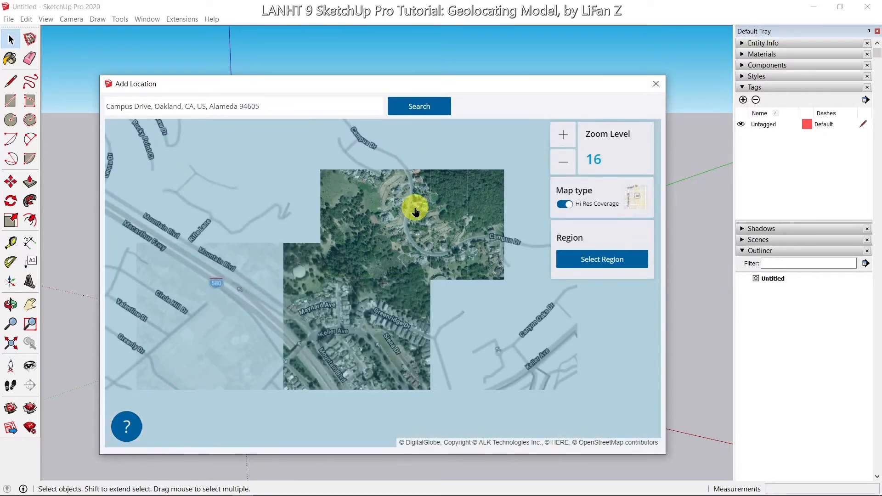
click(562, 162)
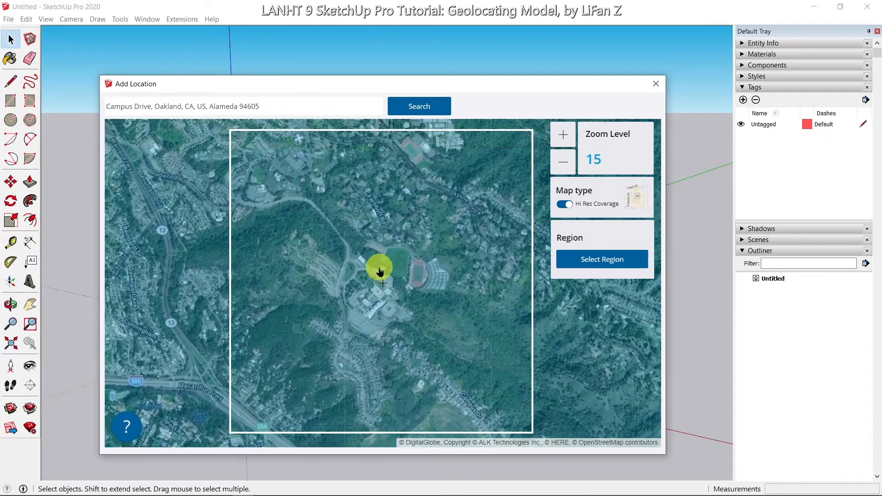
click(561, 134)
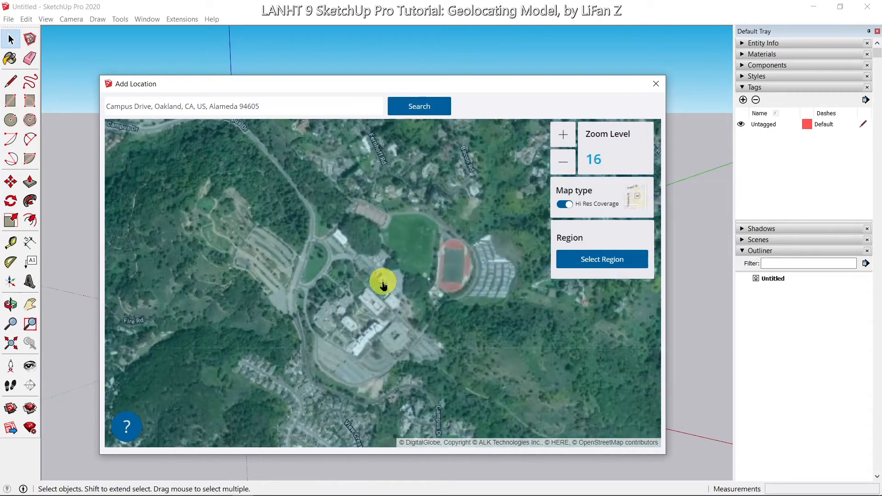
click(562, 135)
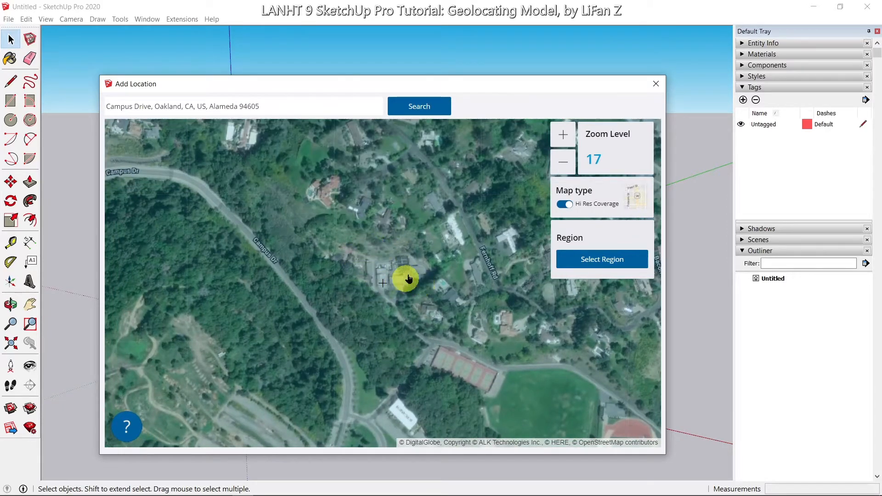
click(562, 135)
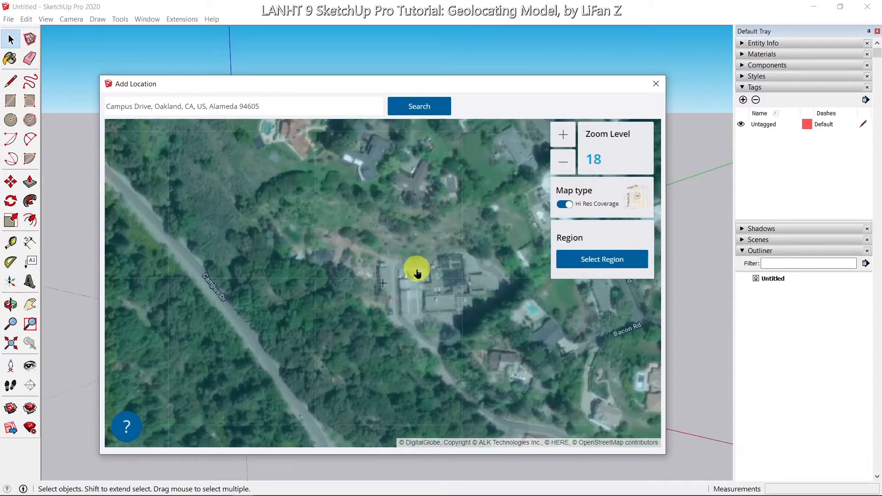
mouse_move(440, 295)
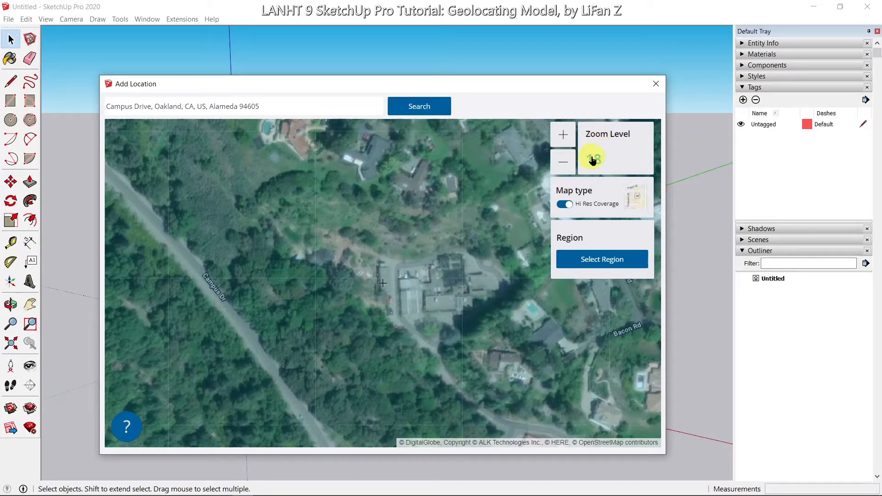
mouse_move(618, 135)
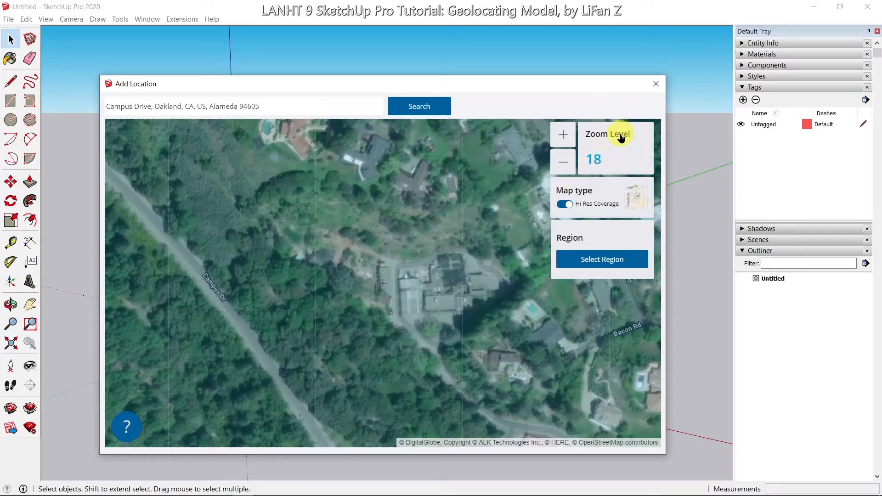
mouse_move(517, 266)
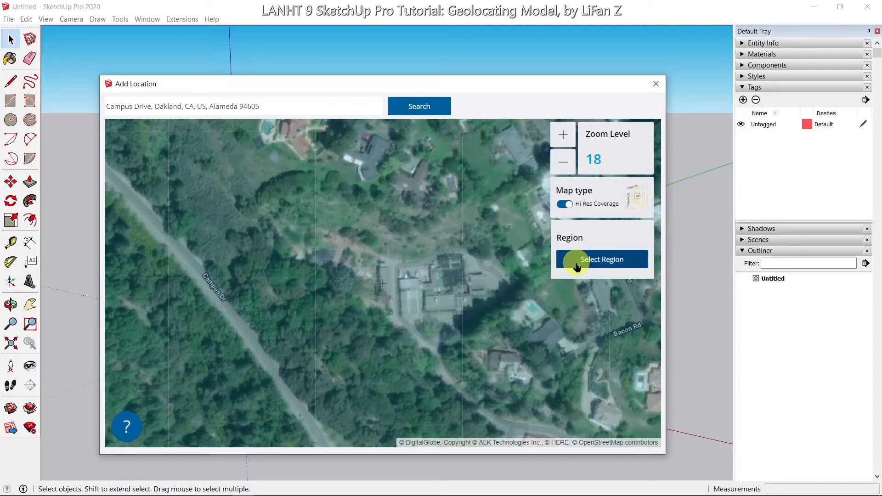
- Start a map import region and set Digital Globe as the imagery provider
click(601, 259)
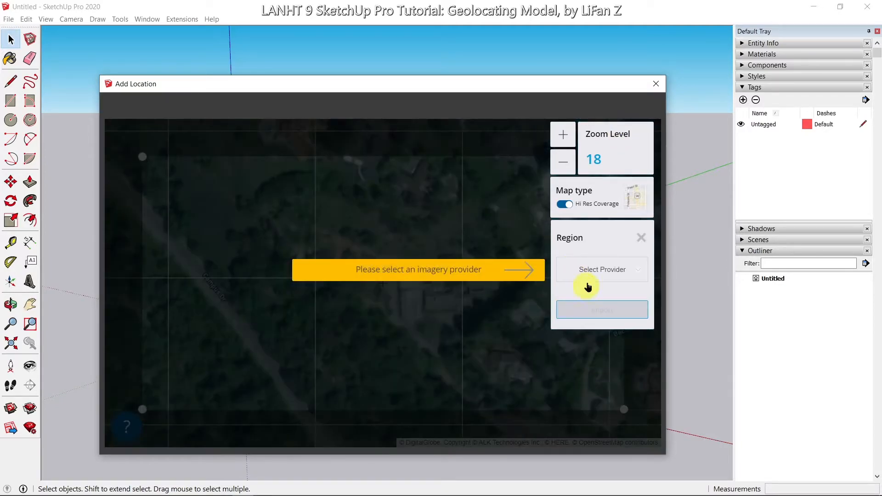
click(600, 269)
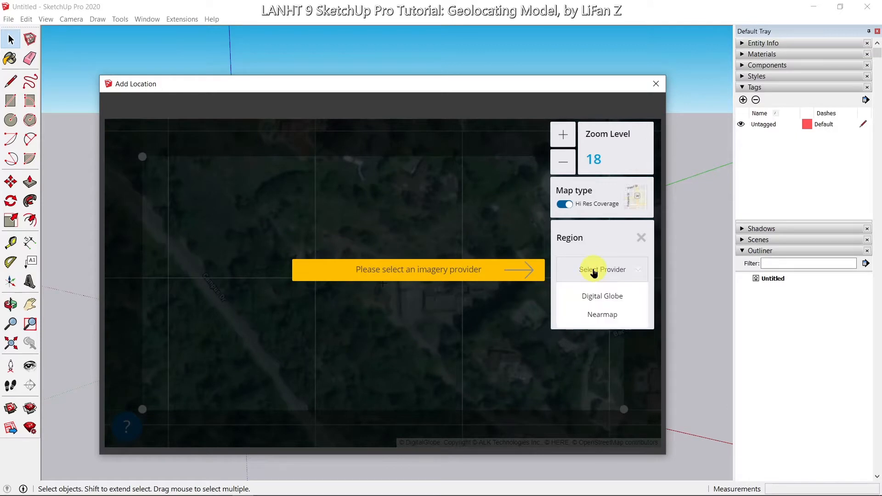
mouse_move(601, 296)
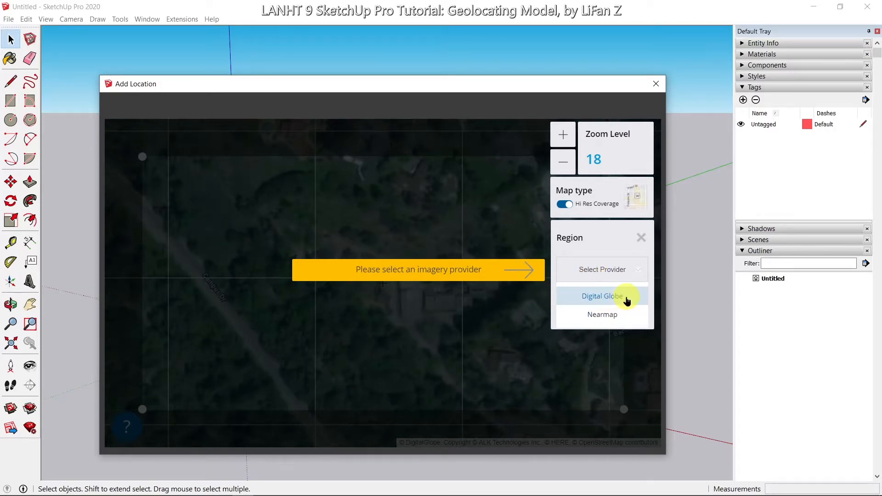
mouse_move(629, 314)
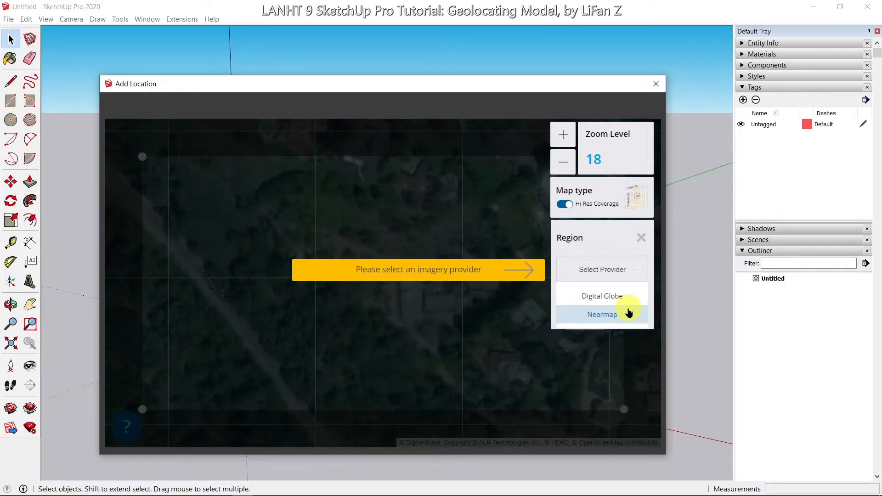
click(601, 296)
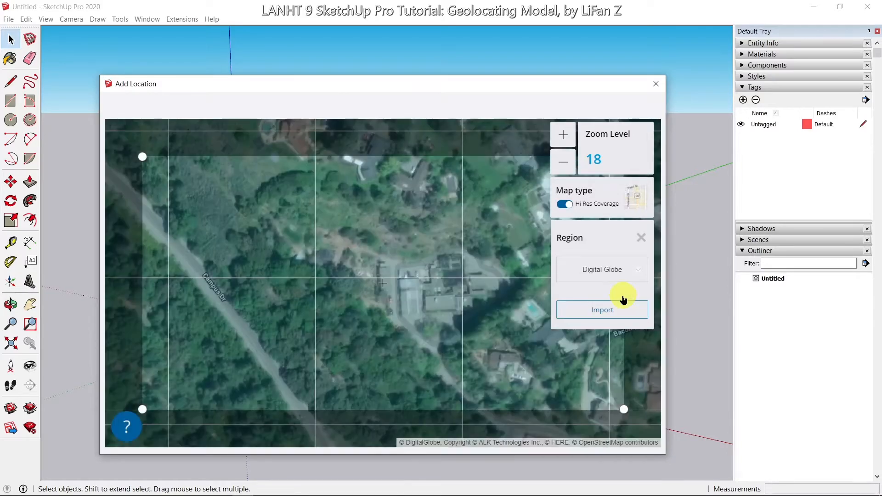
mouse_move(142, 410)
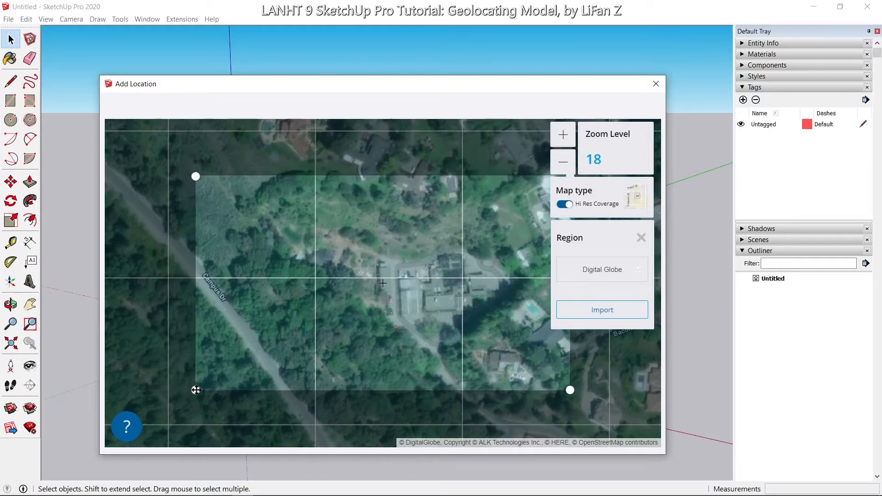
- Shrink the import region box to tightly frame the building site
drag(195, 176, 253, 207)
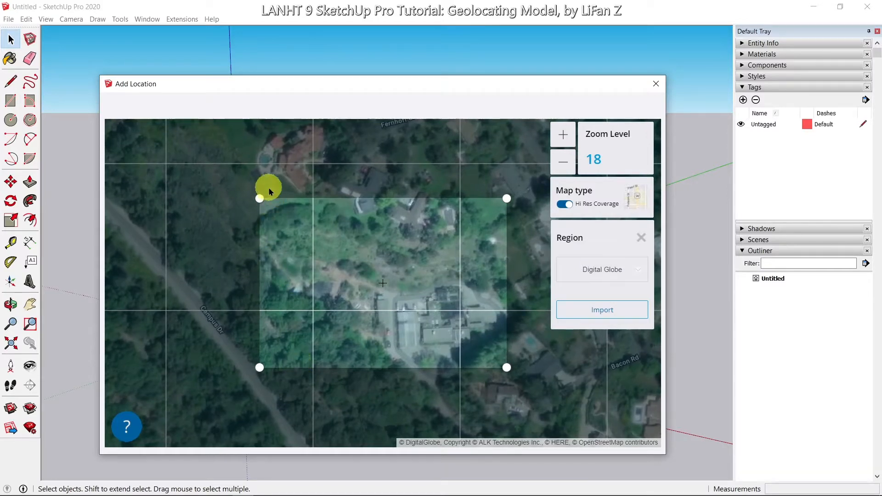
mouse_move(493, 204)
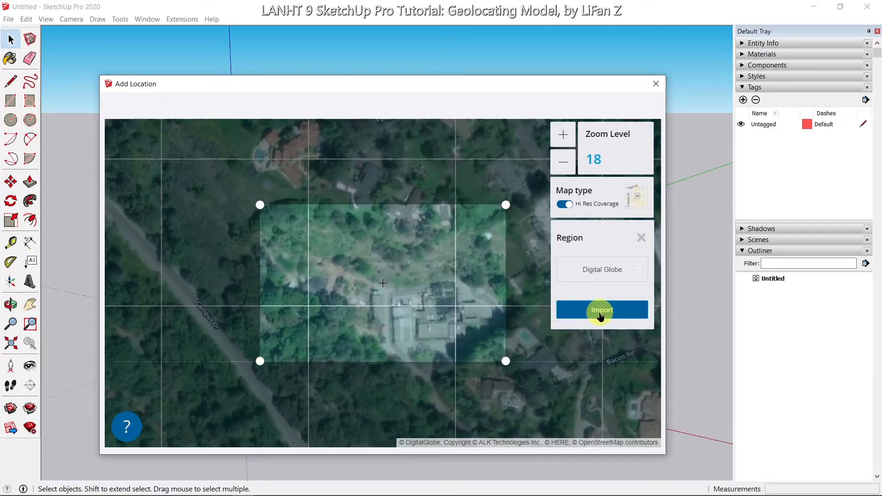
- Import the selected map region as flat Digital Globe site imagery into the model
click(601, 309)
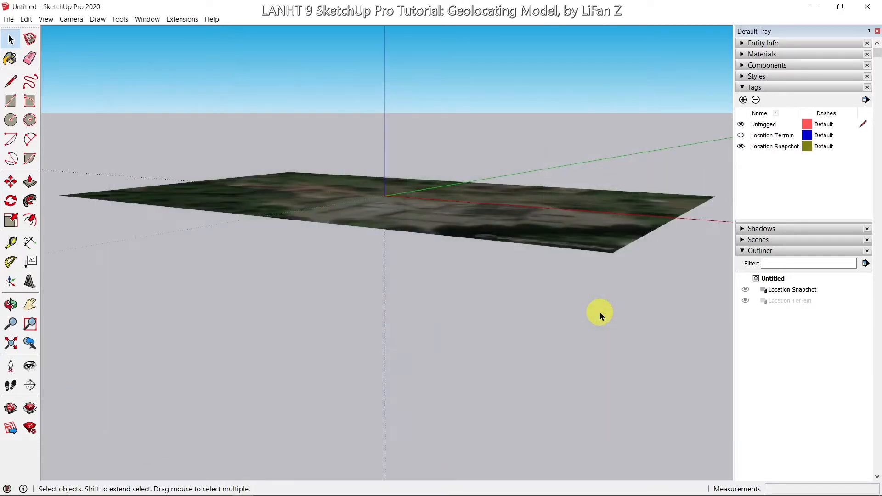
mouse_move(801, 149)
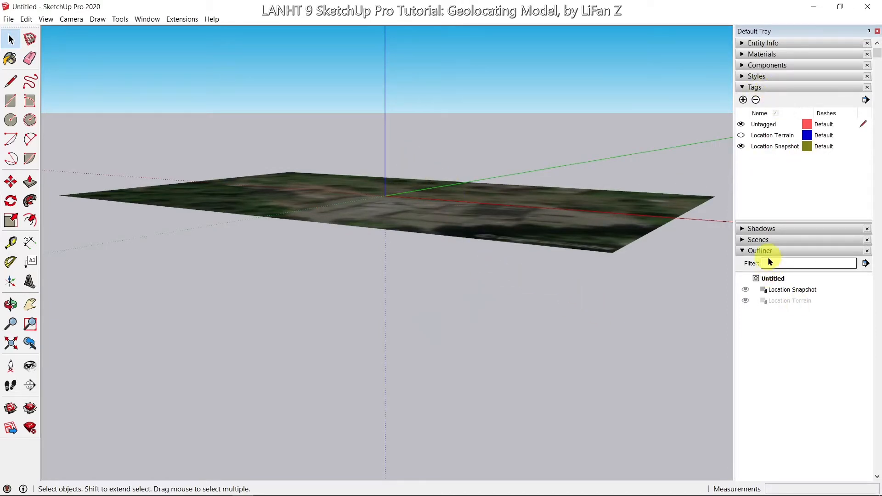
mouse_move(589, 289)
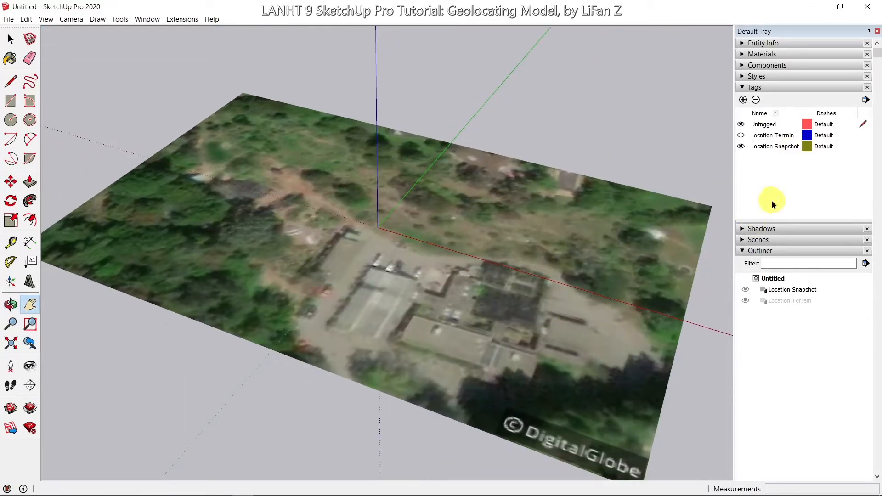
- Show the 3D Location Terrain in place of the flat snapshot via Geo-location > Show Terrain
click(9, 18)
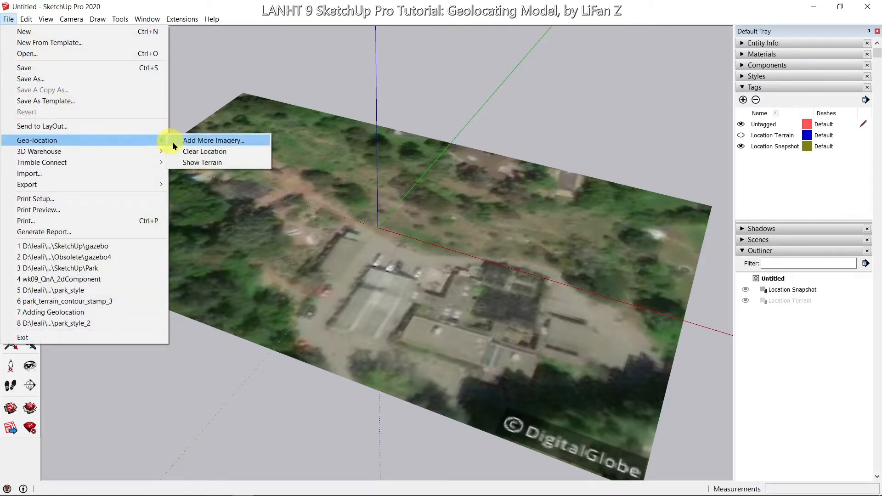
click(201, 162)
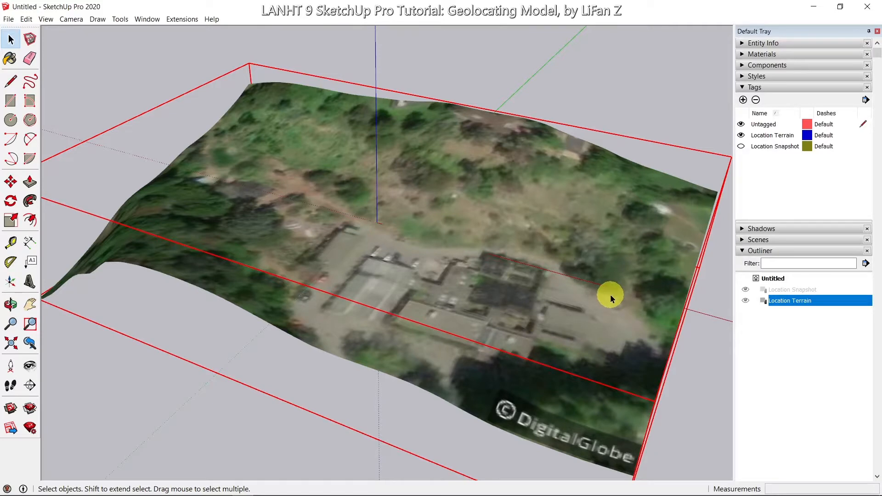
mouse_move(604, 382)
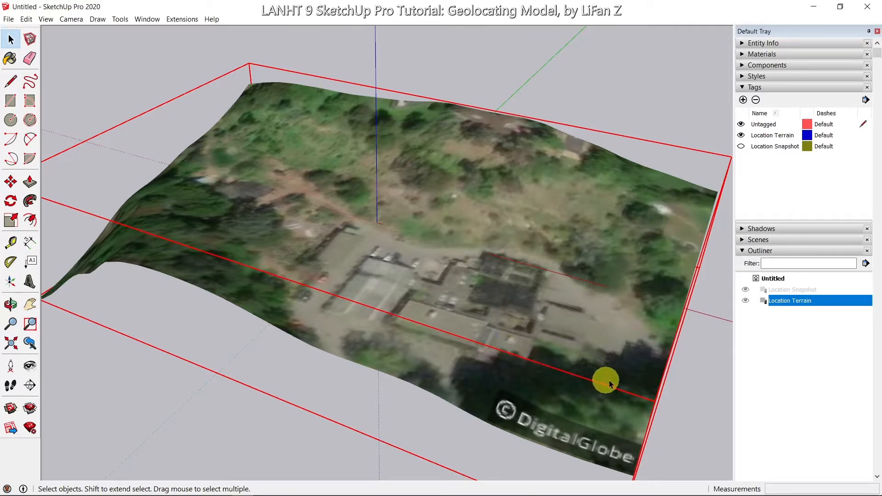
mouse_move(653, 404)
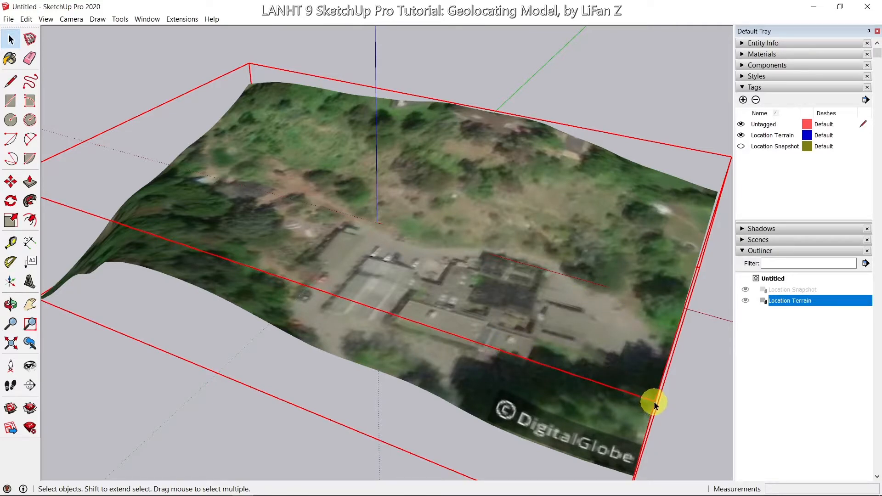
mouse_move(506, 357)
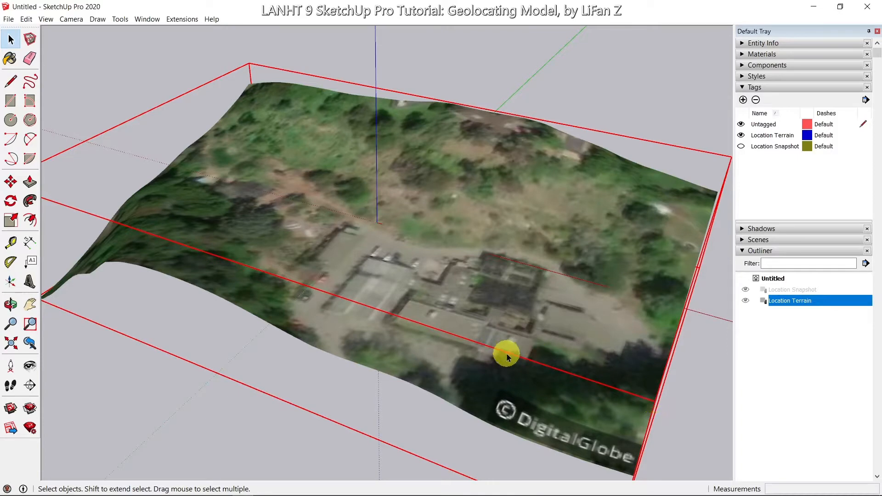
mouse_move(535, 307)
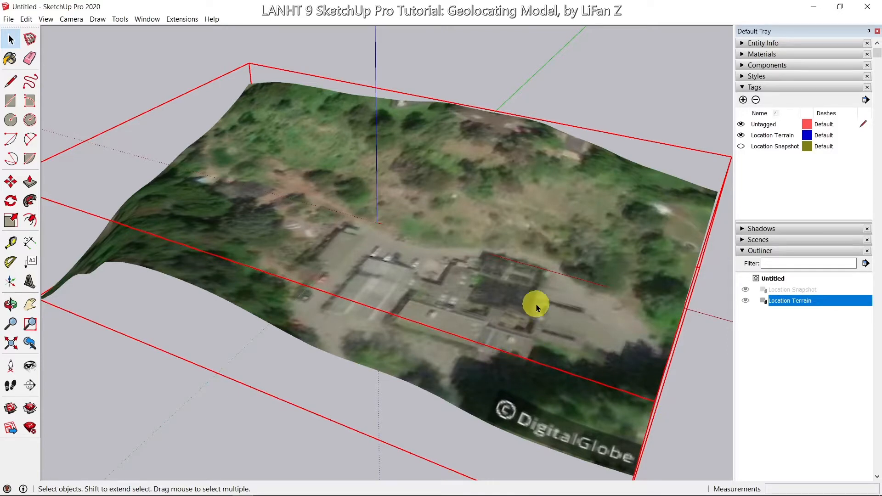
mouse_move(538, 304)
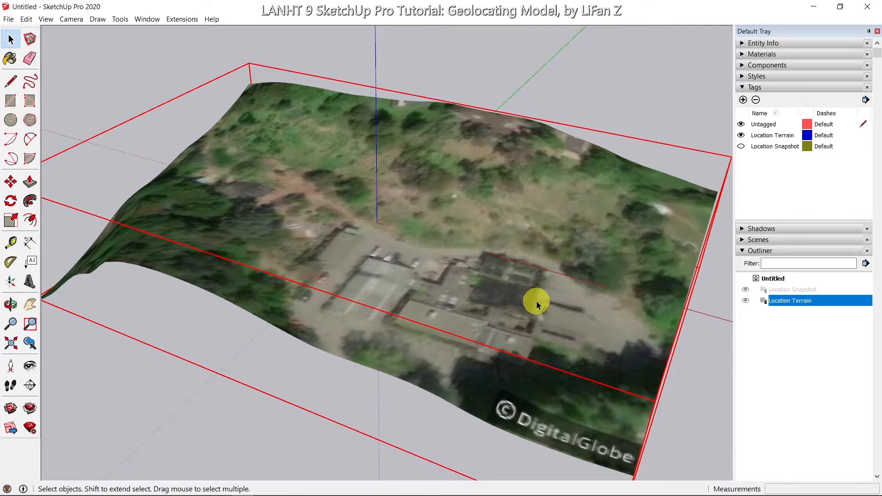
mouse_move(477, 343)
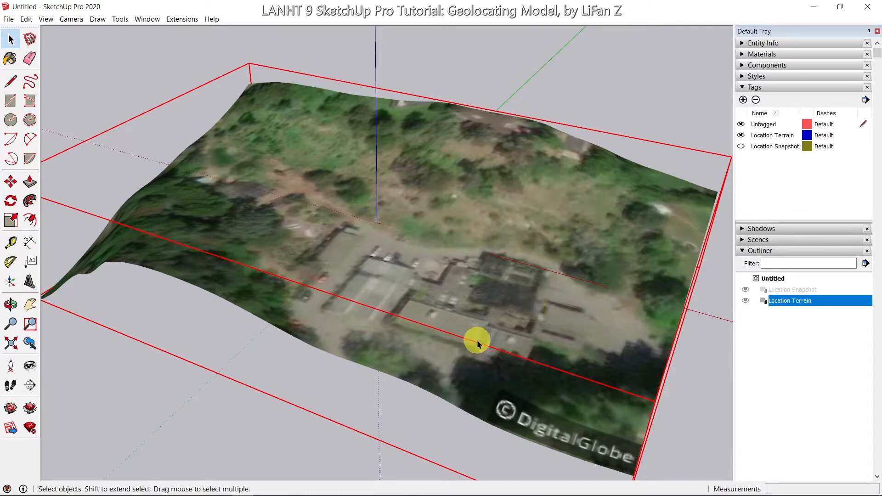
mouse_move(516, 373)
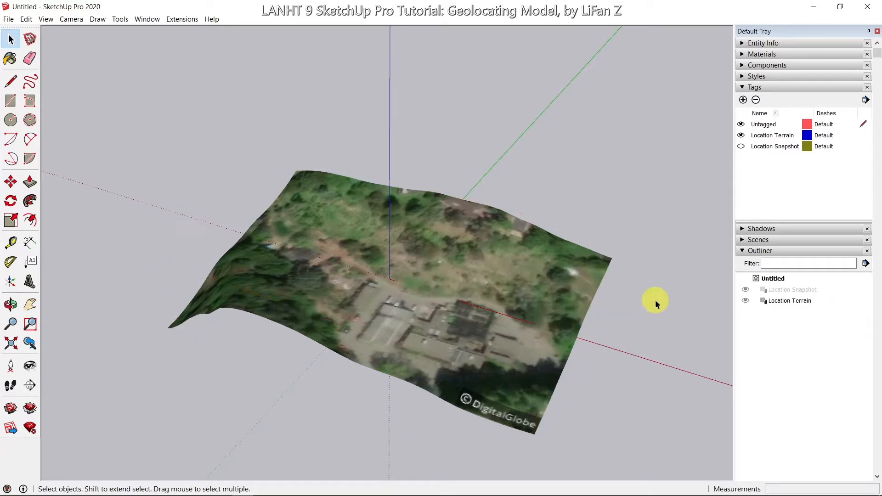
mouse_move(586, 277)
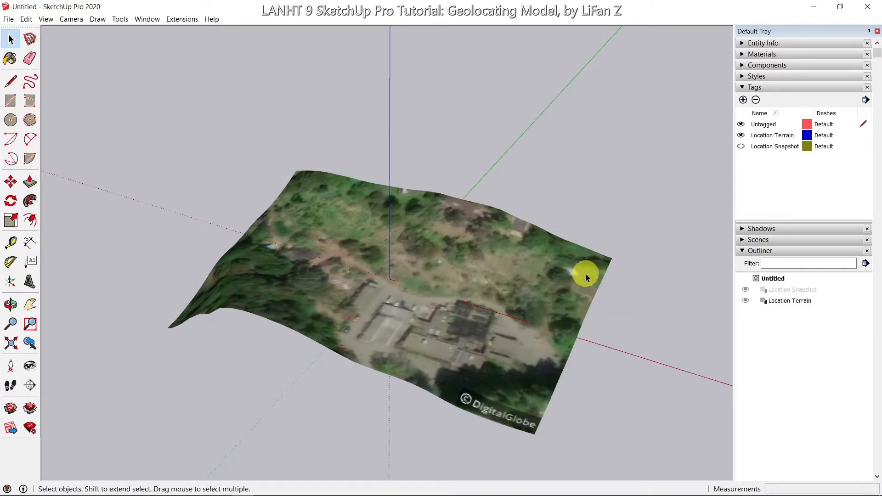
mouse_move(530, 308)
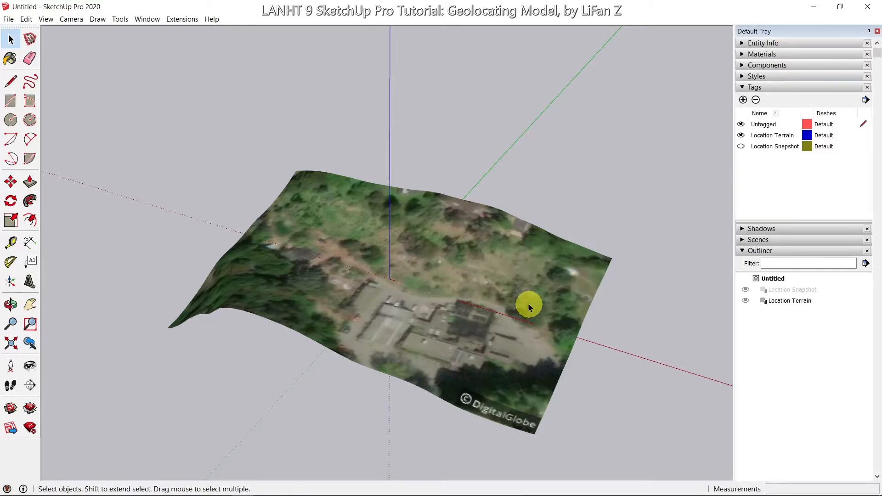
mouse_move(495, 281)
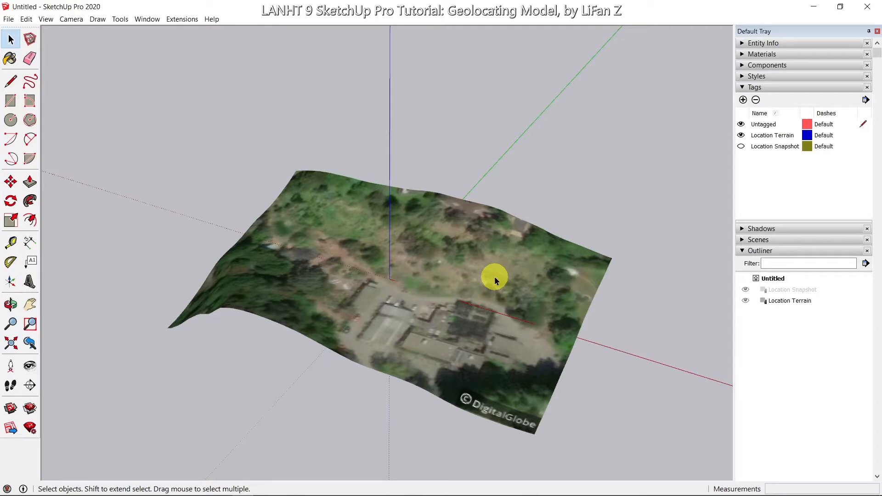
- Unlock the Location Terrain group so it can be edited
click(790, 300)
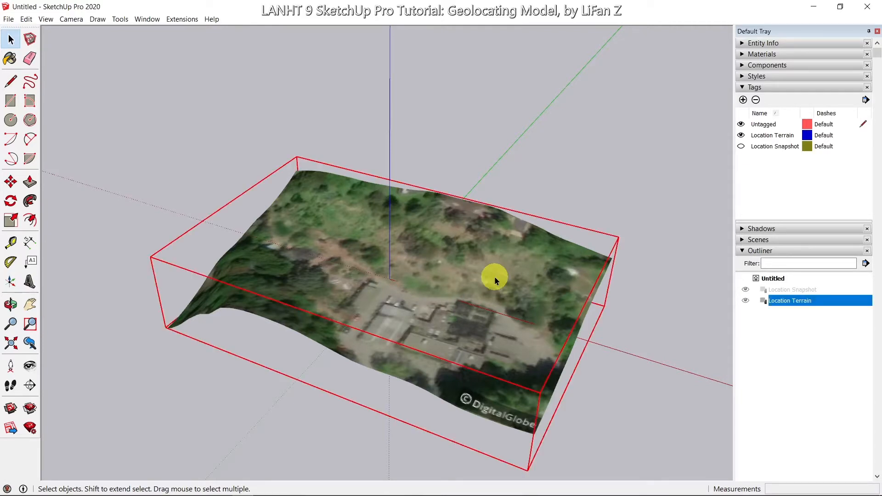
right_click(495, 278)
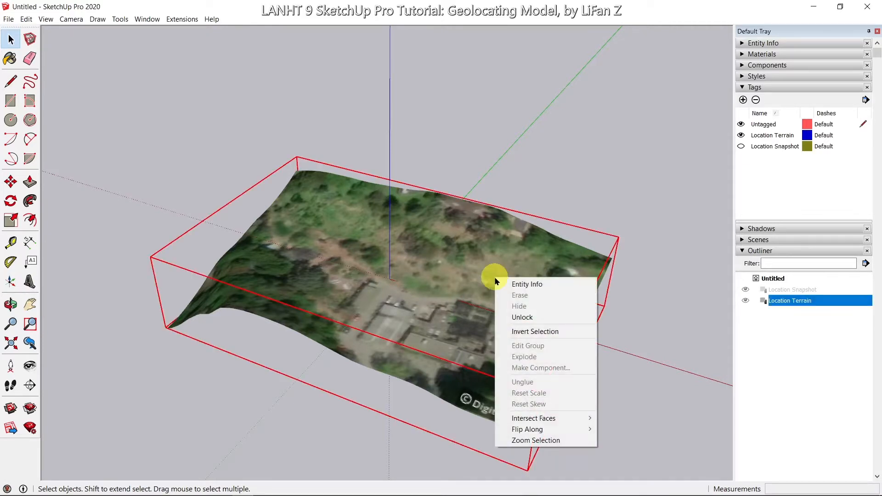
mouse_move(527, 322)
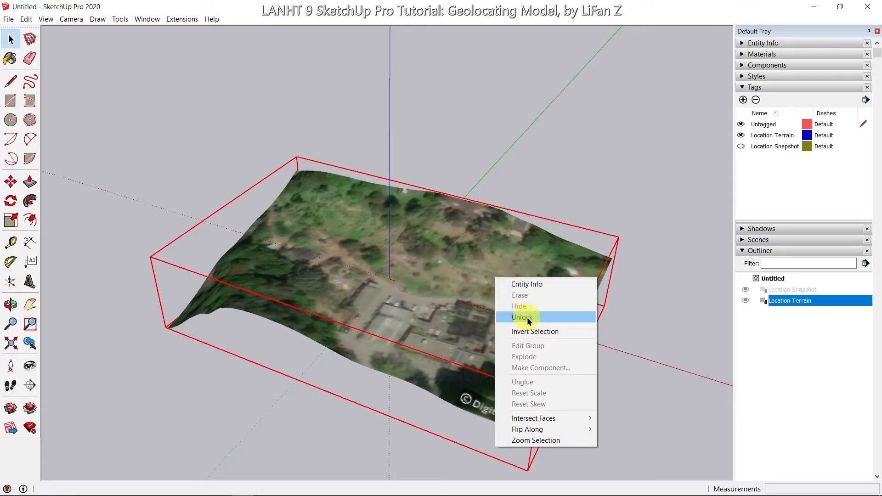
click(522, 317)
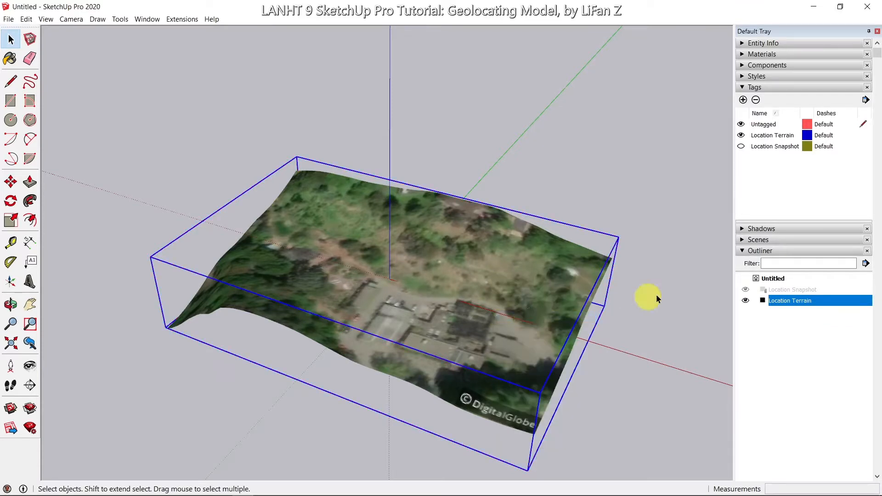
mouse_move(16, 18)
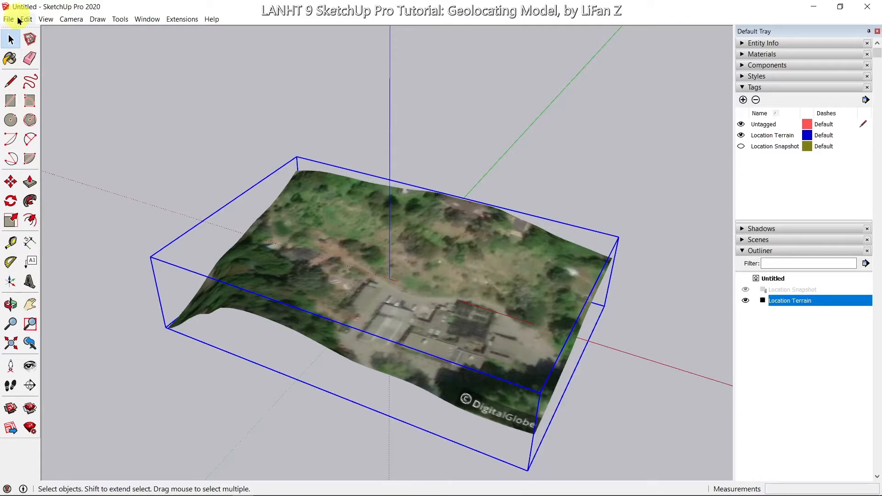
- Duplicate the terrain group with Copy and Paste In Place, giving two stacked terrains
click(26, 19)
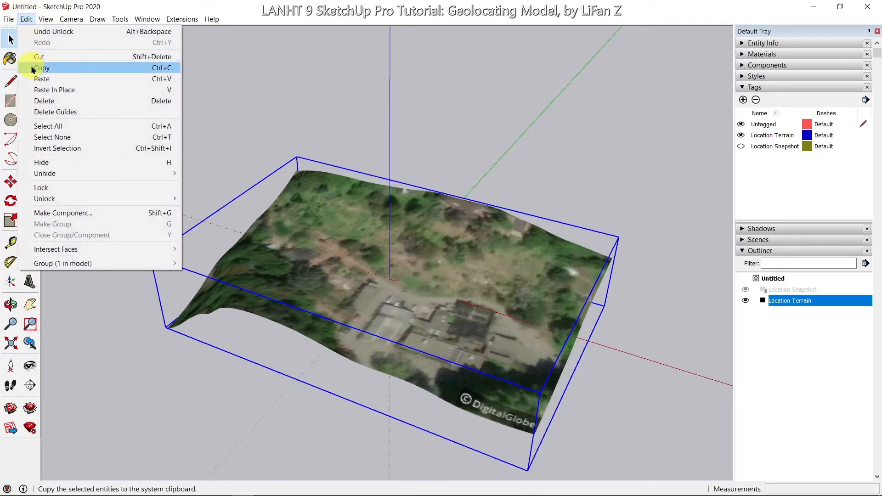
click(41, 67)
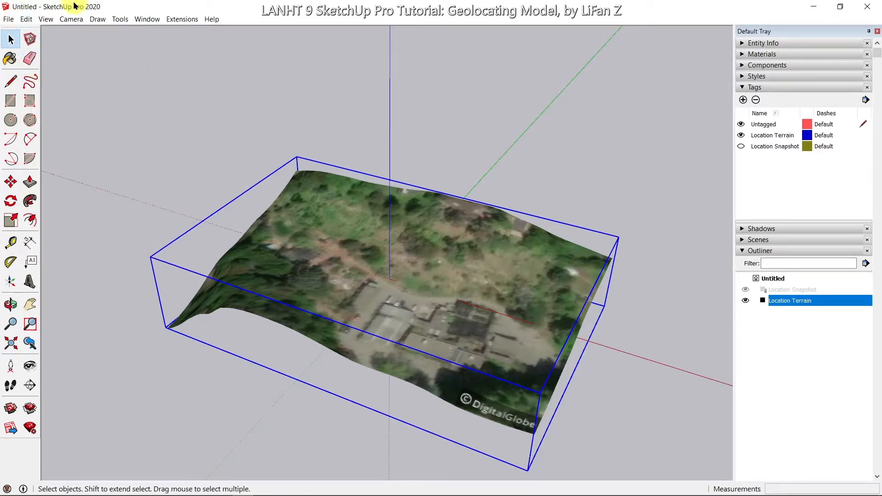
click(25, 19)
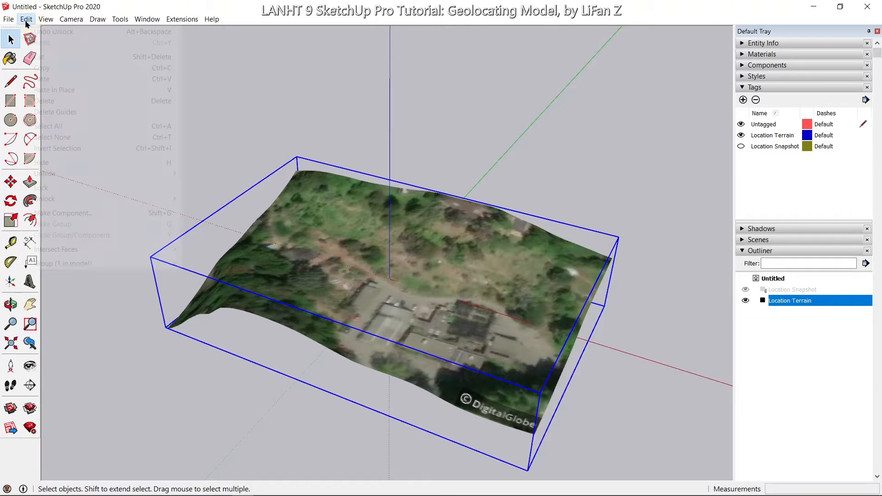
mouse_move(53, 90)
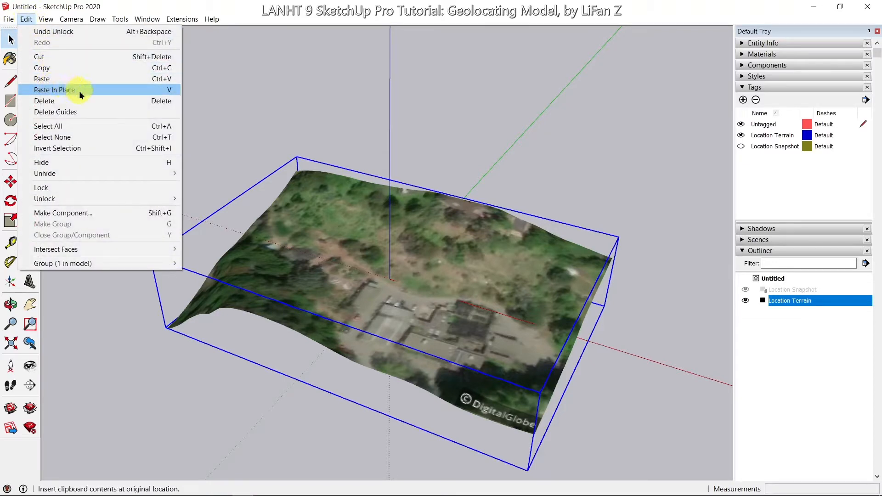
click(54, 90)
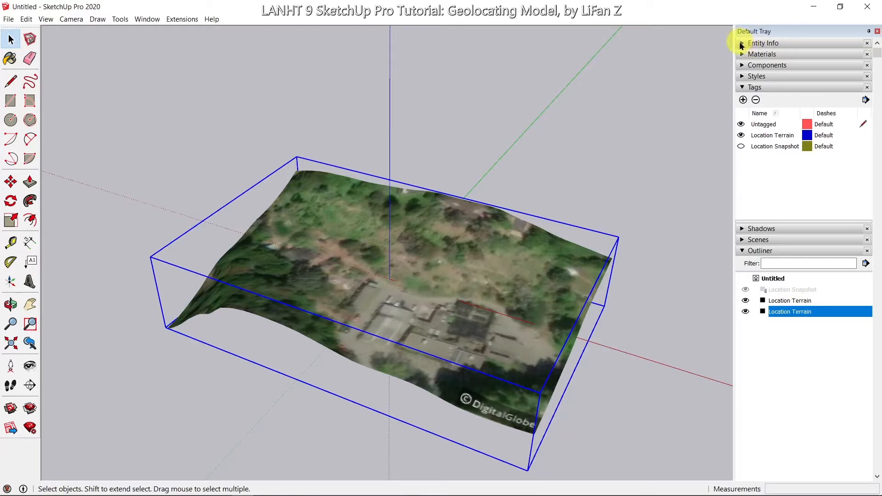
- Set the pasted terrain copy's tag to Untagged in Entity Info
click(741, 43)
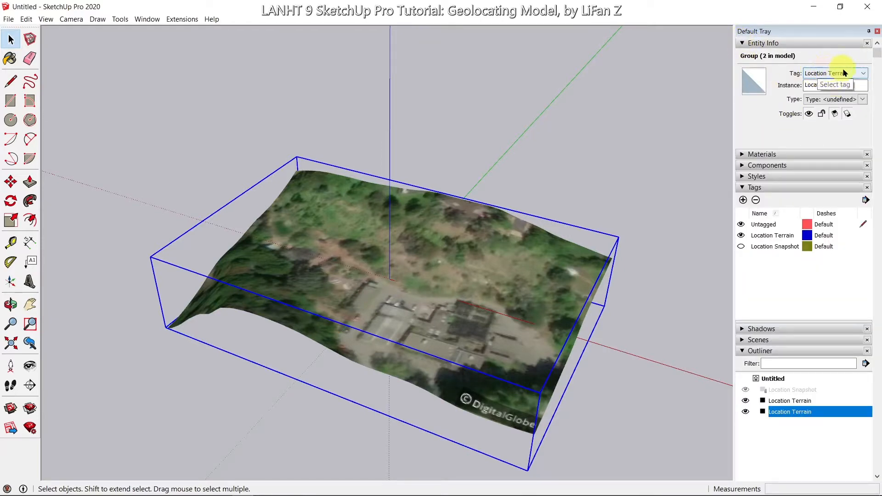
click(862, 73)
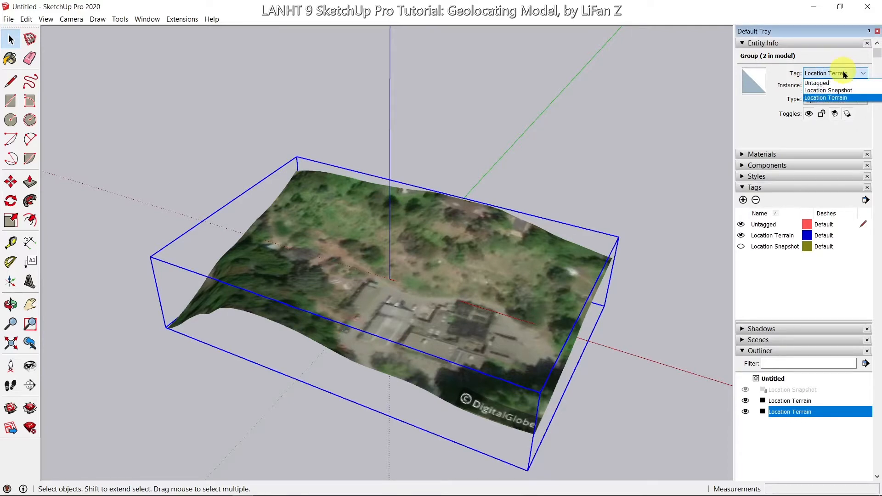
mouse_move(841, 83)
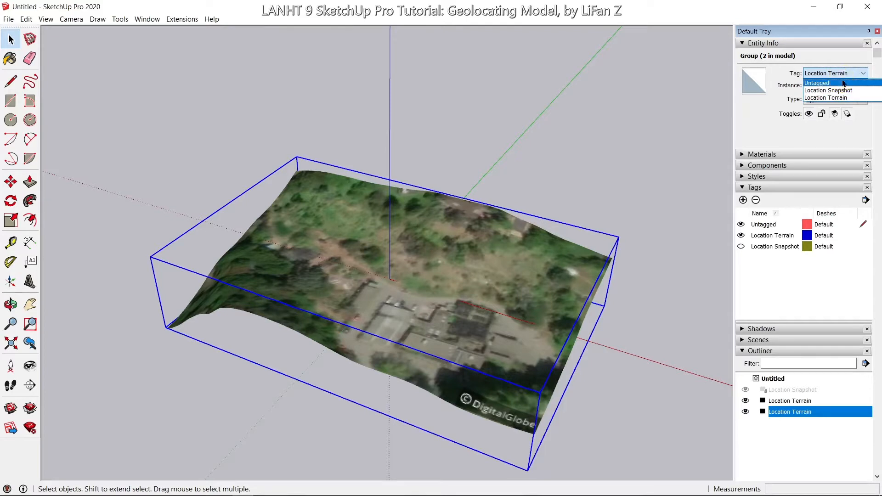
click(816, 82)
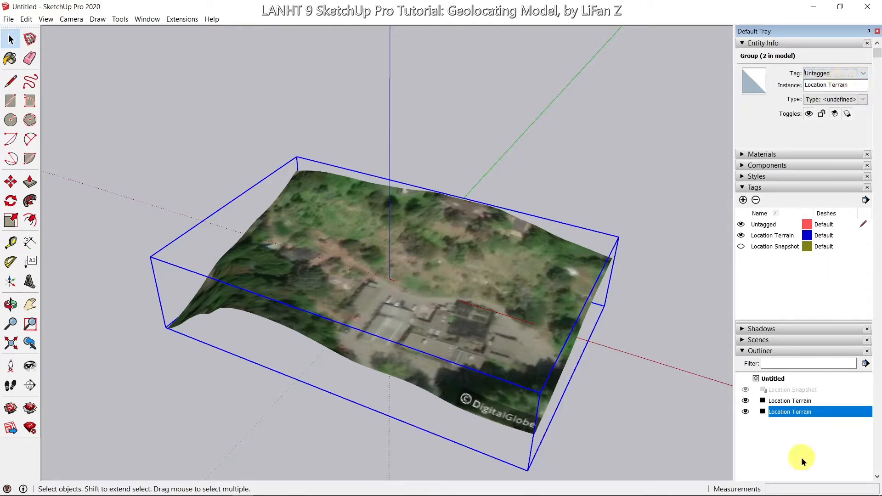
click(789, 401)
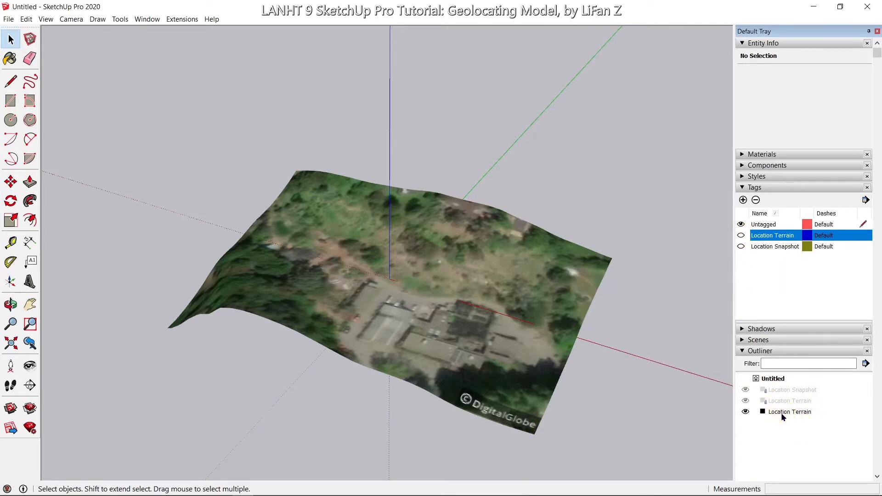
- Rename the visible untagged terrain copy to 'New Terrain' in the Outliner and select it
click(794, 412)
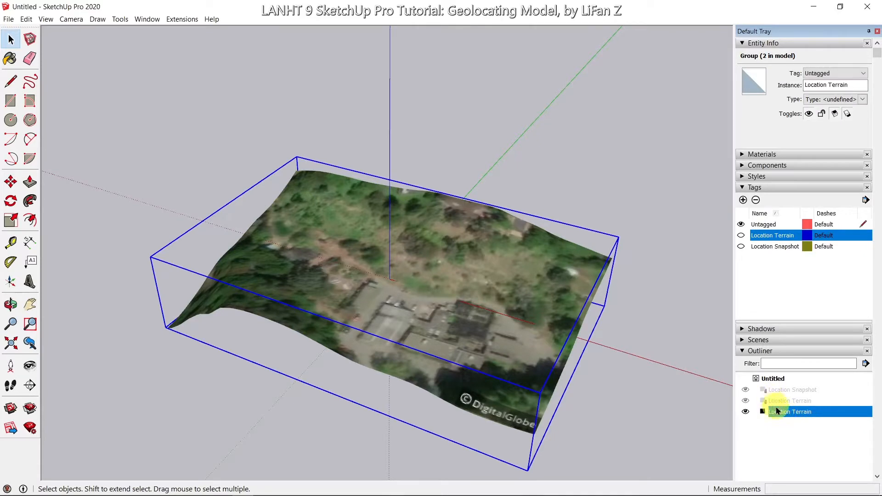
double_click(792, 412)
text(New)
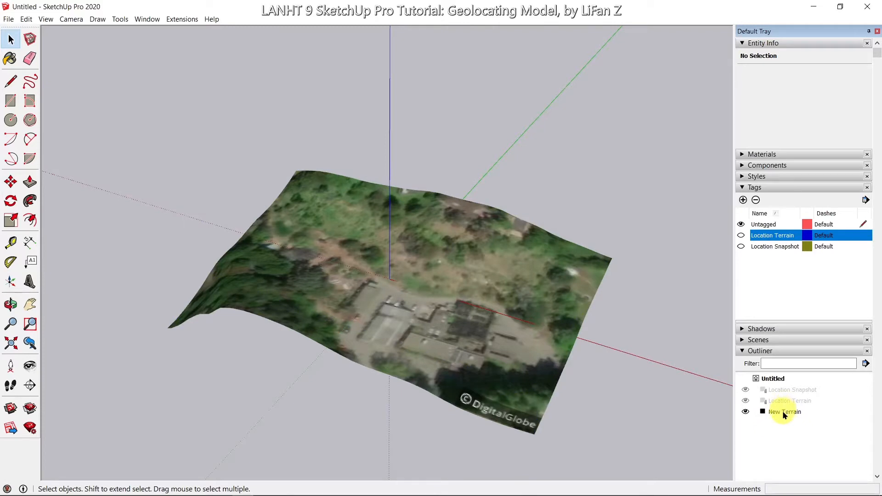
click(784, 411)
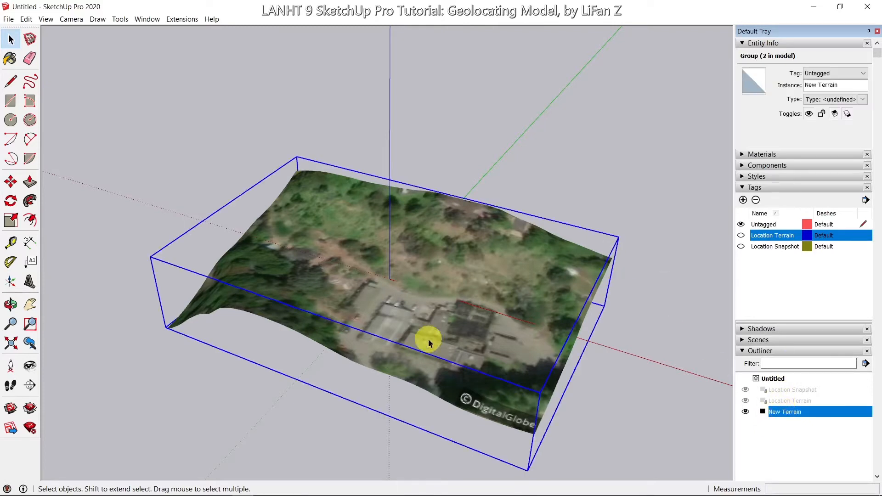
- Enter the New Terrain group for editing, choosing Make Unique at the locked-instances prompt
double_click(429, 340)
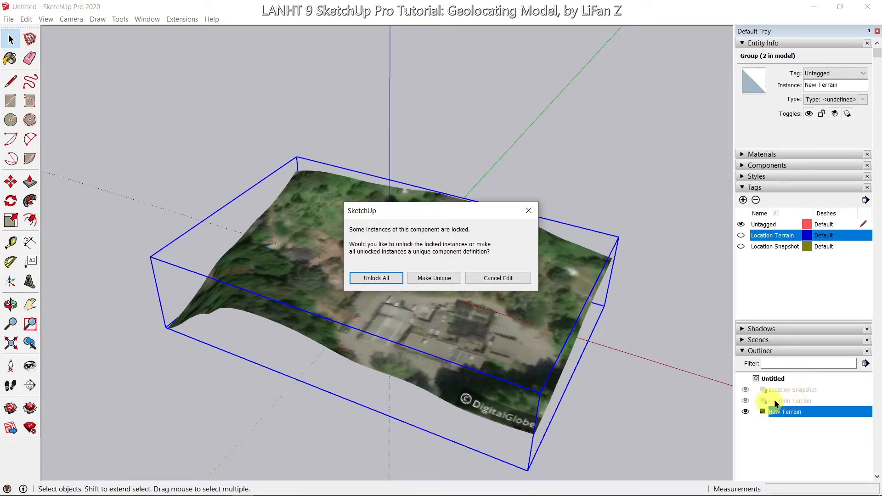
mouse_move(439, 244)
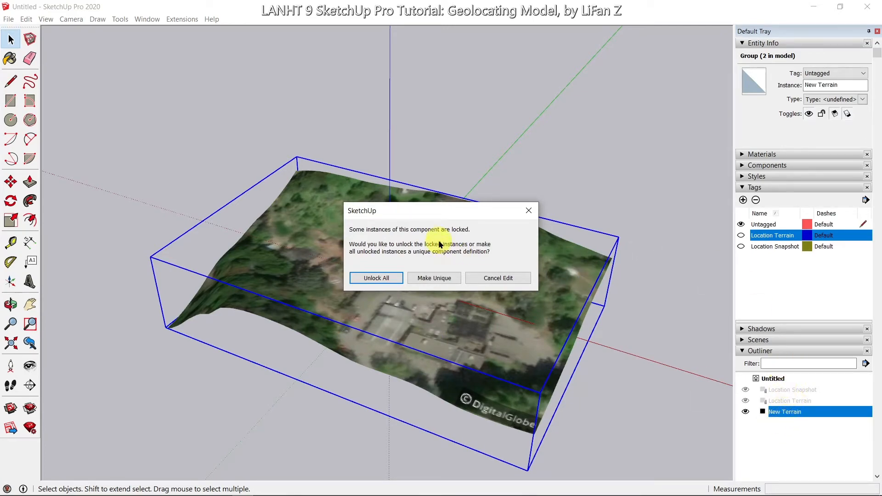
mouse_move(442, 269)
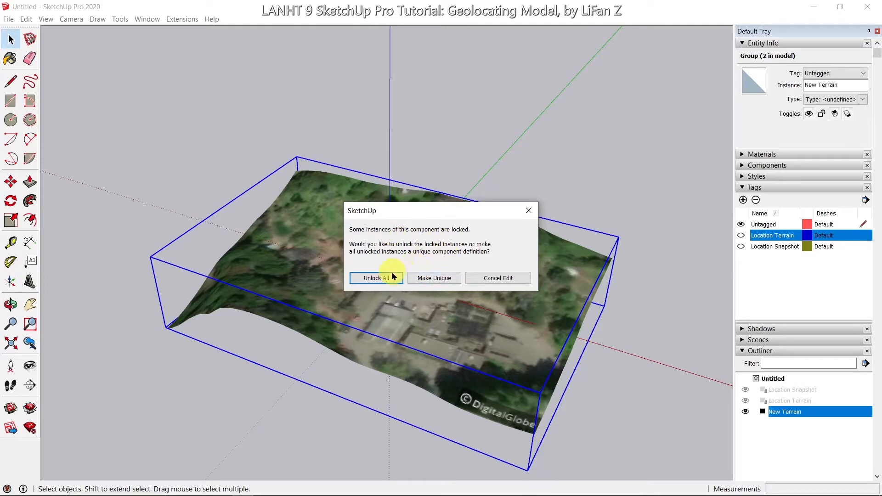
mouse_move(403, 251)
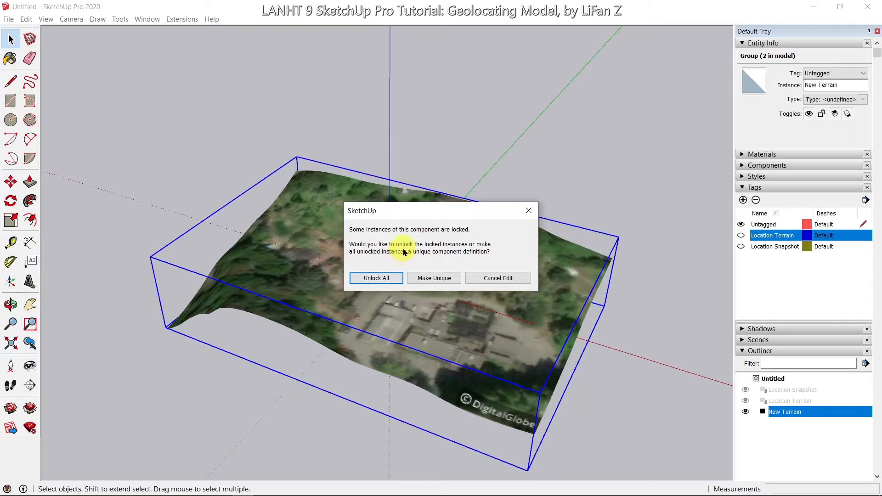
mouse_move(445, 209)
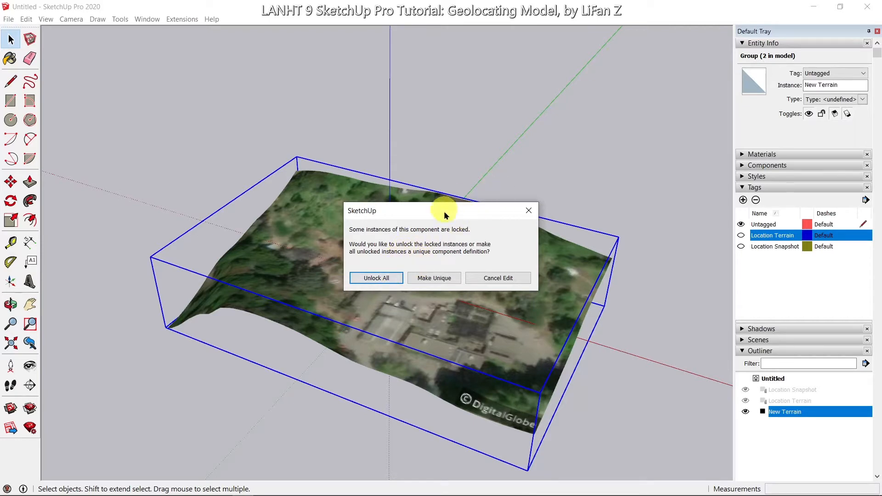
mouse_move(668, 343)
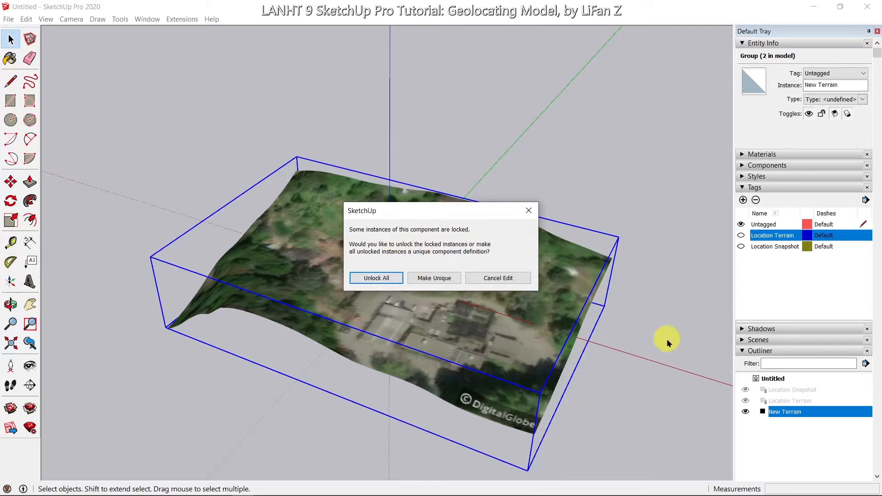
mouse_move(798, 397)
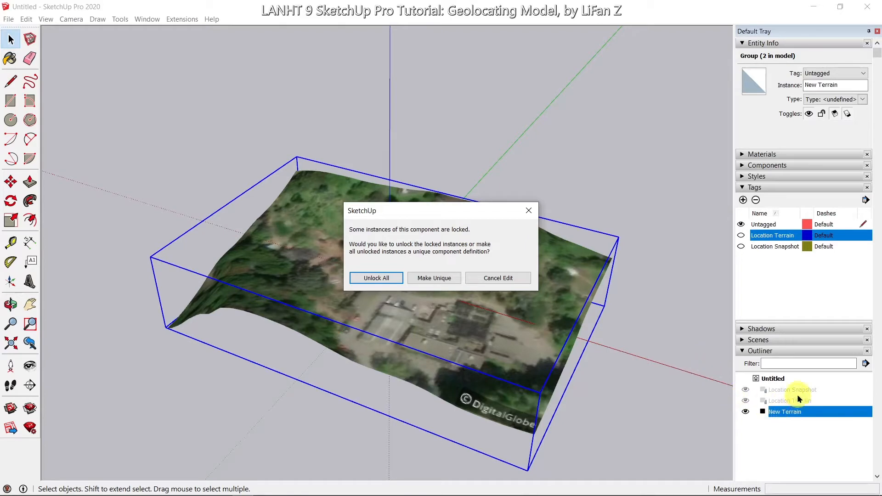
mouse_move(475, 264)
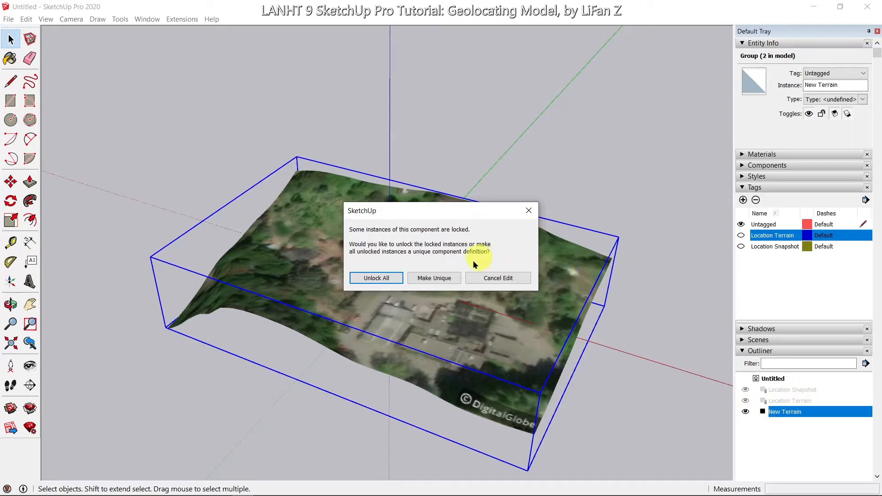
mouse_move(434, 277)
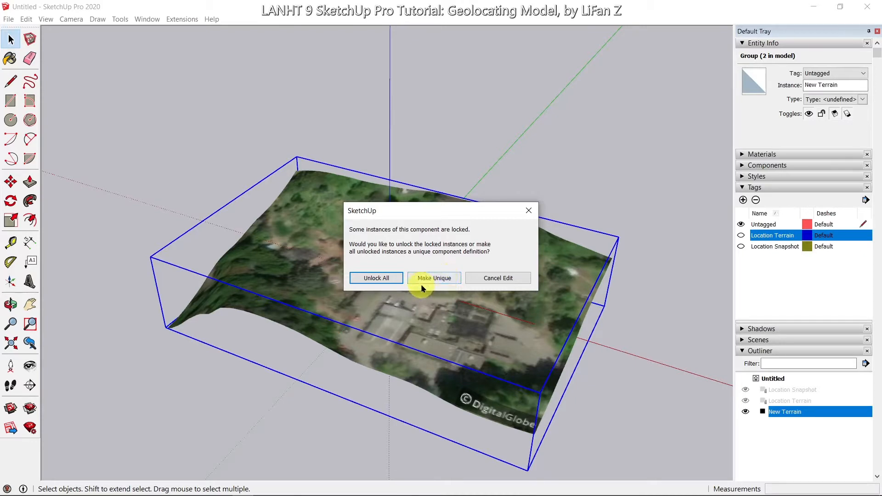
mouse_move(433, 277)
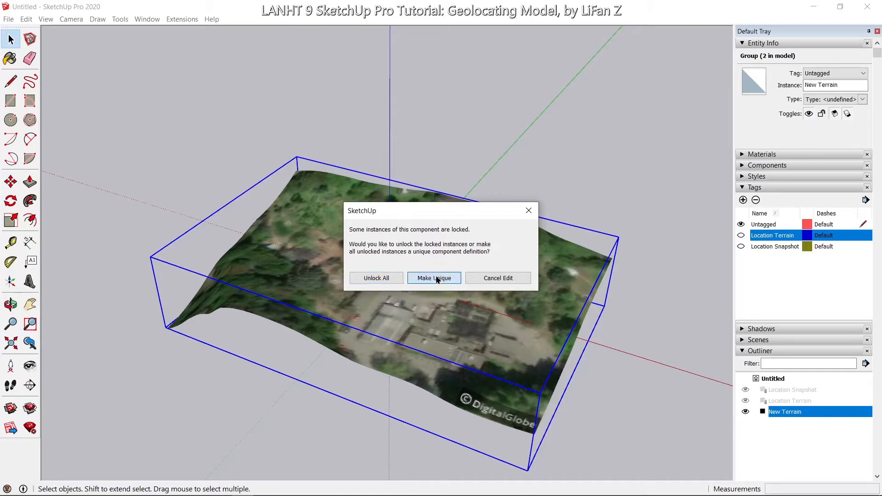
click(433, 277)
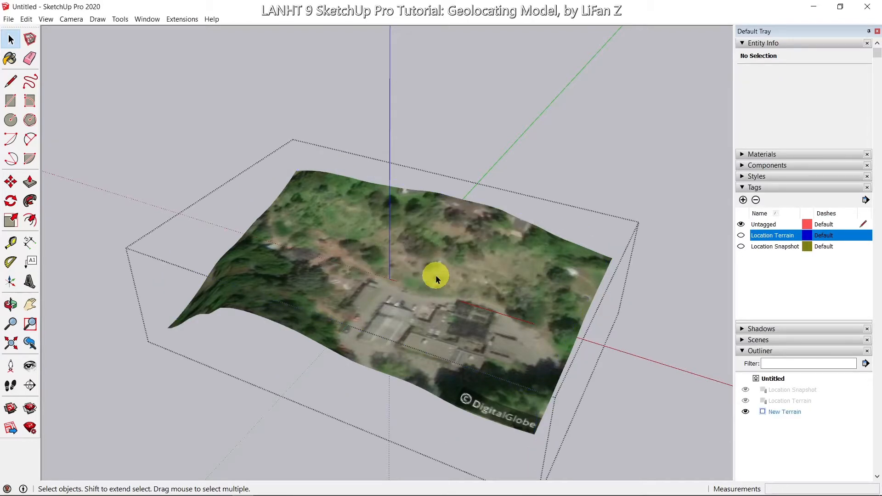
mouse_move(474, 206)
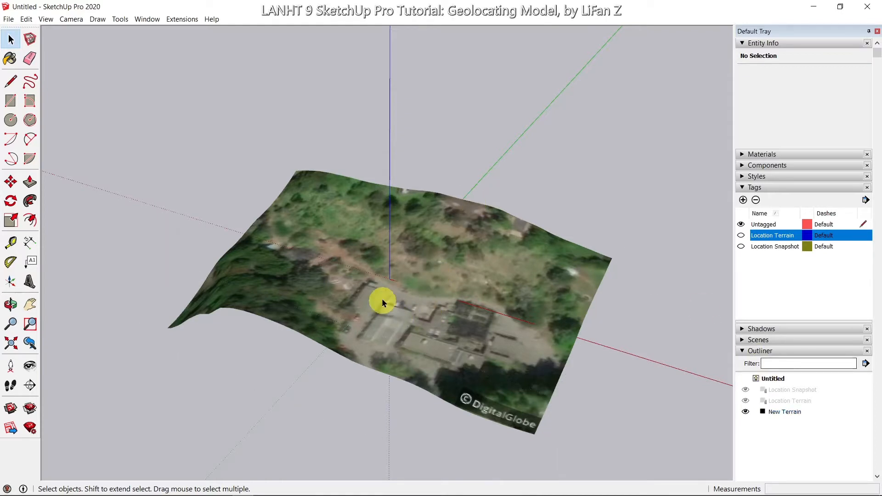
mouse_move(365, 357)
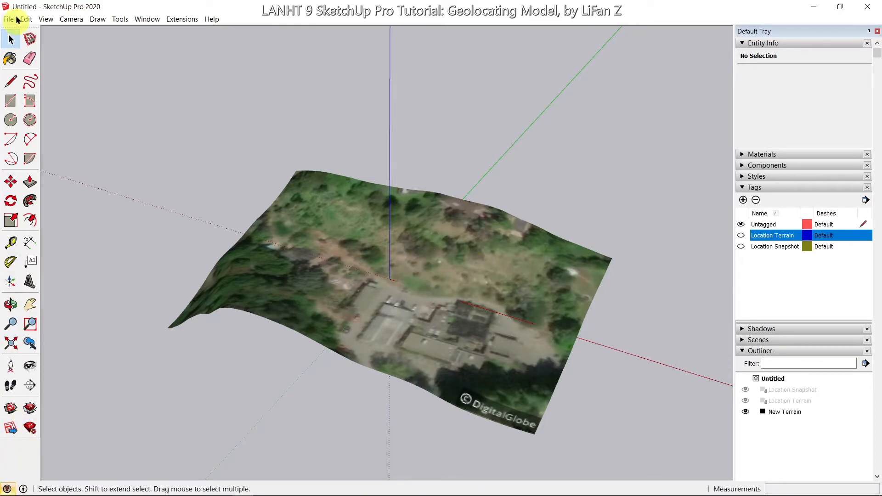
mouse_move(11, 427)
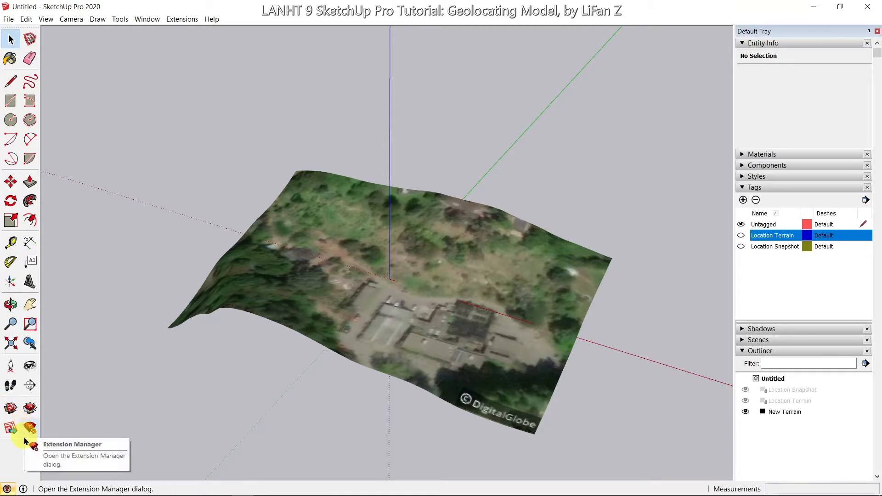
mouse_move(23, 453)
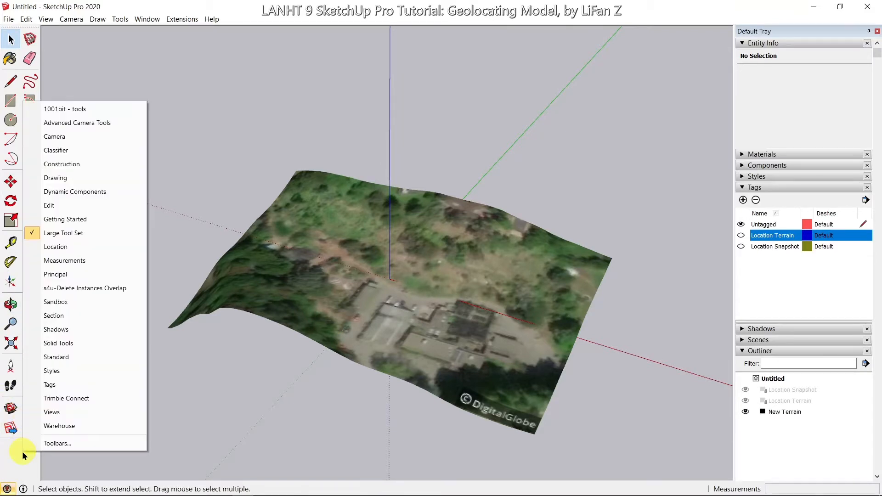
mouse_move(52, 411)
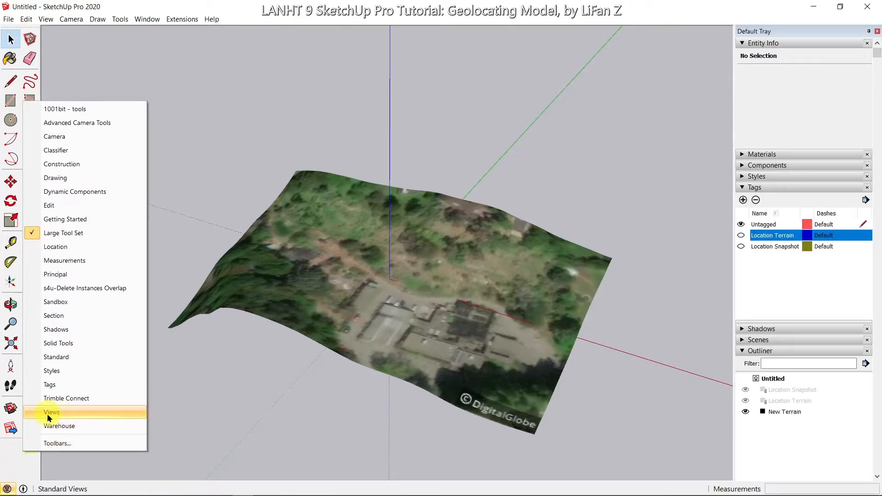
- Enable the Views toolbar, review View > Toolbars, then enable the Sandbox terrain toolbar
click(51, 412)
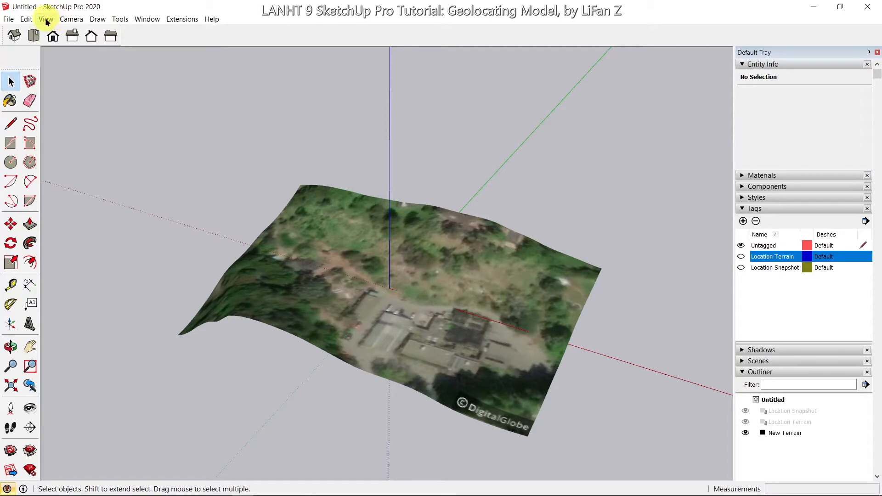
click(46, 18)
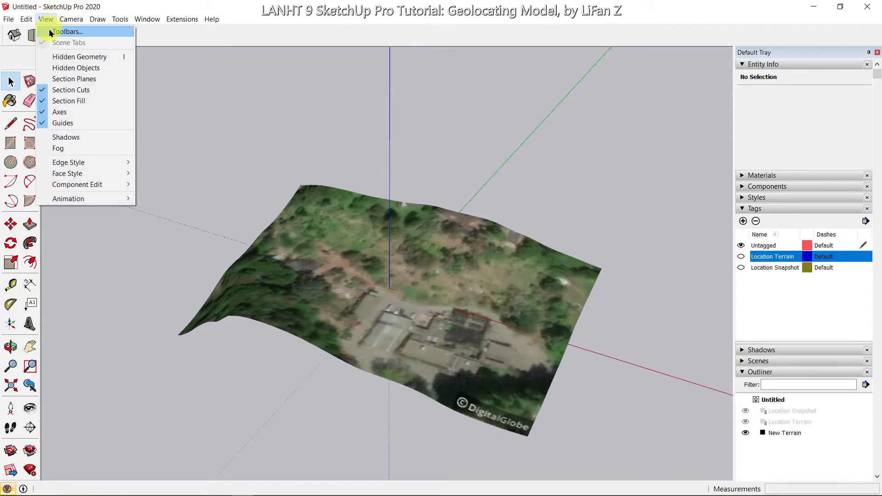
click(67, 31)
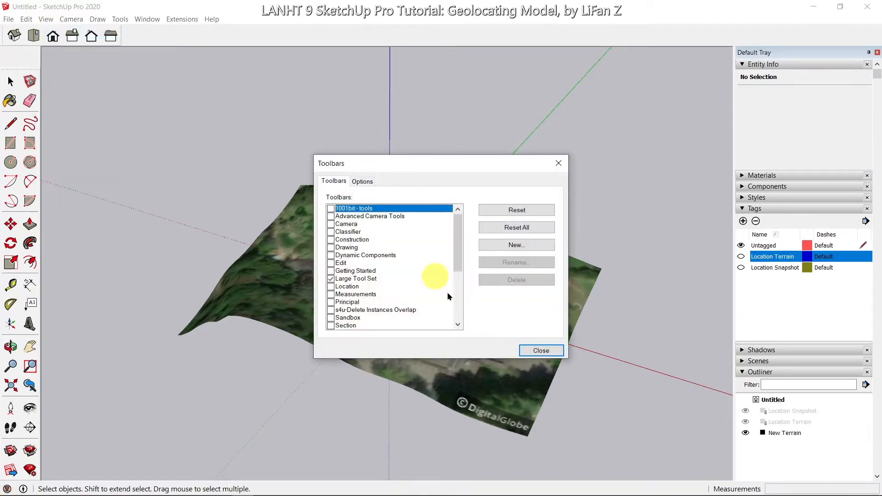
scroll(down, 3)
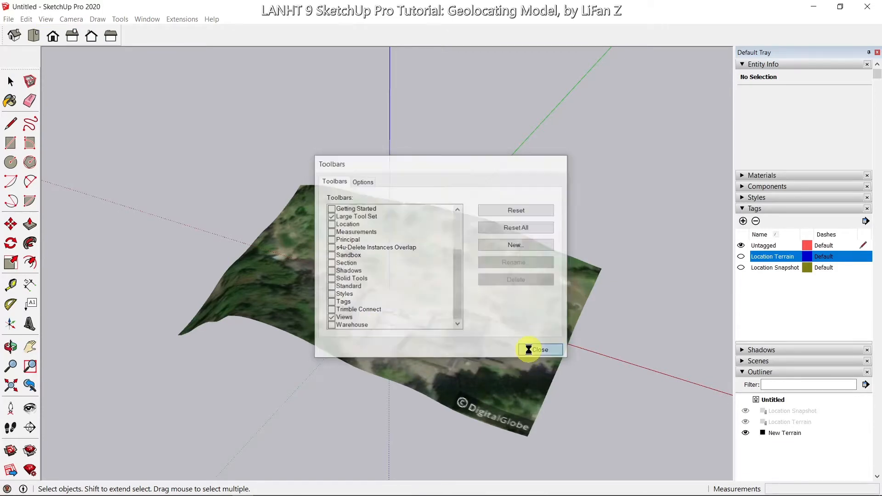
click(539, 349)
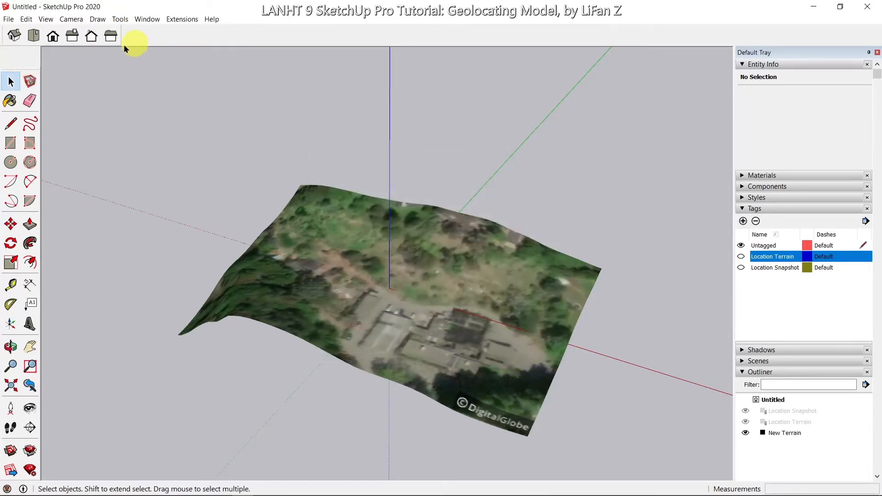
mouse_move(189, 46)
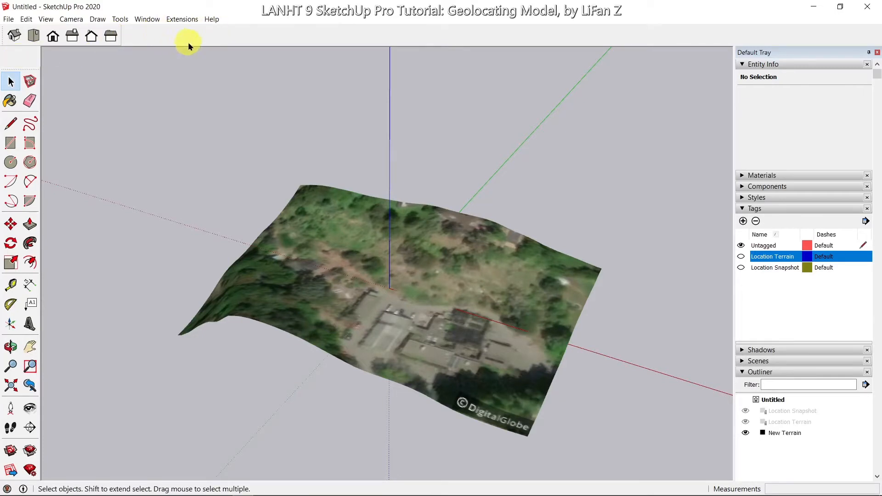
mouse_move(178, 40)
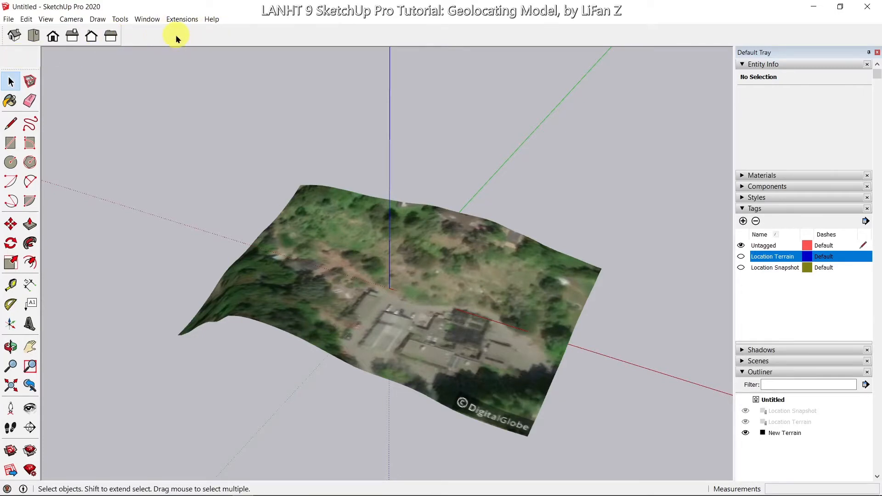
mouse_move(228, 39)
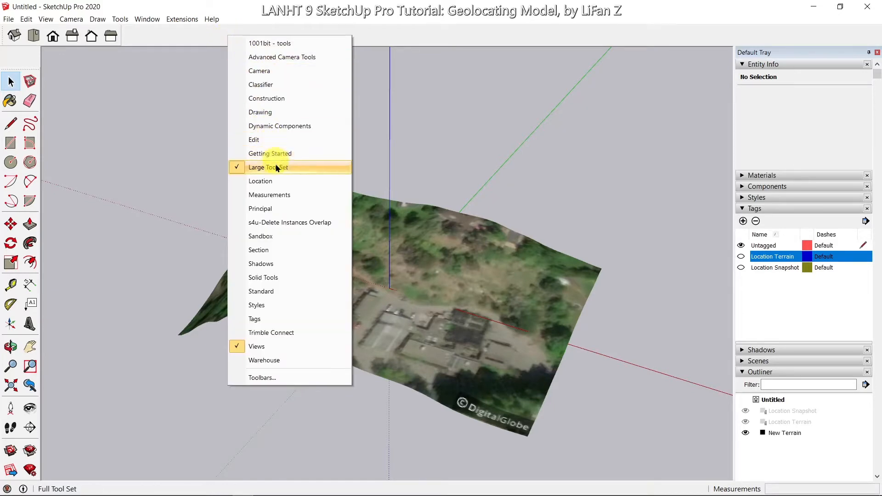
mouse_move(260, 236)
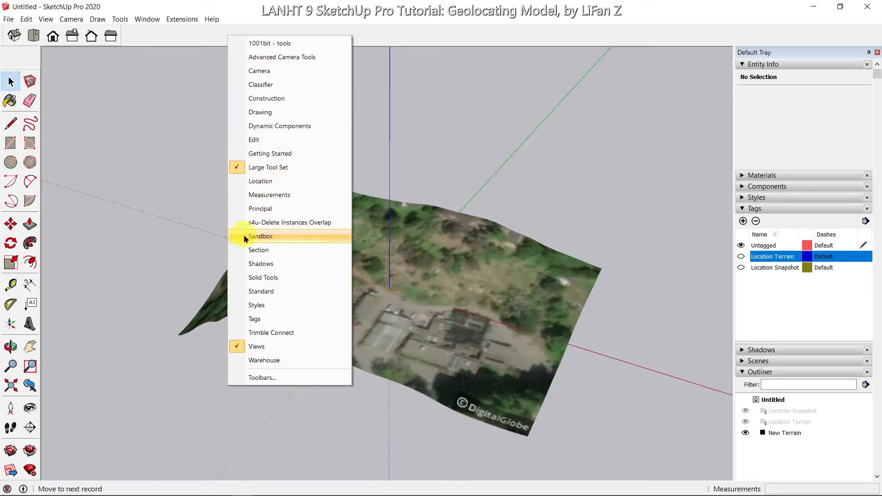
click(260, 236)
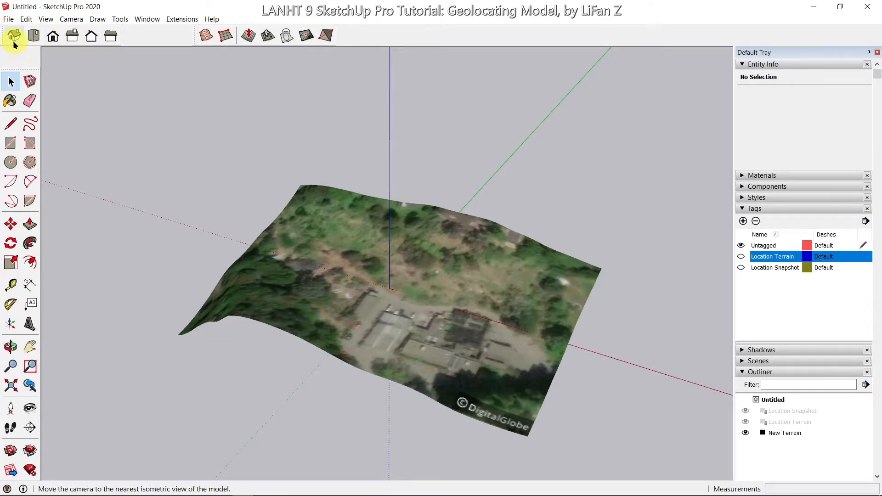
mouse_move(54, 36)
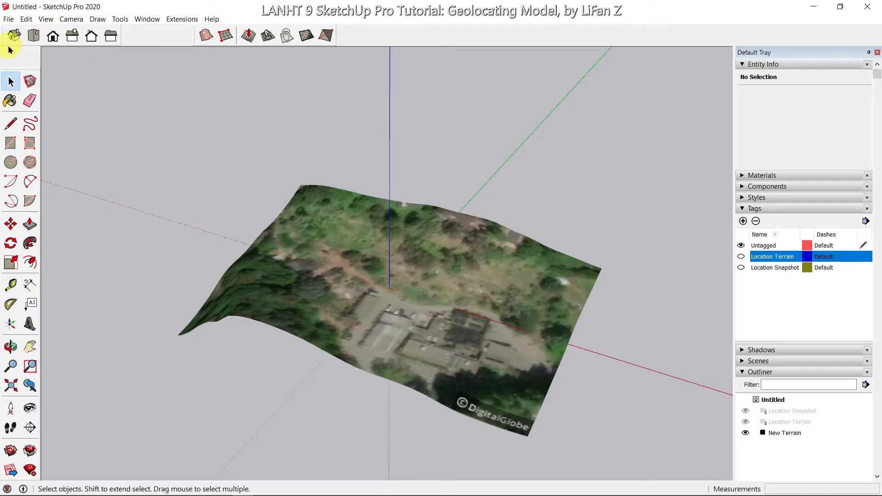
- Switch between iso and top views, then turn the Location Snapshot tag's visibility back on
click(12, 36)
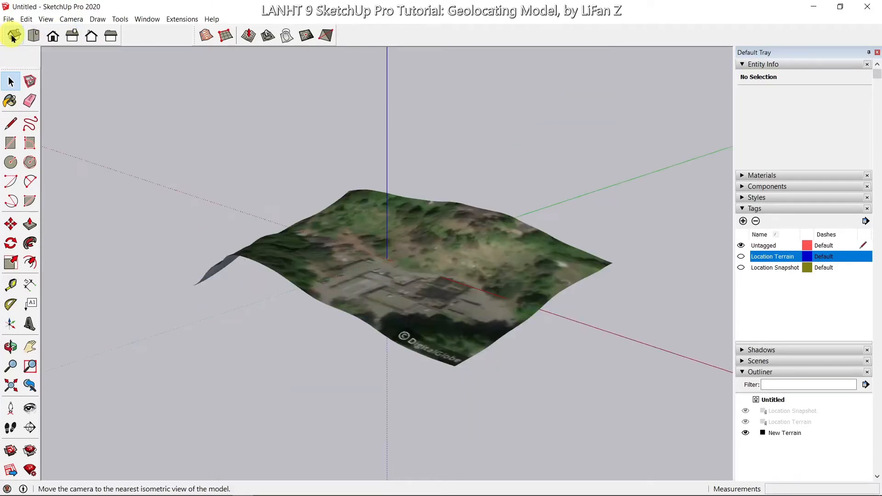
click(33, 36)
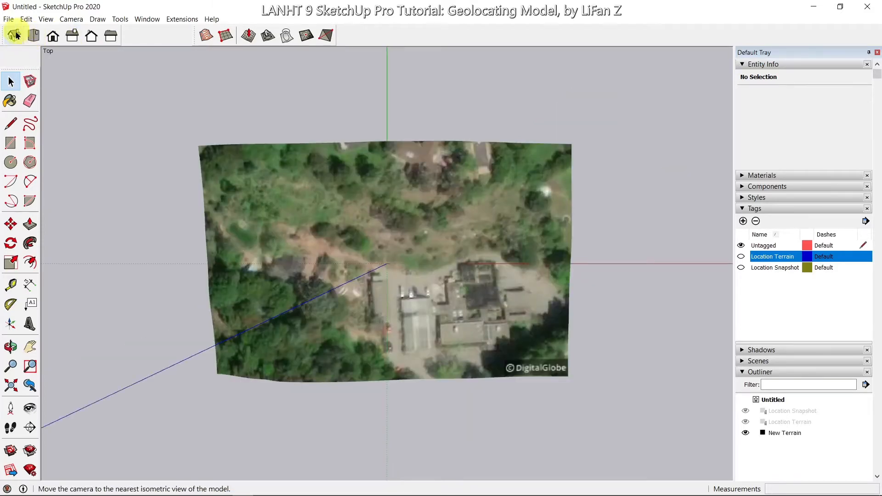
click(14, 35)
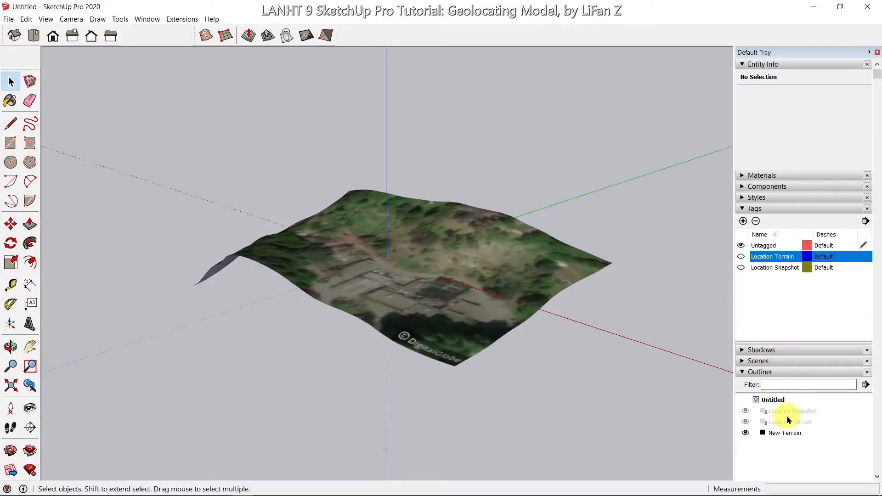
click(742, 256)
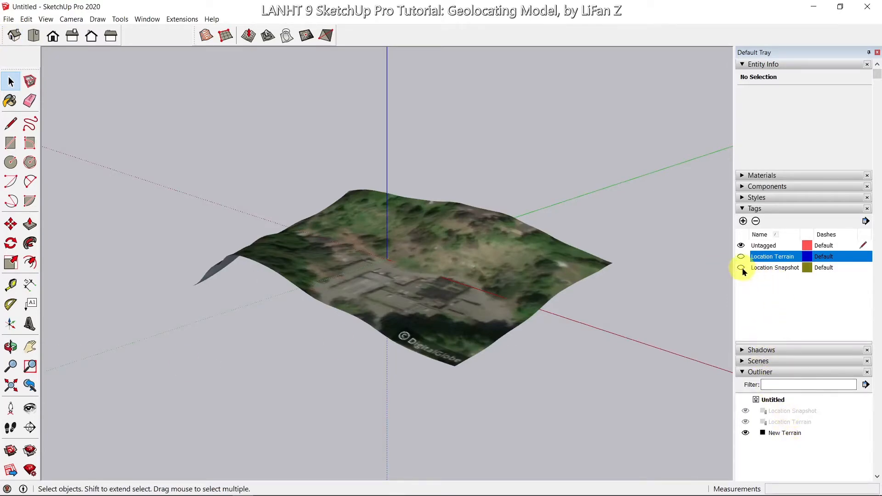
click(774, 267)
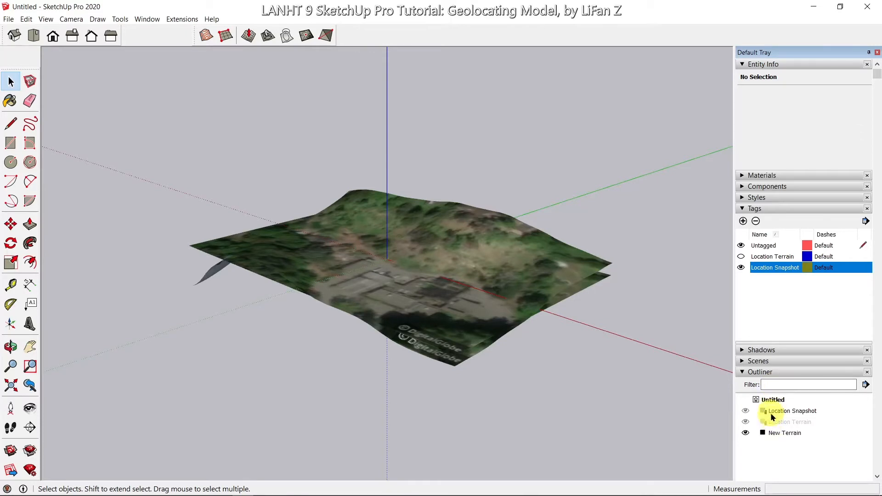
- Unlock the Location Snapshot group from its Outliner context menu
right_click(791, 410)
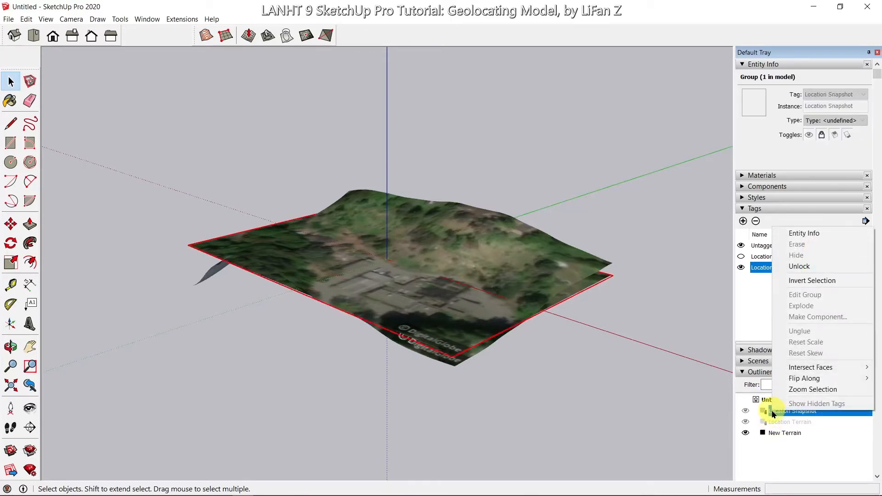
mouse_move(801, 267)
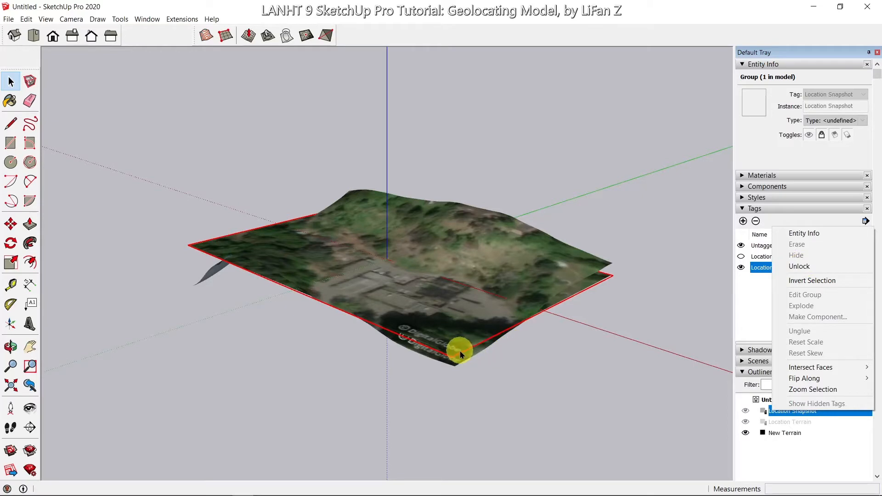
mouse_move(813, 390)
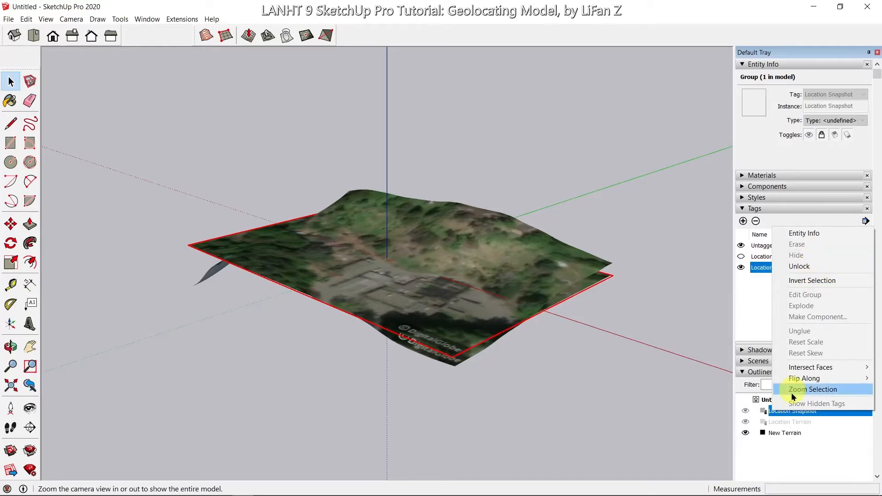
mouse_move(801, 265)
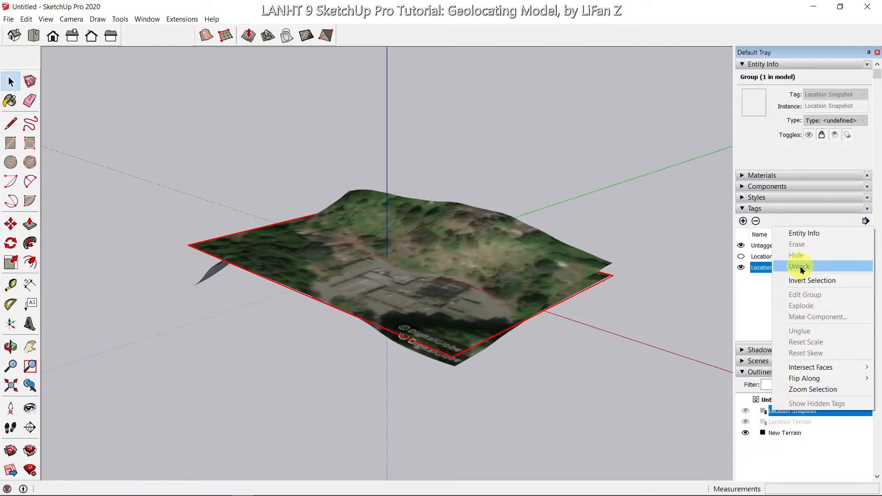
click(799, 266)
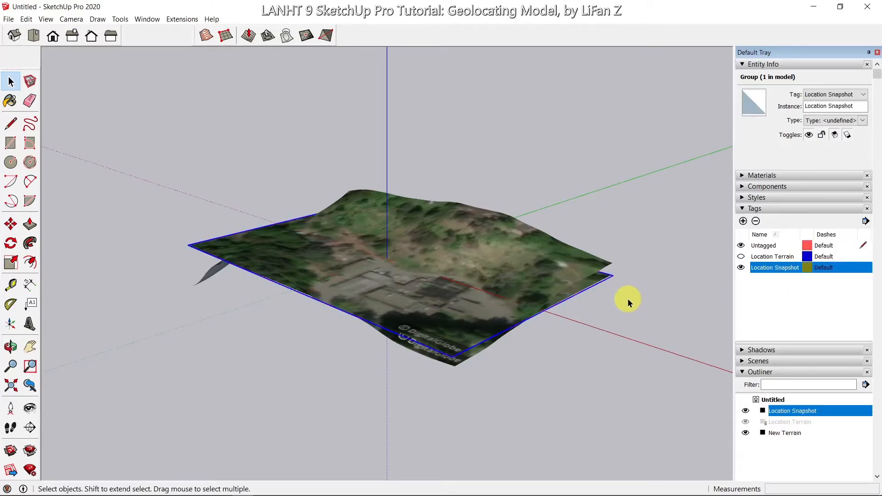
- Move the Location Snapshot image up 300 along the blue axis so it floats above the terrain
click(11, 224)
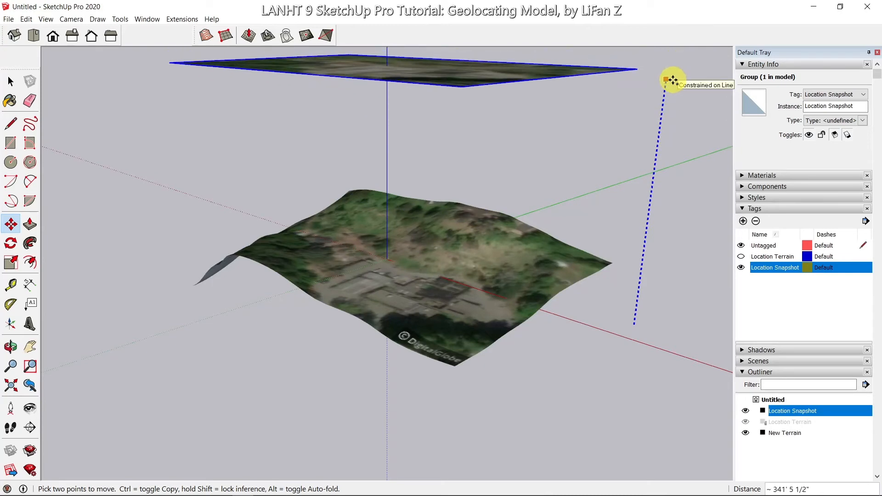
text(300)
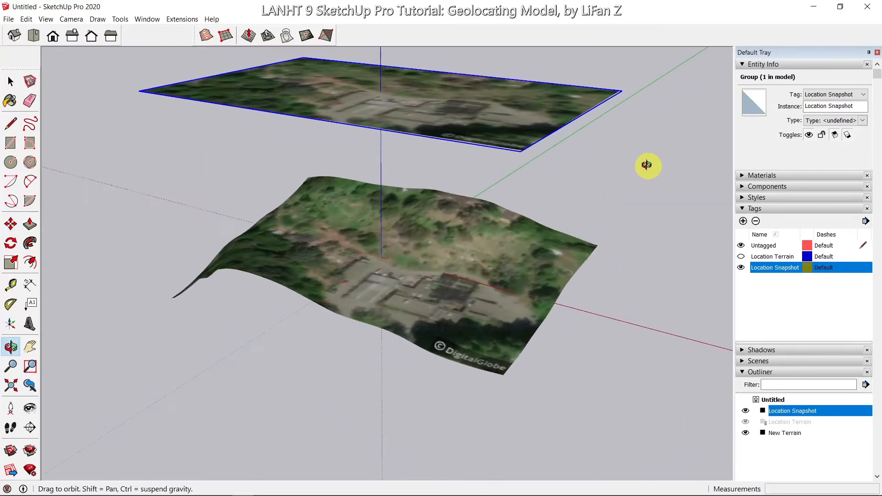
click(10, 223)
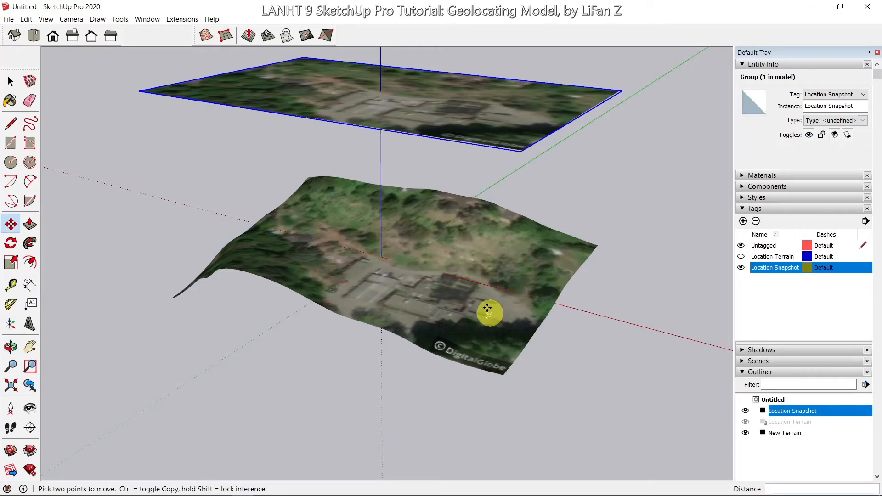
mouse_move(517, 289)
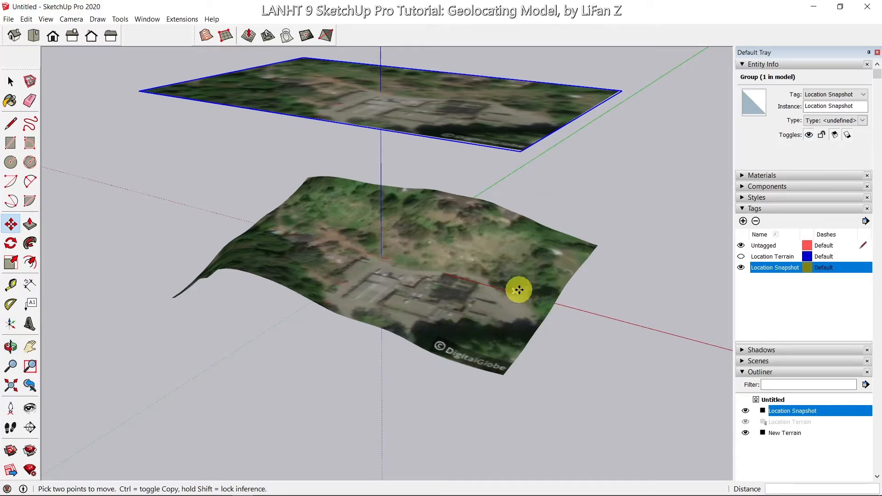
mouse_move(90, 75)
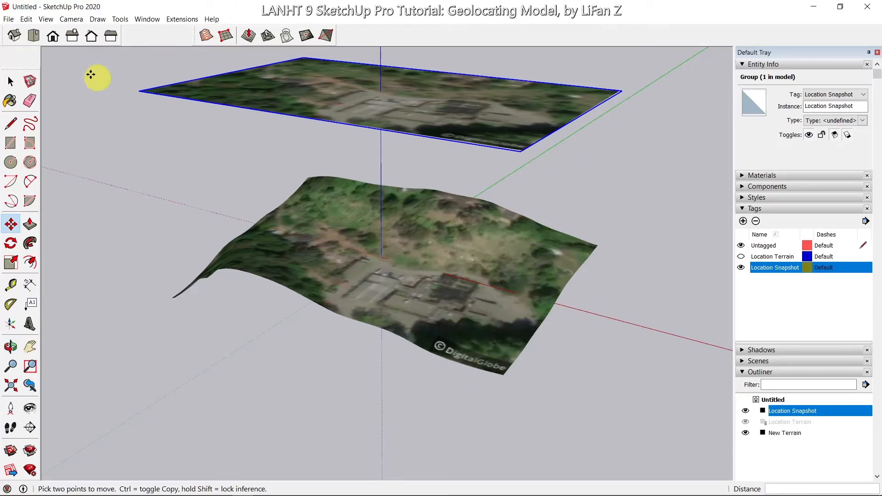
- Go to Top view and turn off Camera > Perspective for a flat parallel-projection plan
click(33, 36)
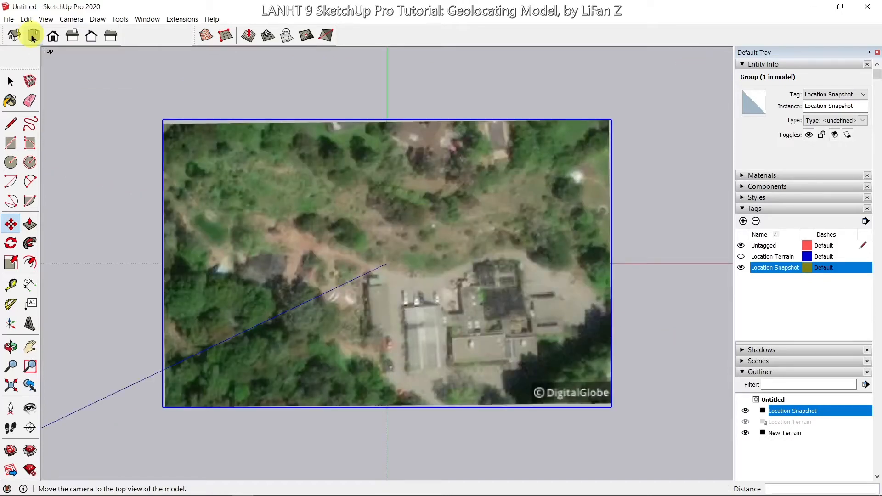
click(71, 19)
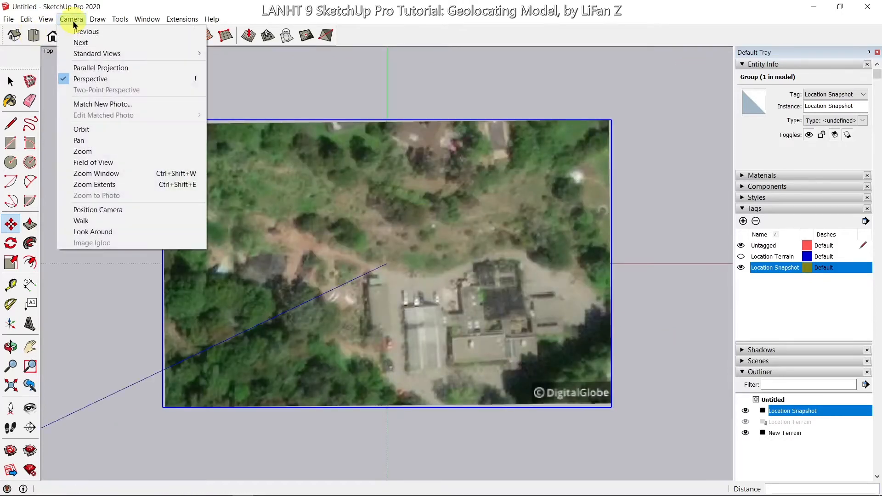
mouse_move(90, 79)
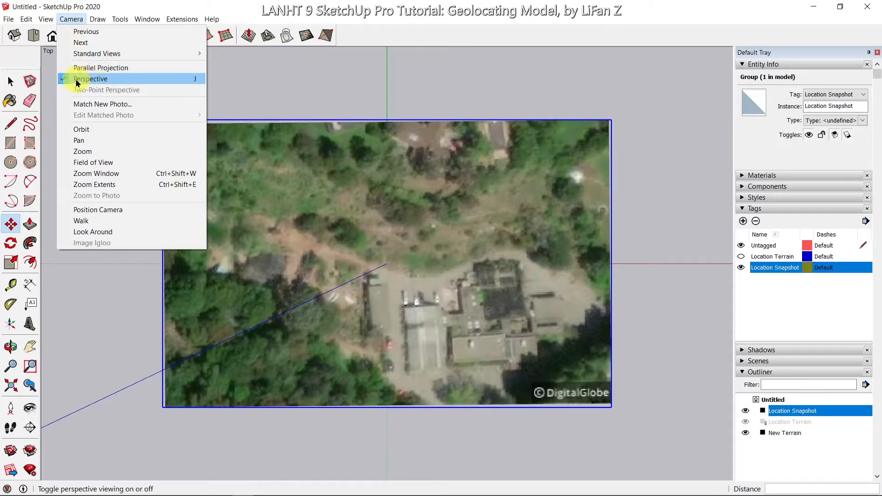
click(90, 79)
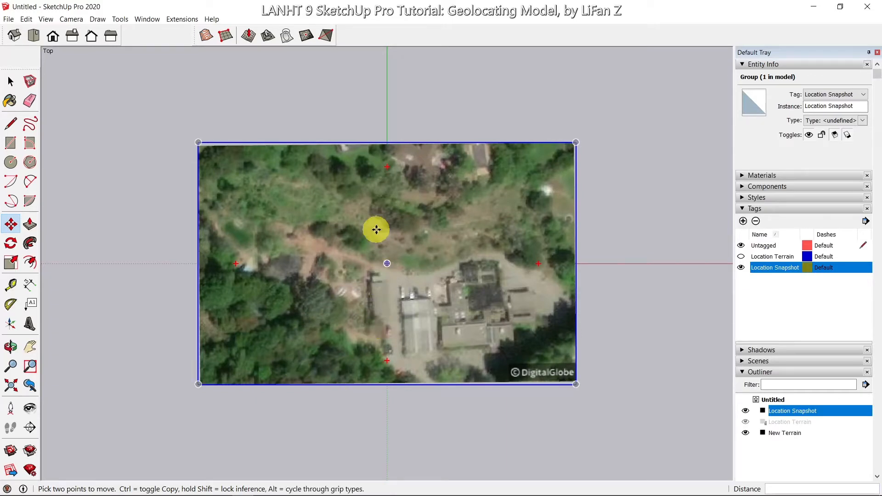
mouse_move(466, 228)
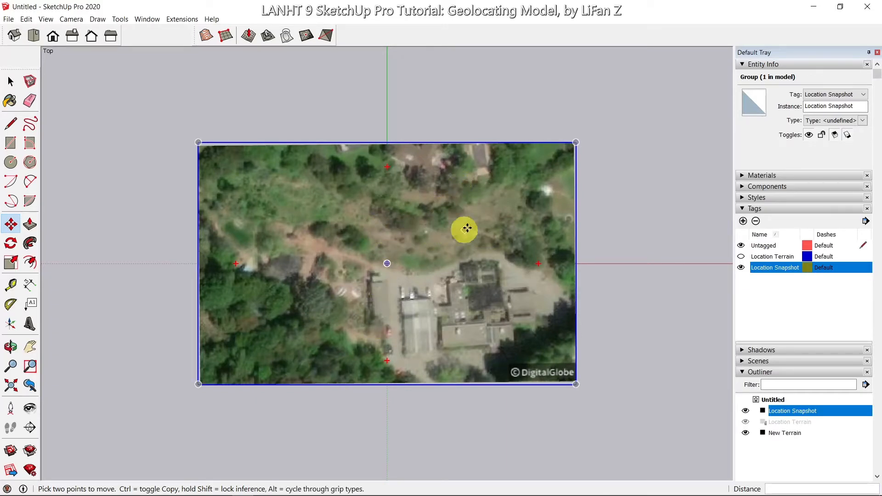
mouse_move(481, 231)
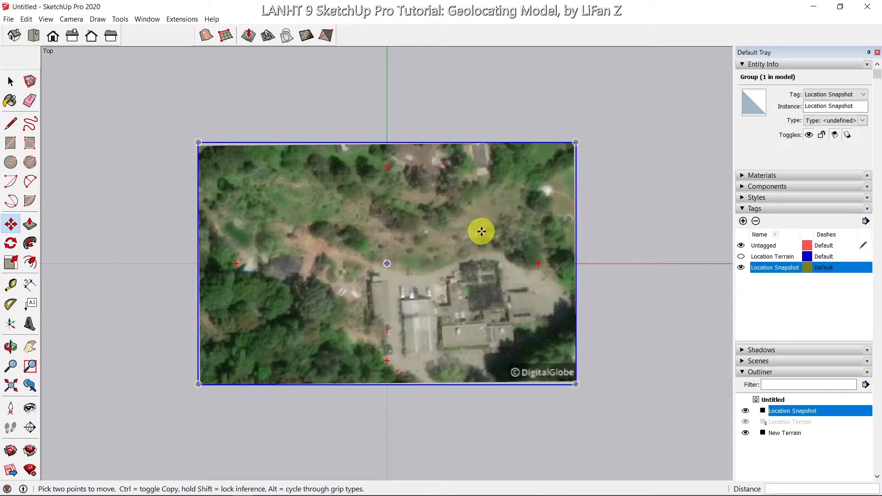
mouse_move(474, 209)
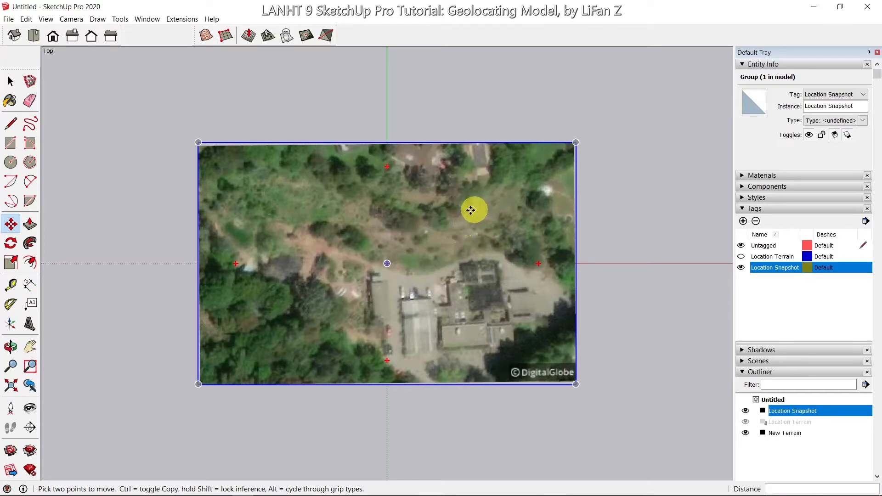
mouse_move(416, 212)
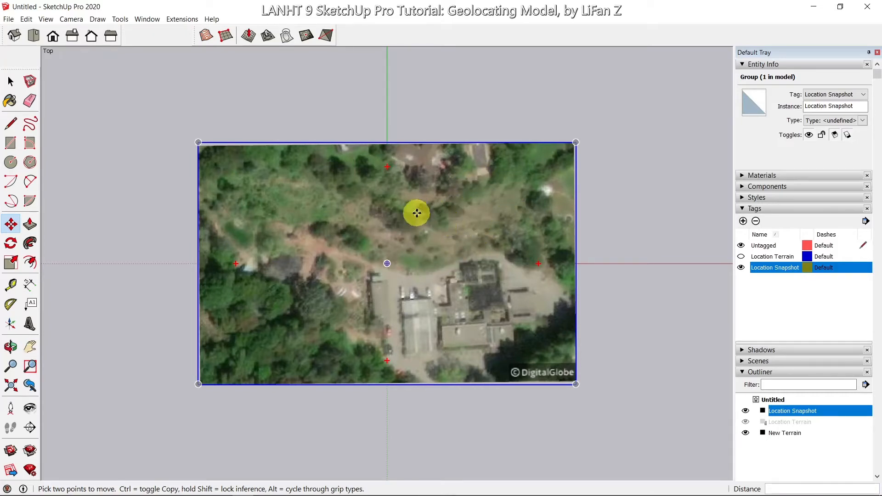
mouse_move(492, 165)
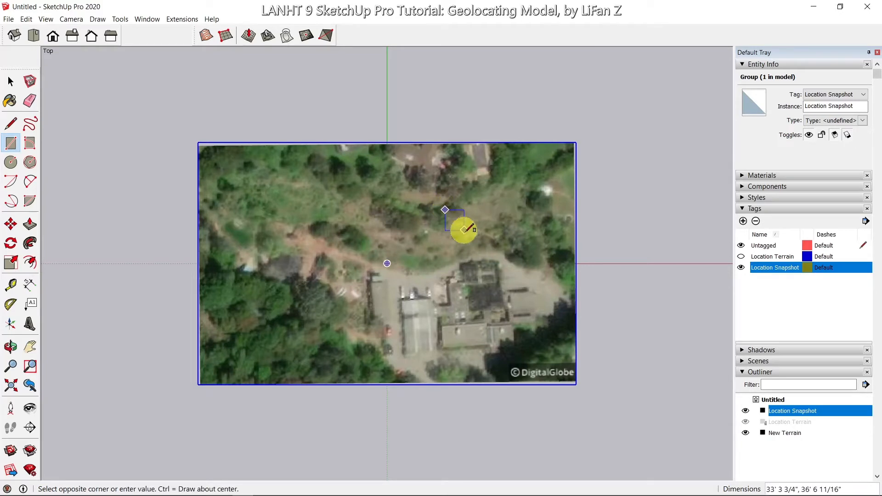
mouse_move(490, 278)
text(40')
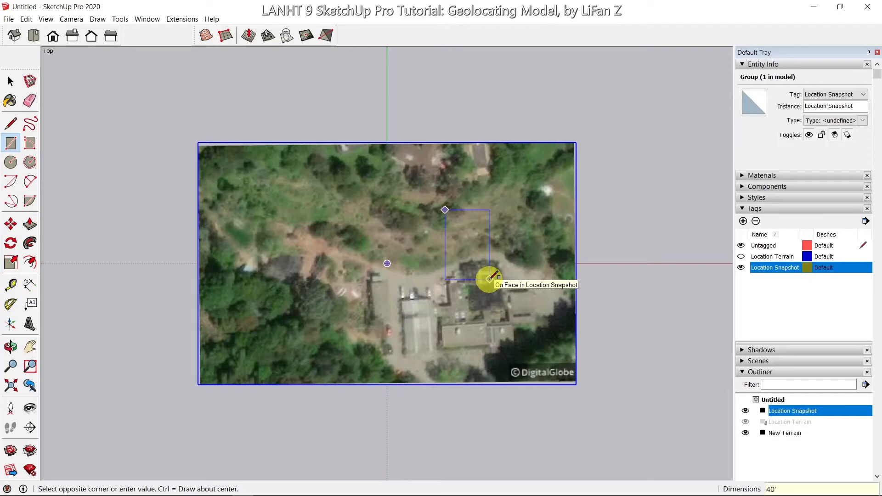
mouse_move(489, 278)
text(,90)
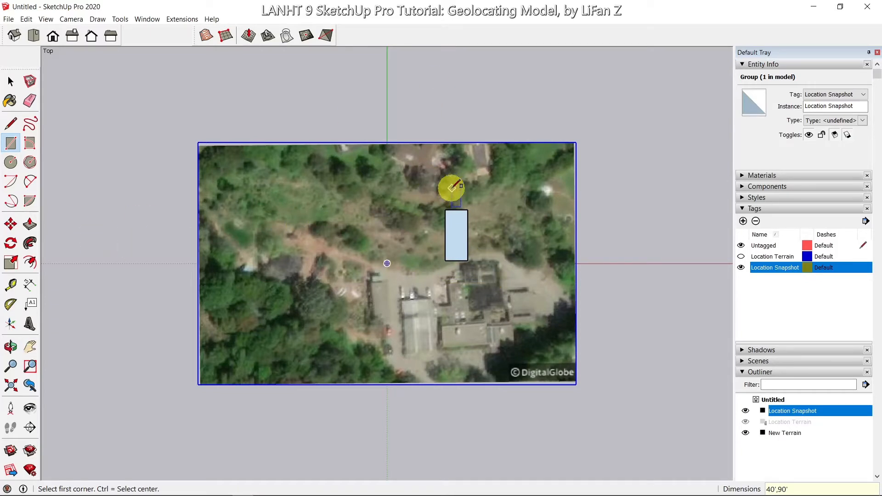
- Draw a 40' by 90' rectangle on the snapshot north of the buildings and return to Select
click(10, 99)
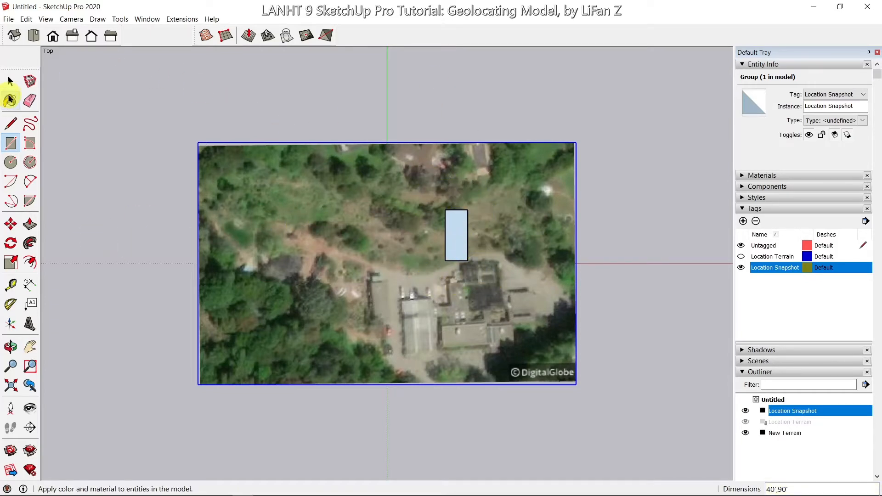
click(10, 81)
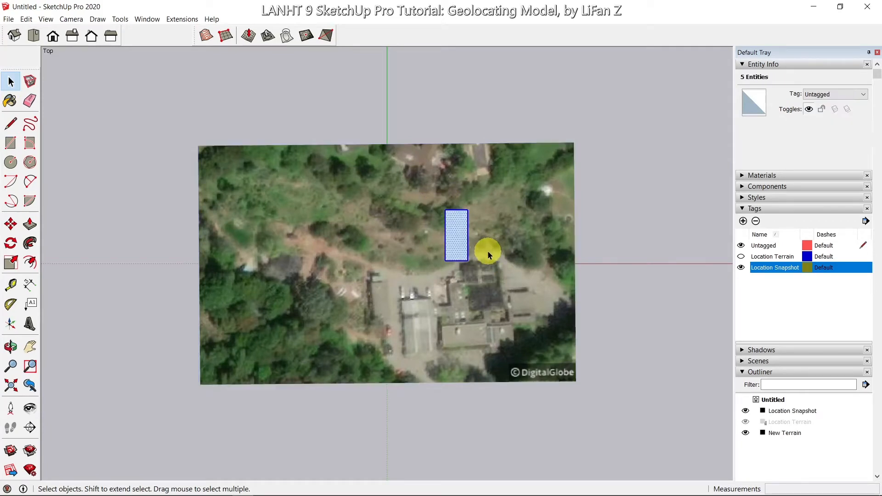
- Start the Move tool to reposition the 40' by 90' footprint rectangle toward the clearing
click(10, 224)
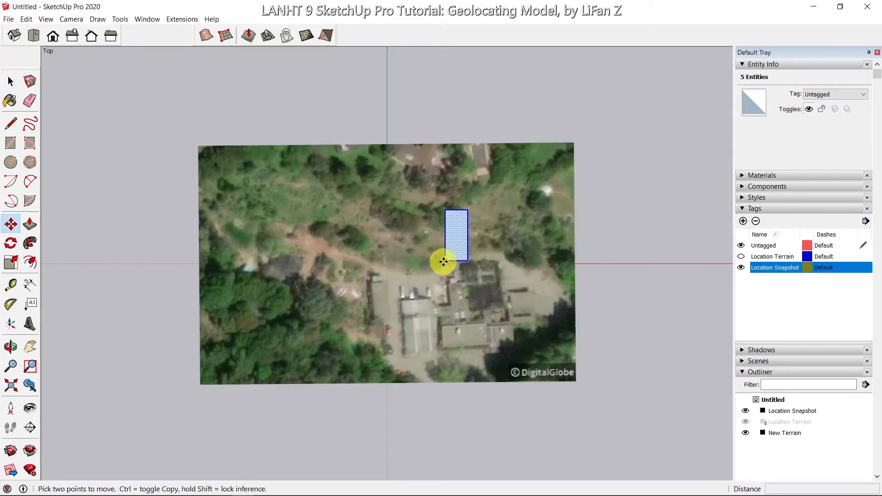
mouse_move(495, 196)
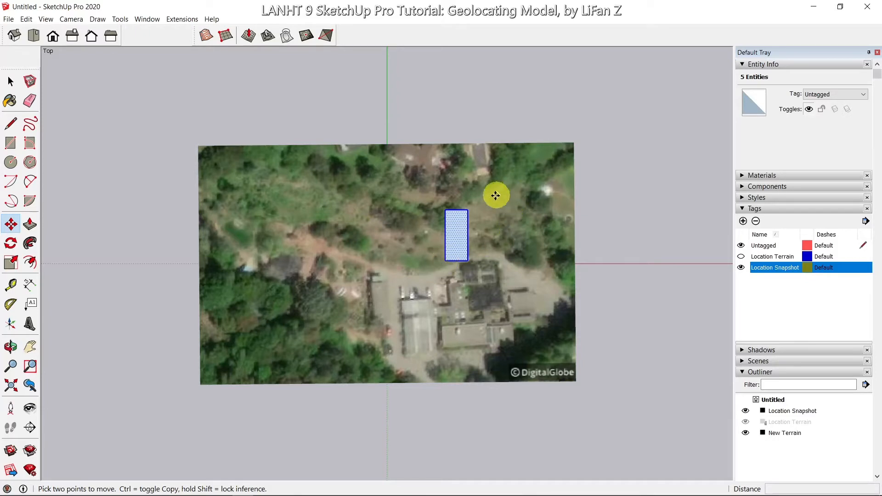
mouse_move(492, 193)
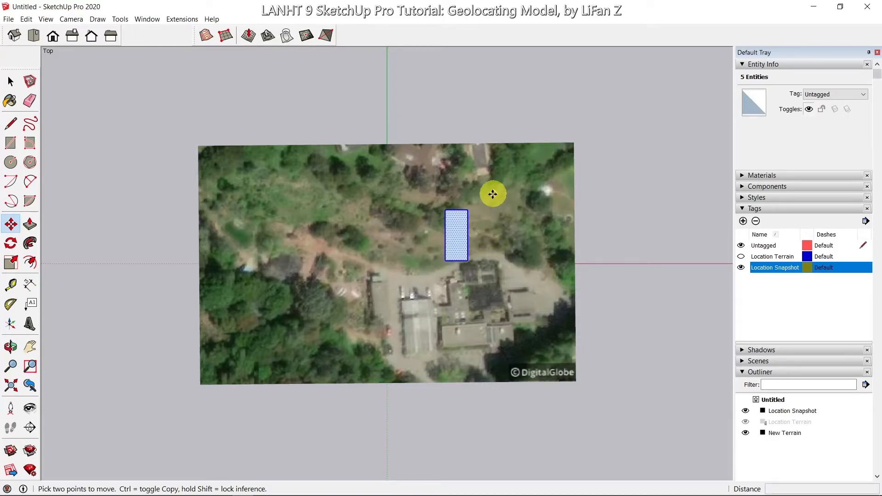
mouse_move(477, 226)
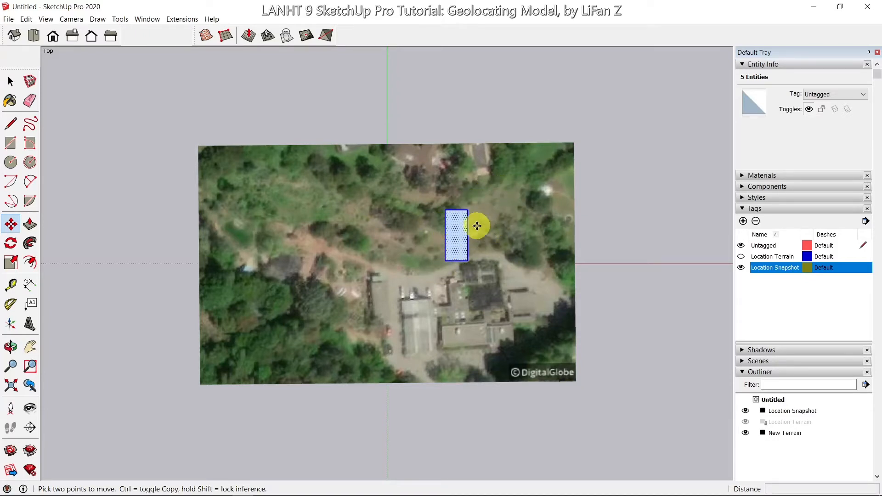
mouse_move(462, 234)
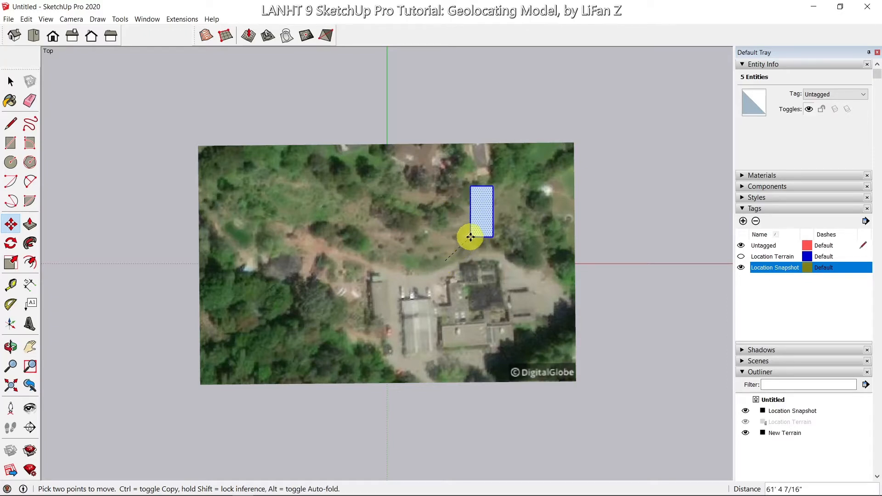
mouse_move(461, 225)
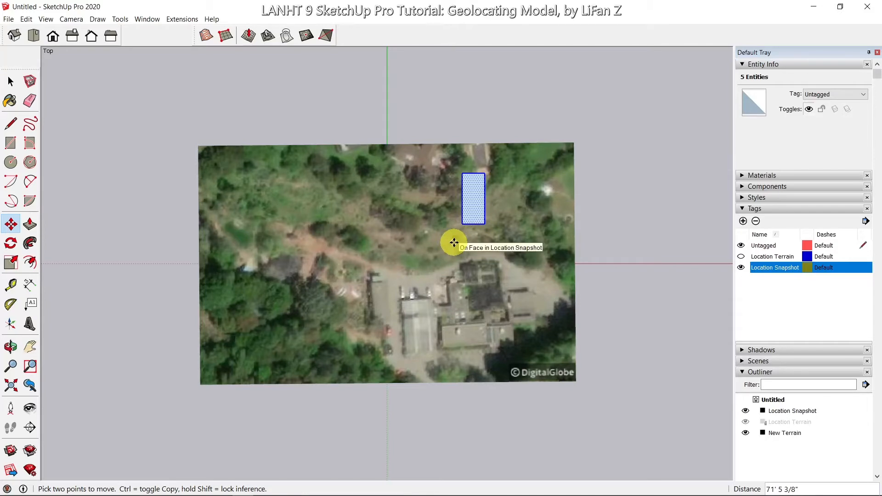
- Rotate the footprint rectangle about its corner to a diagonal angle among the trees
click(10, 242)
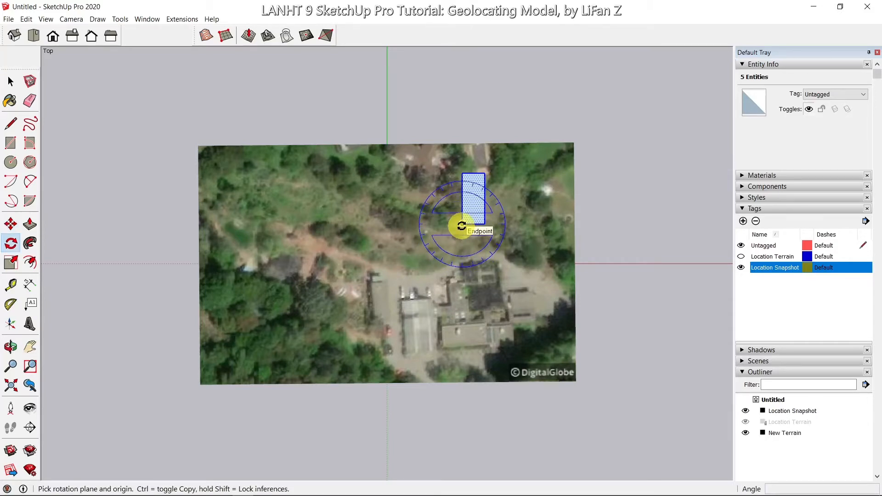
click(462, 224)
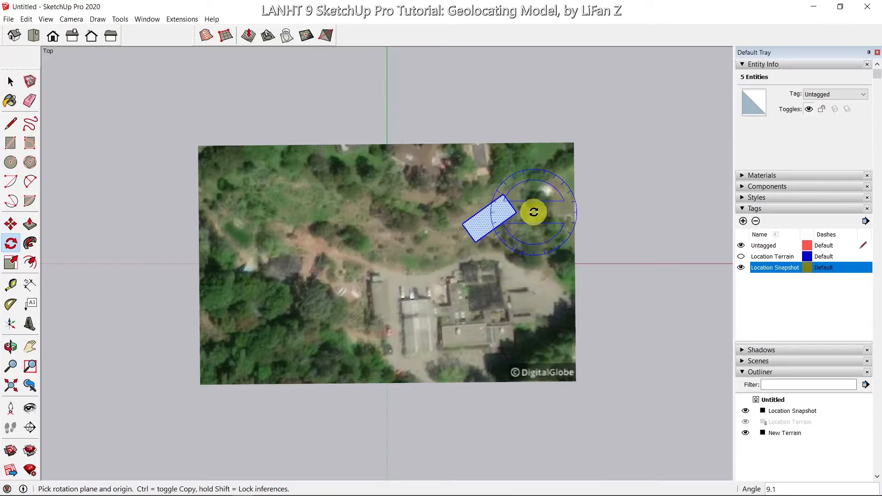
mouse_move(533, 212)
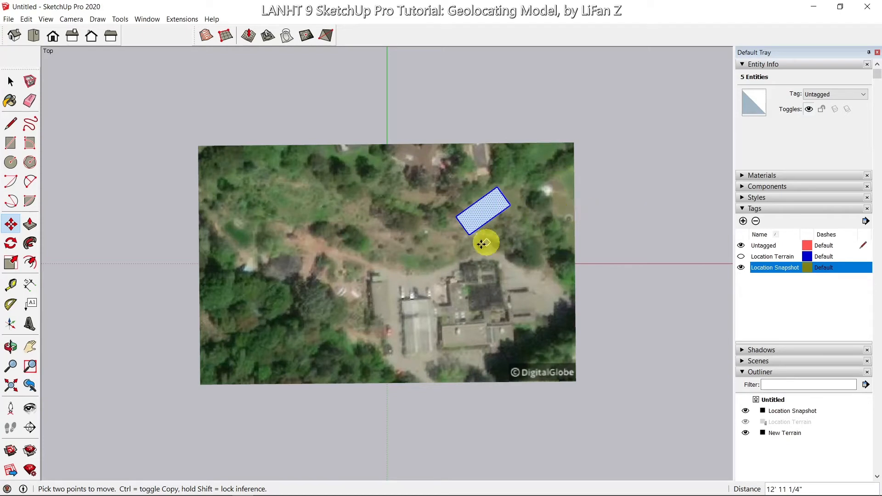
mouse_move(416, 219)
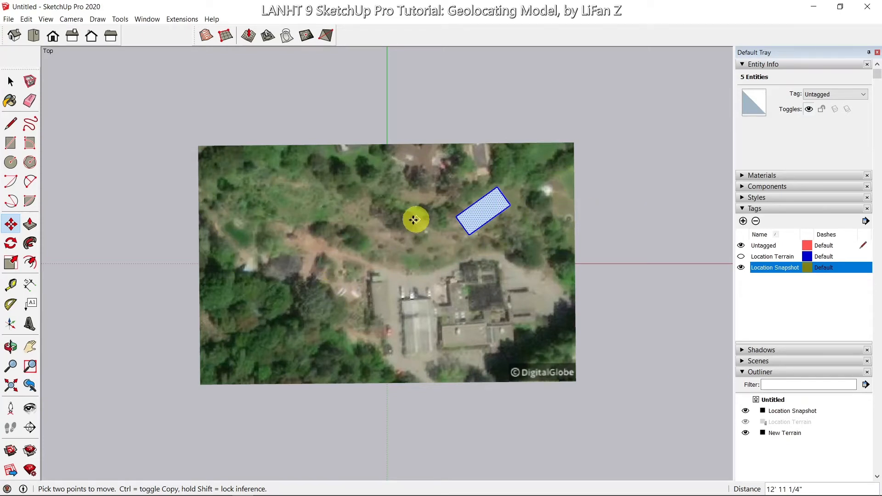
mouse_move(29, 125)
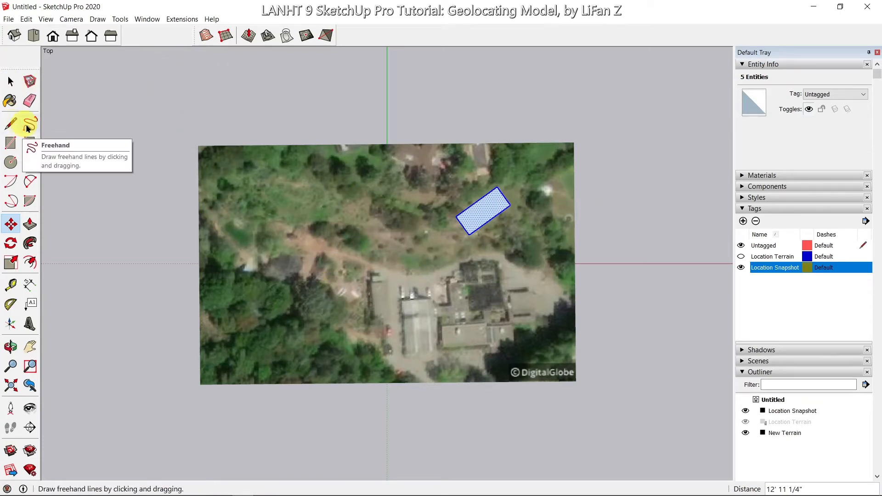
mouse_move(30, 181)
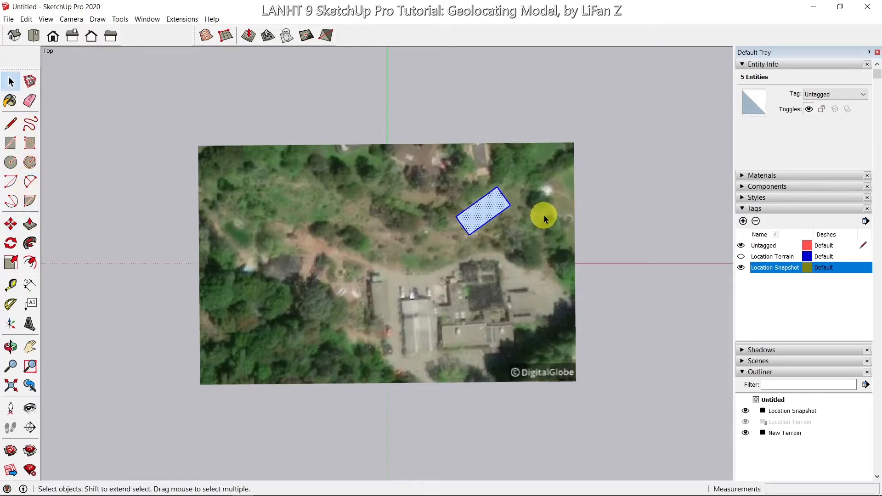
mouse_move(13, 36)
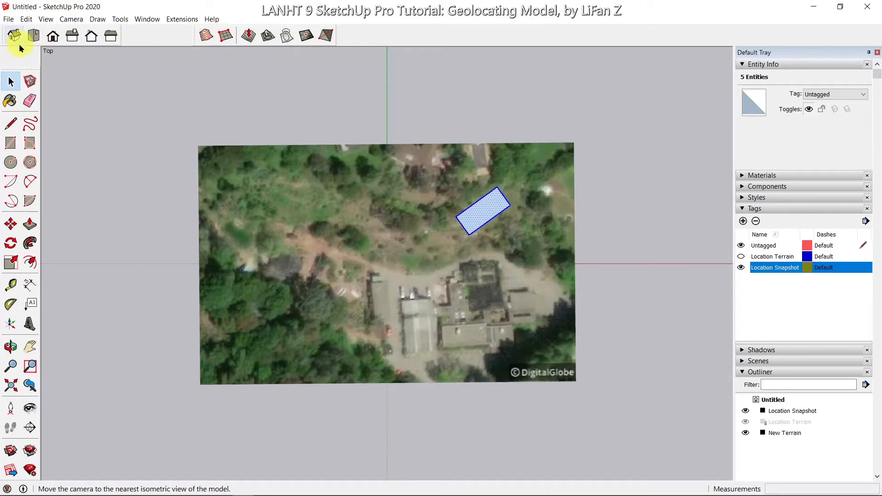
- Show the terrain and floating footprint rectangle in isometric view
click(12, 36)
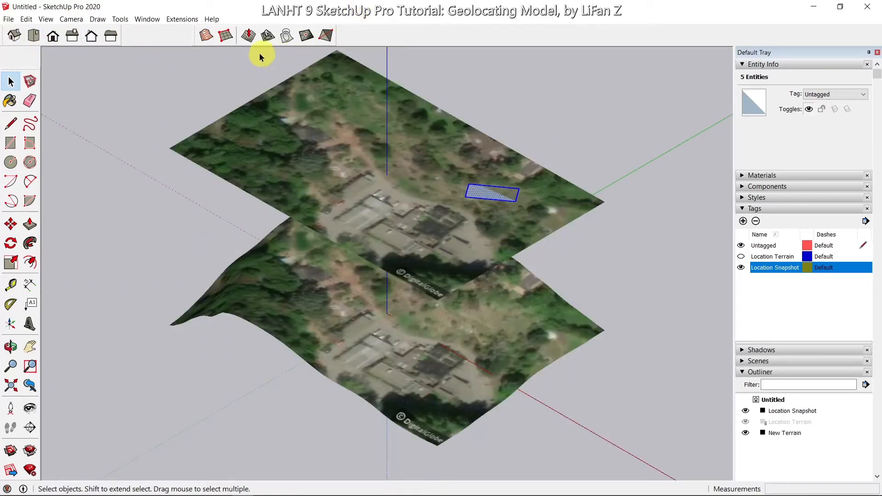
mouse_move(495, 197)
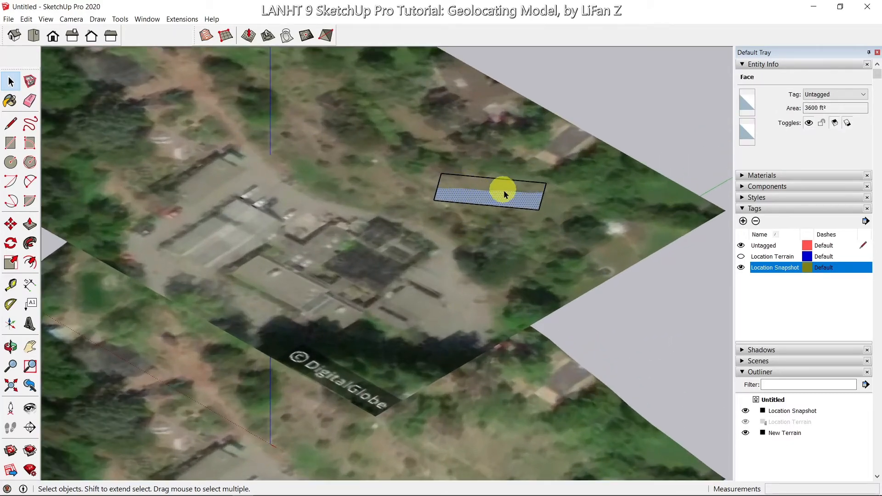
mouse_move(520, 204)
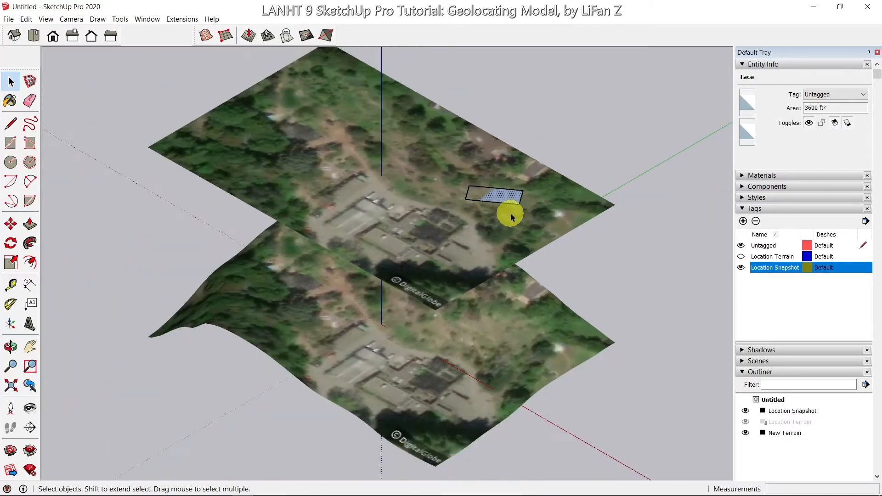
mouse_move(470, 202)
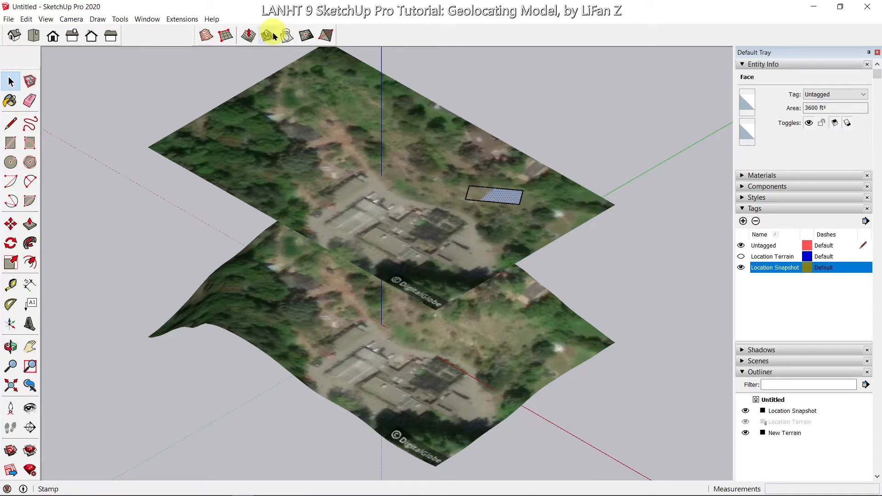
mouse_move(267, 35)
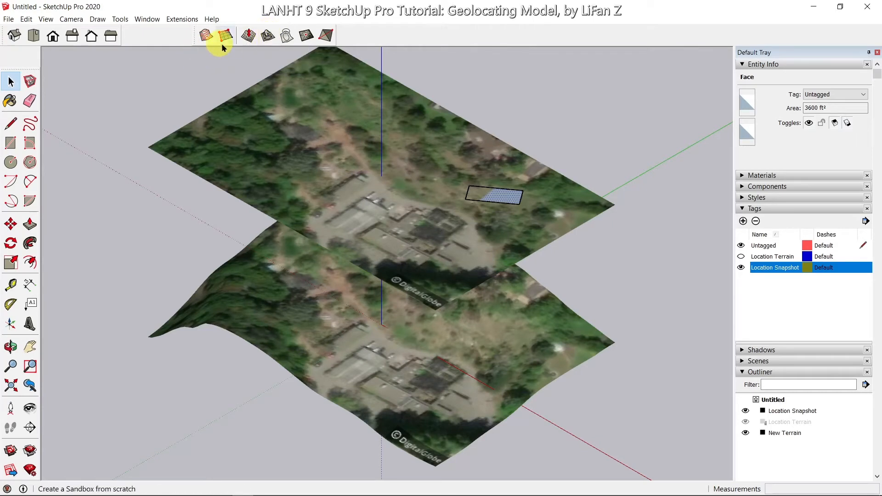
mouse_move(266, 36)
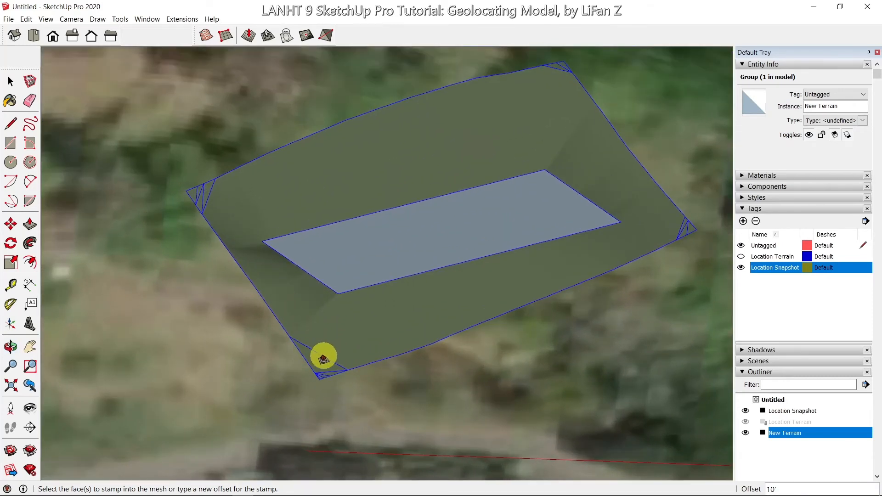
mouse_move(335, 359)
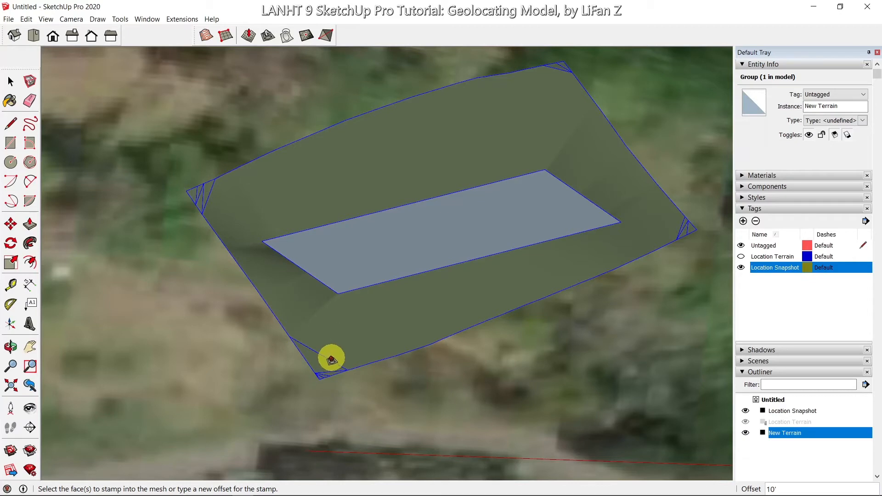
- Deselect the stamped terrain and erase the stray triangular edge at the platform corner
click(10, 81)
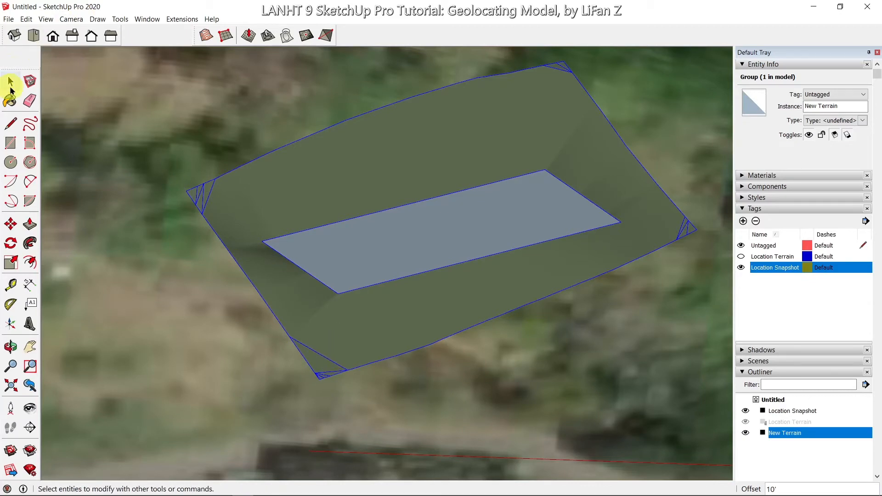
click(10, 81)
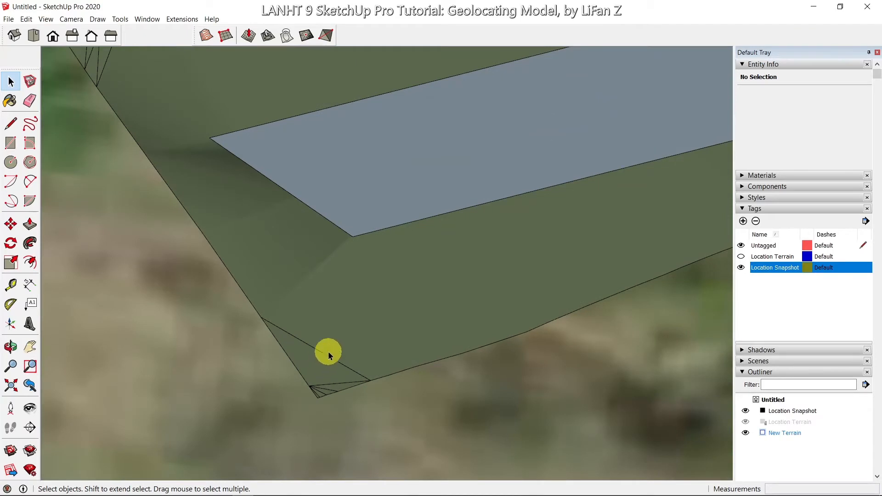
mouse_move(329, 359)
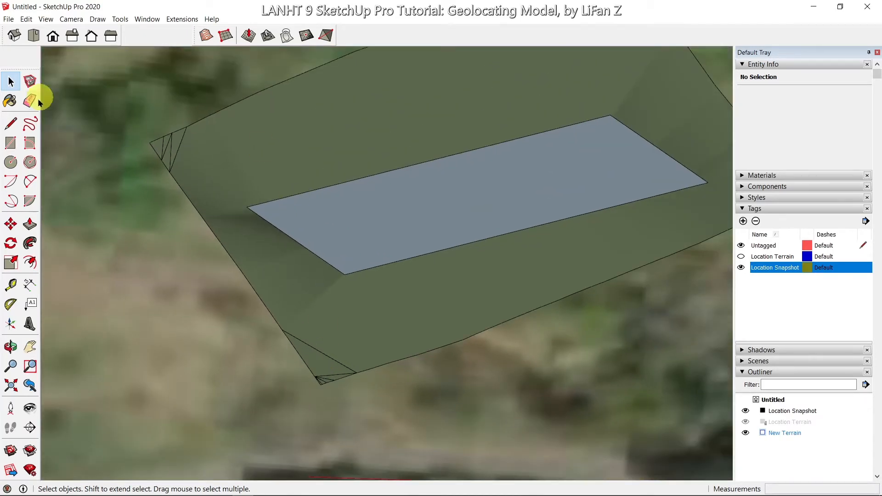
click(30, 100)
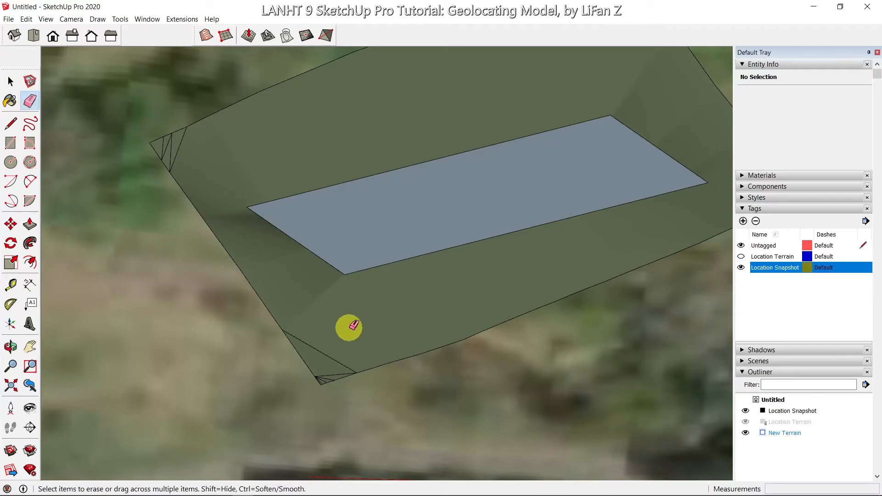
mouse_move(334, 357)
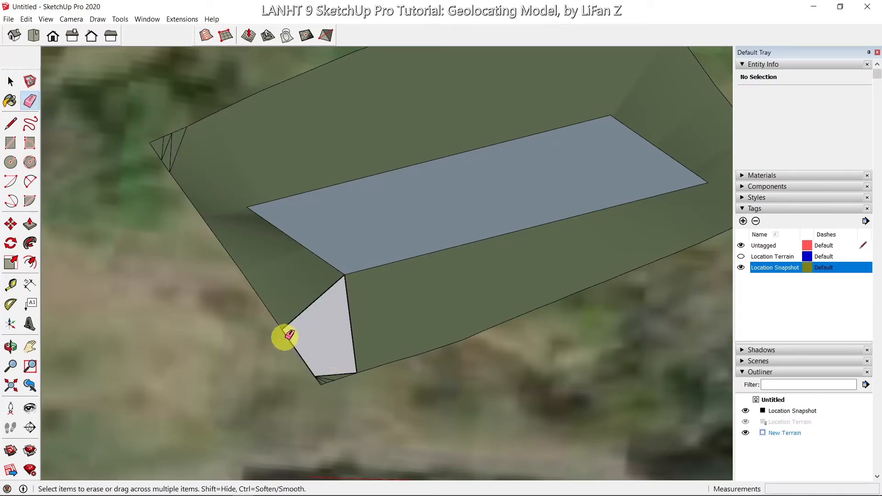
mouse_move(337, 324)
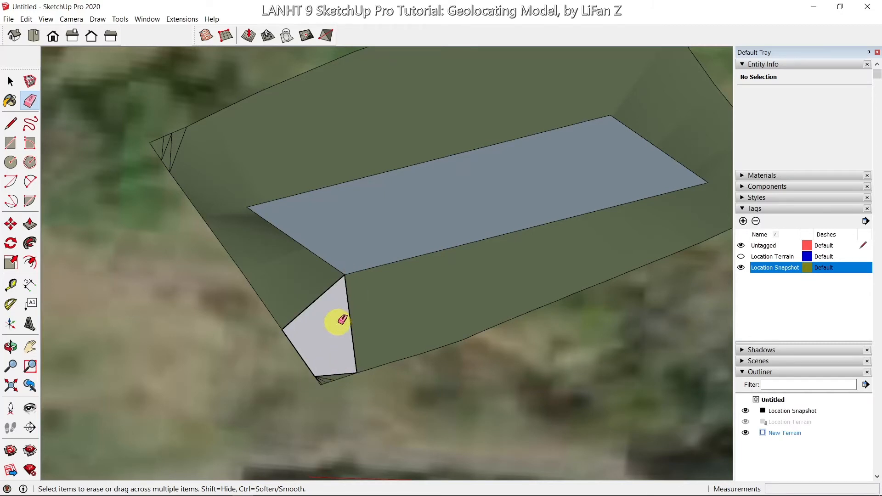
click(337, 322)
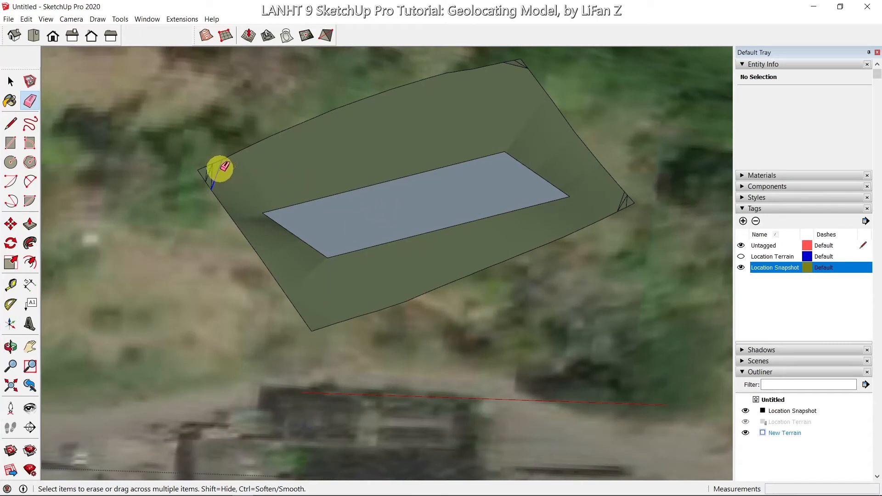
mouse_move(210, 176)
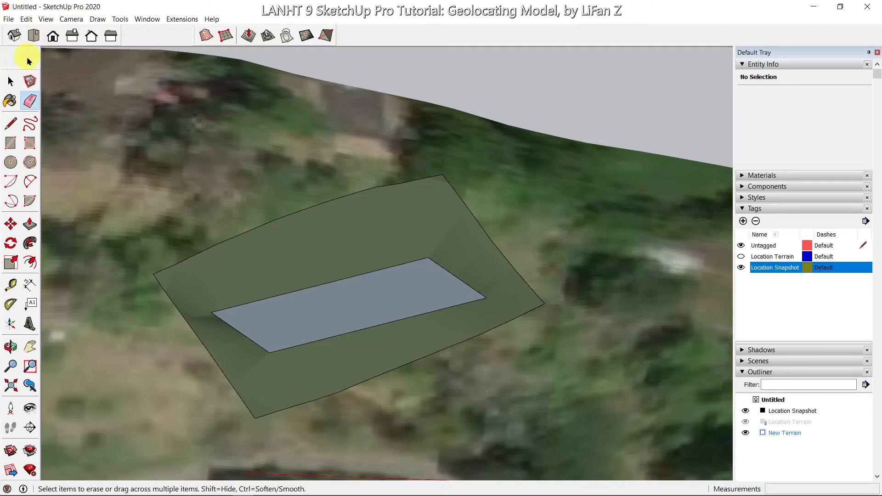
- Paint the platform's sloped border with Grass Dark Green and inspect it by orbiting
click(10, 81)
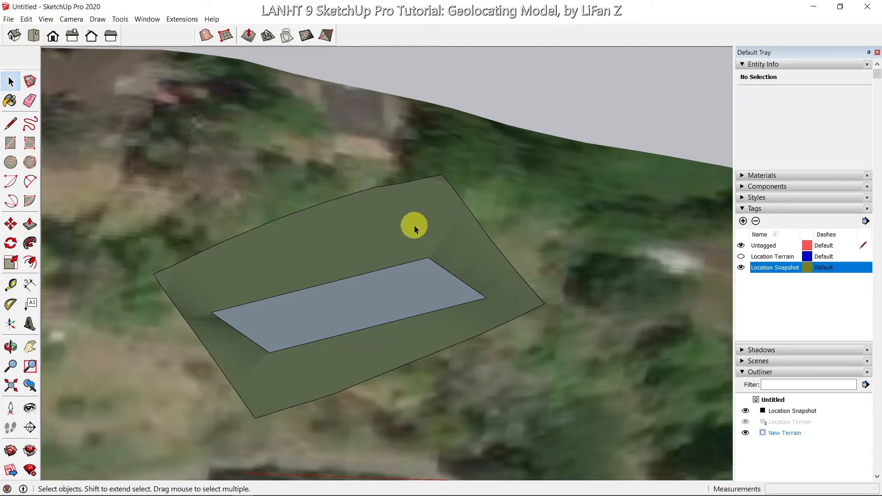
mouse_move(741, 186)
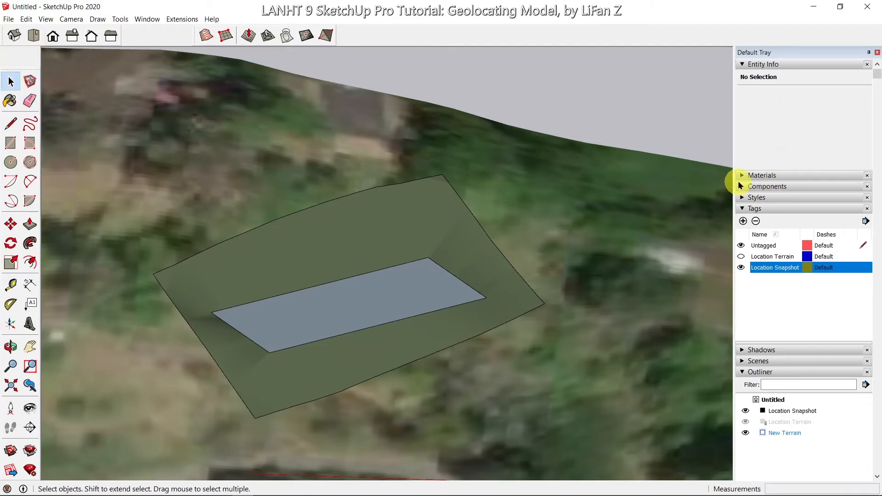
click(742, 175)
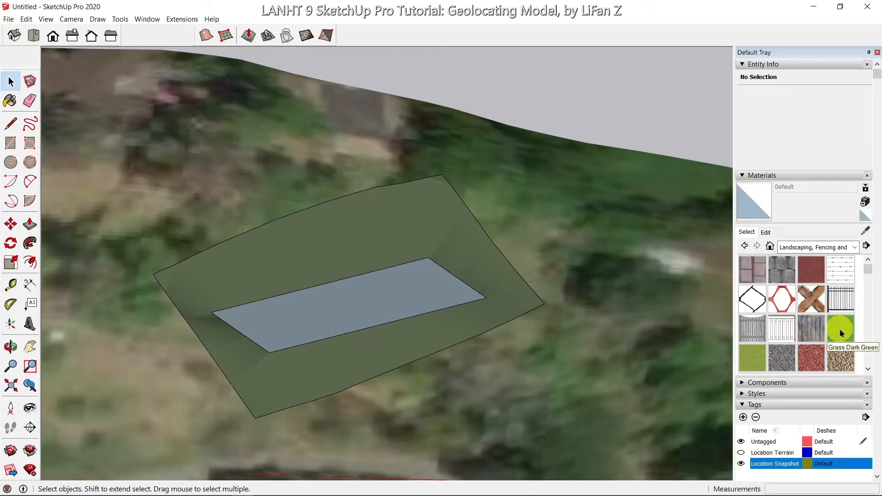
click(841, 328)
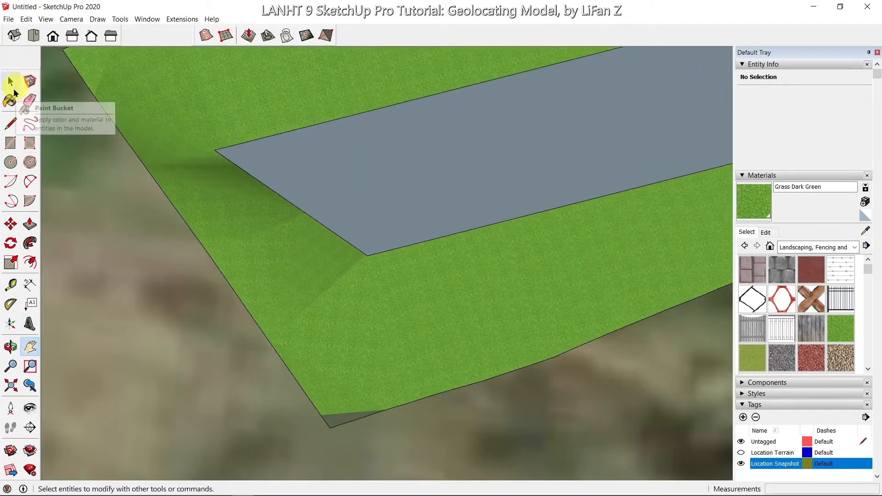
click(10, 100)
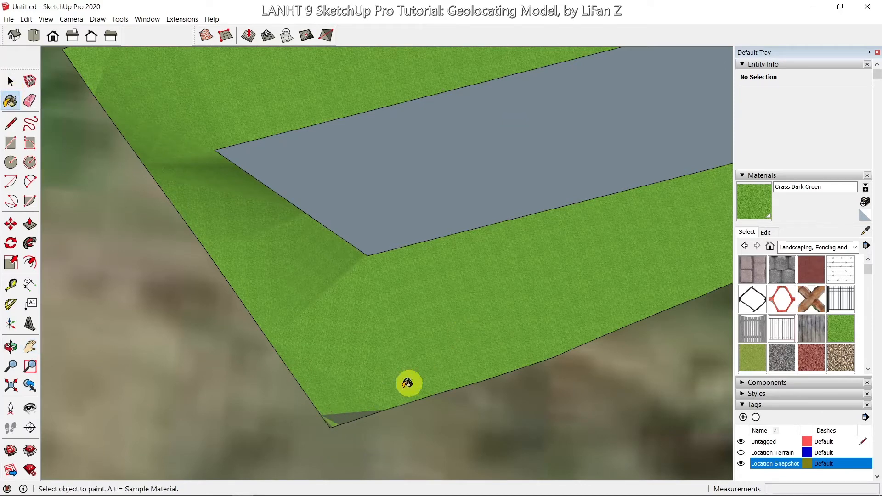
mouse_move(325, 424)
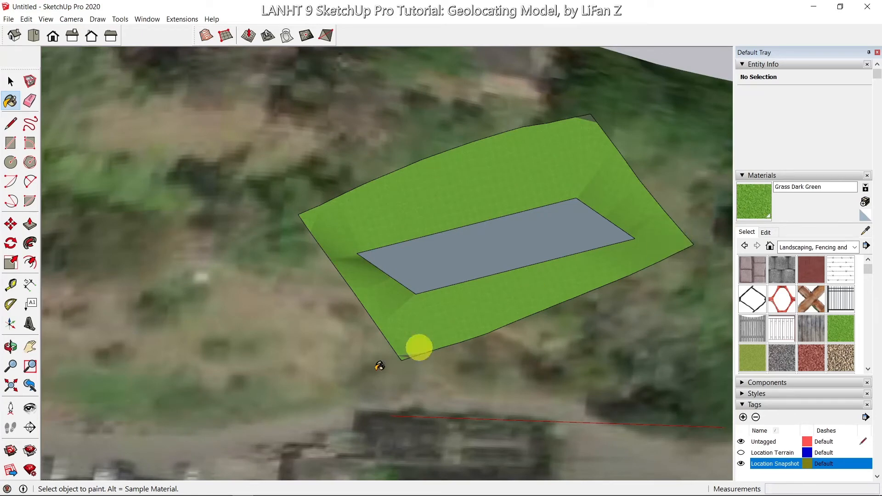
mouse_move(411, 355)
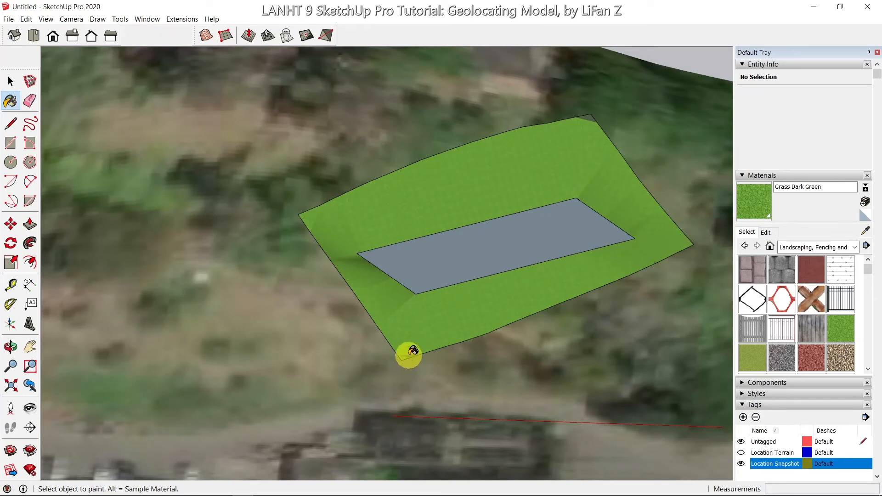
mouse_move(481, 267)
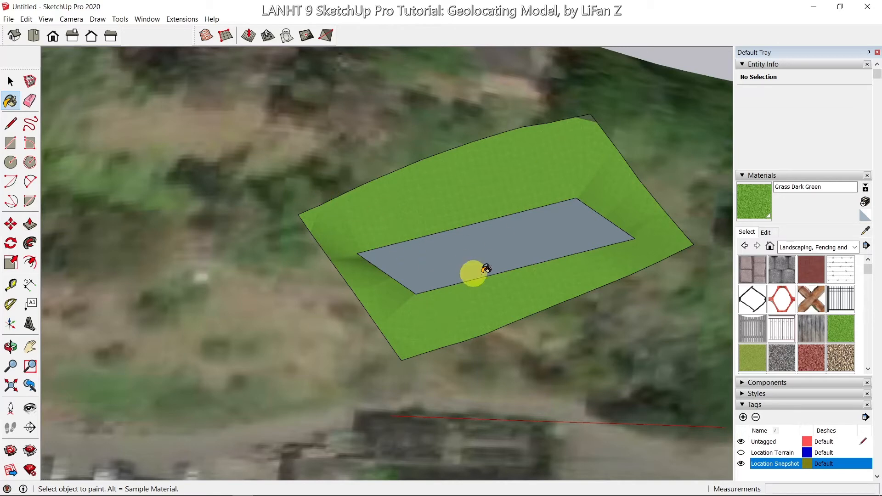
mouse_move(591, 112)
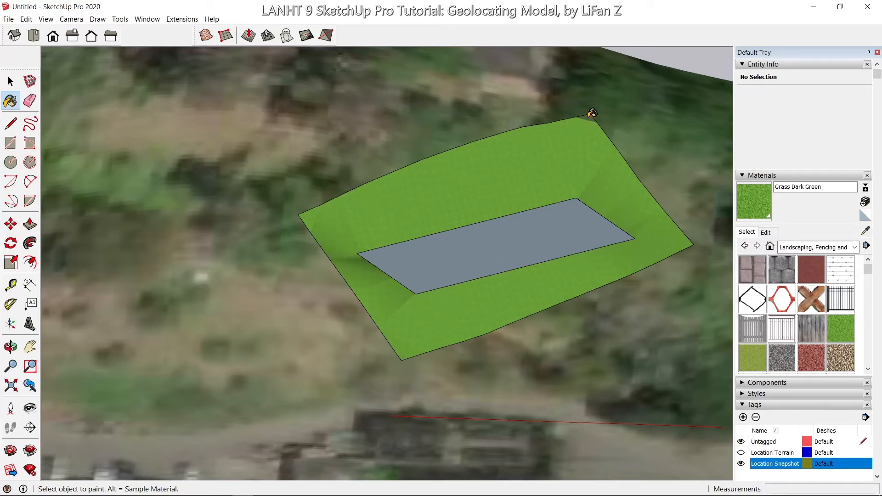
mouse_move(604, 86)
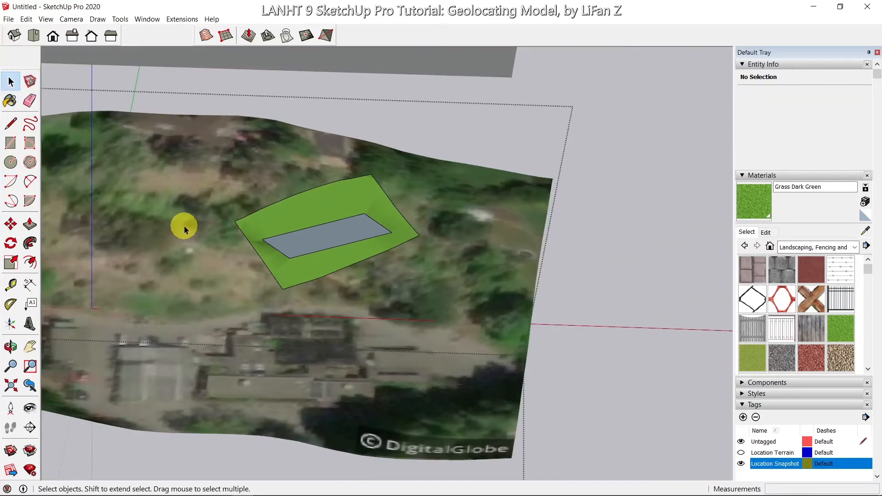
mouse_move(812, 359)
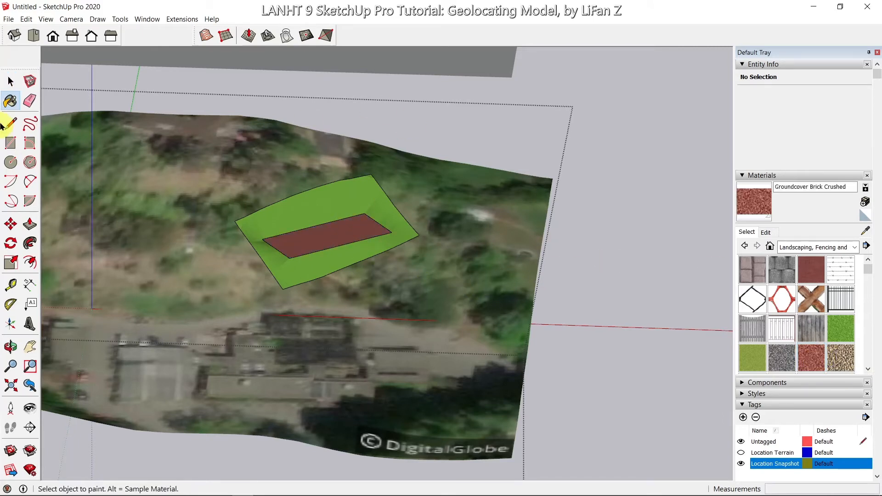
click(10, 81)
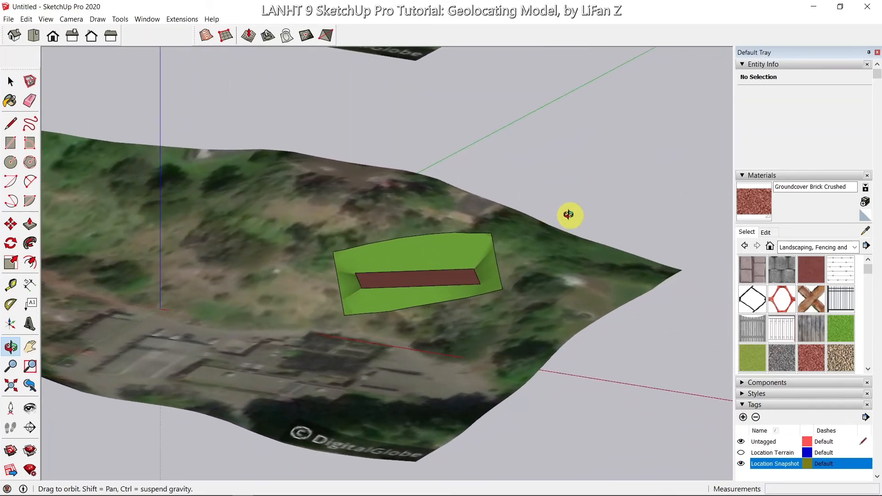
- Look straight down on the terrain in Top view ready to draw the path
click(72, 36)
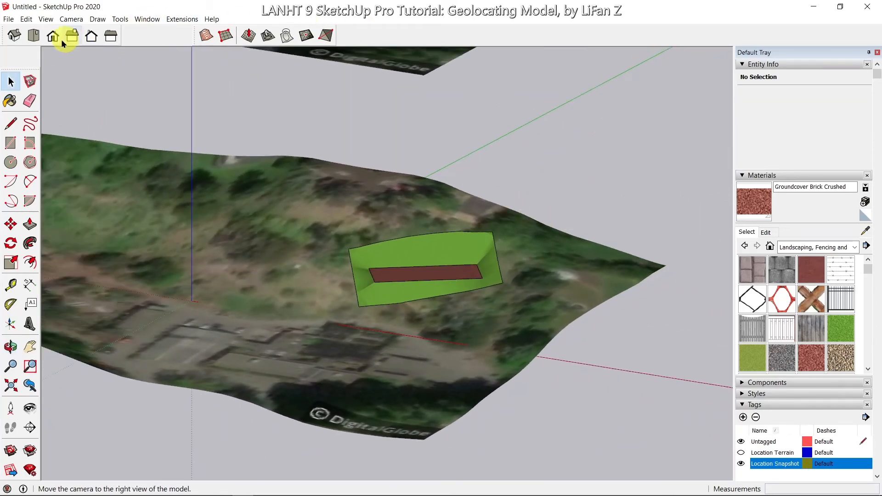
click(33, 35)
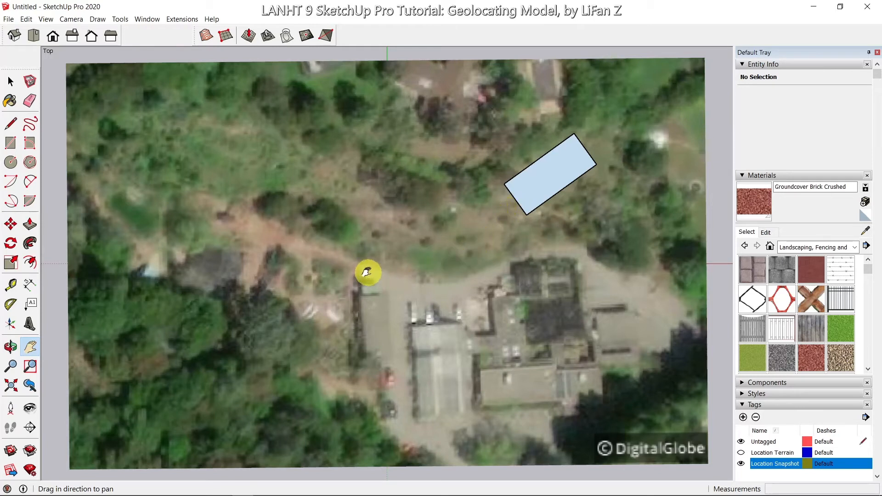
mouse_move(395, 276)
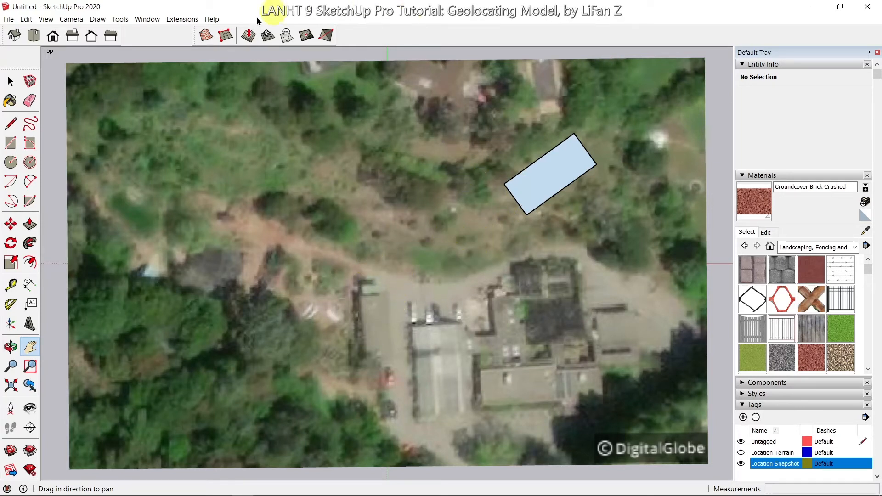
mouse_move(30, 204)
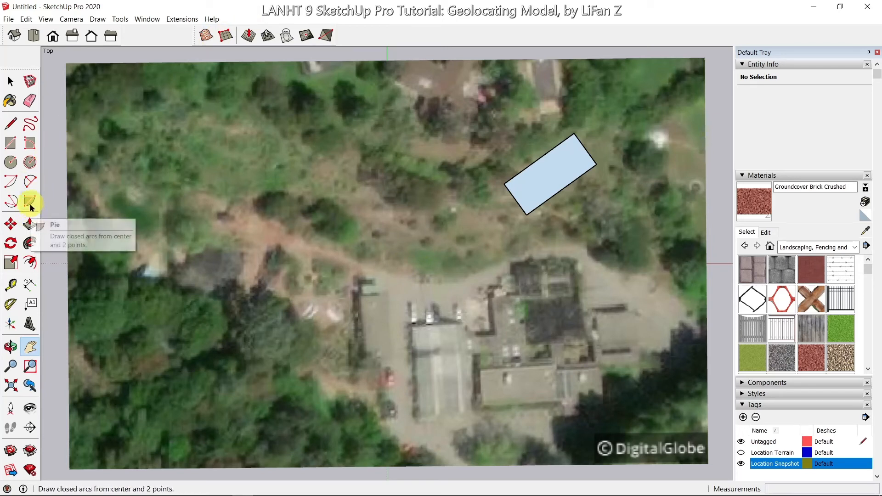
mouse_move(30, 183)
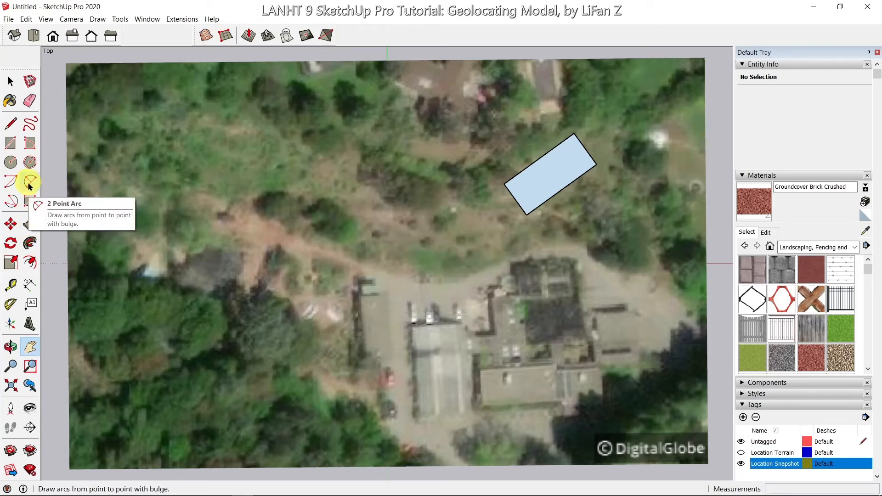
click(31, 181)
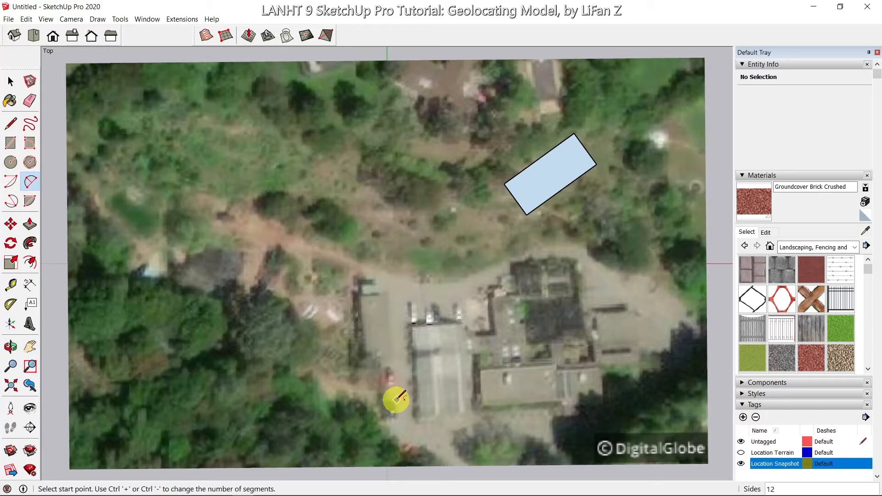
mouse_move(407, 392)
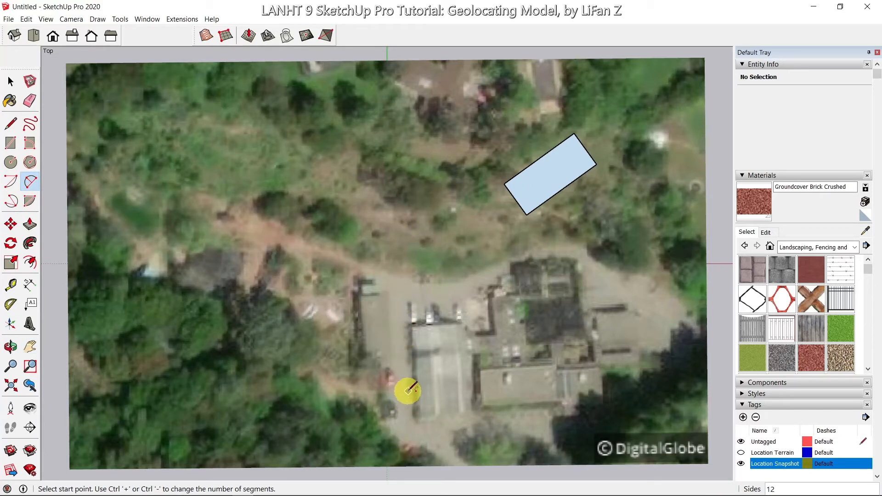
mouse_move(394, 276)
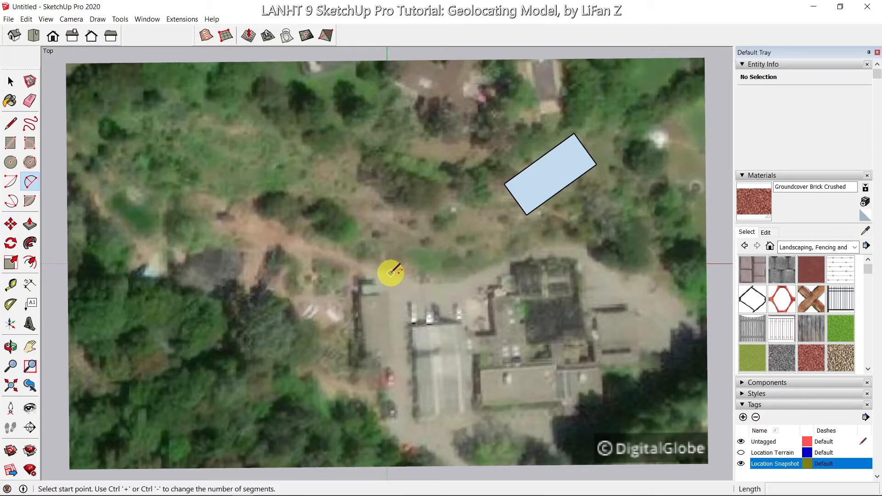
- Draw two connected 2-point arcs from the road up toward the platform corner
click(390, 273)
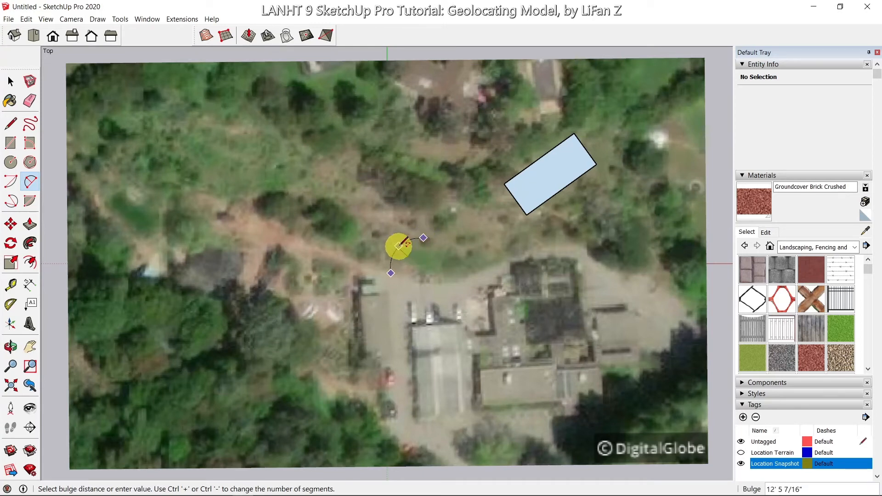
click(400, 246)
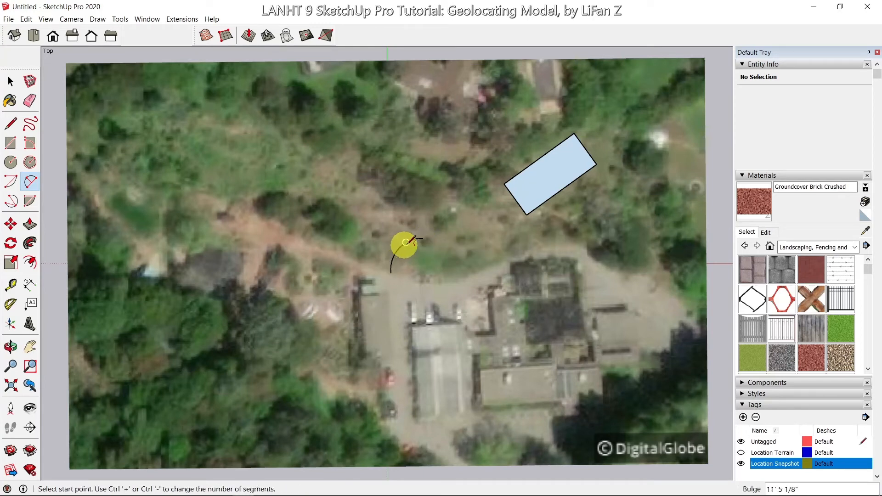
click(406, 241)
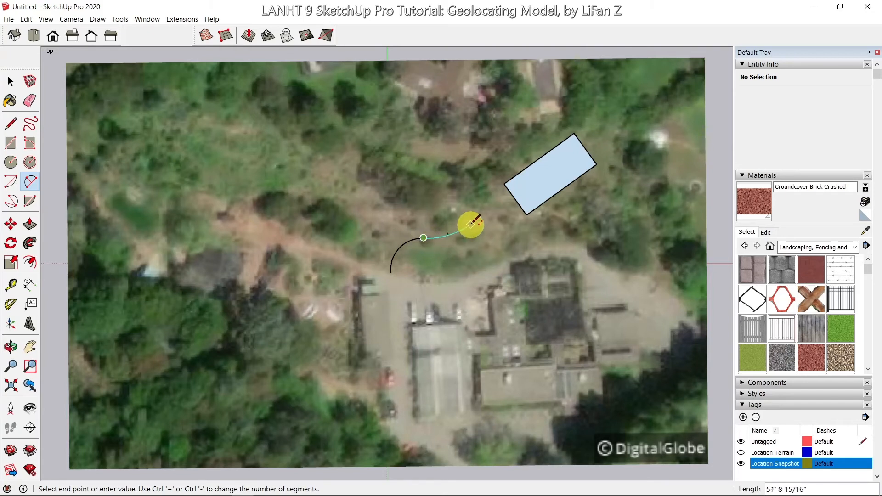
mouse_move(472, 217)
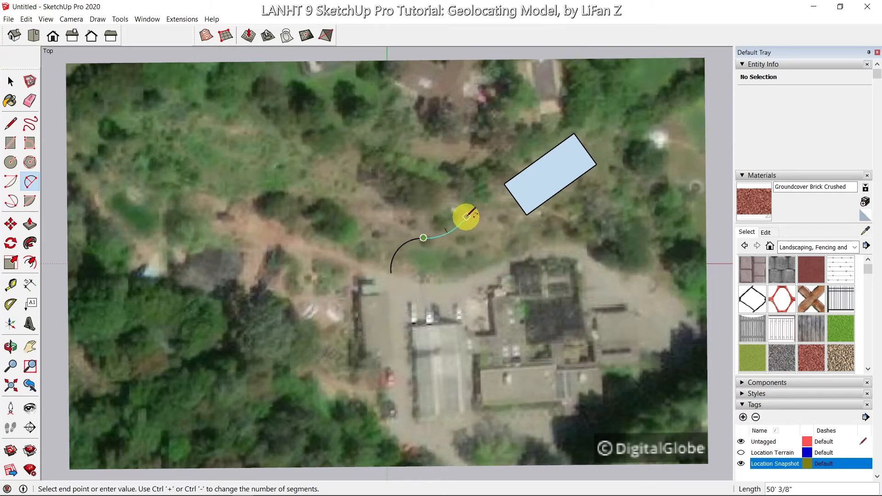
click(466, 219)
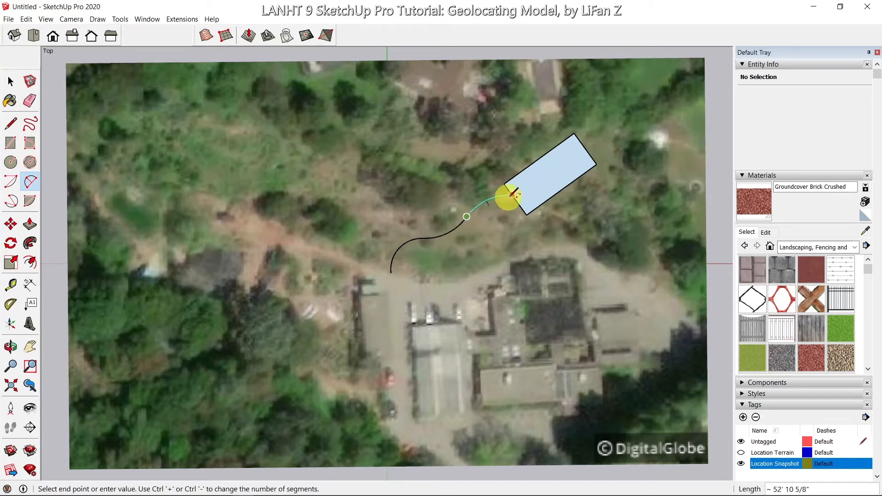
mouse_move(503, 186)
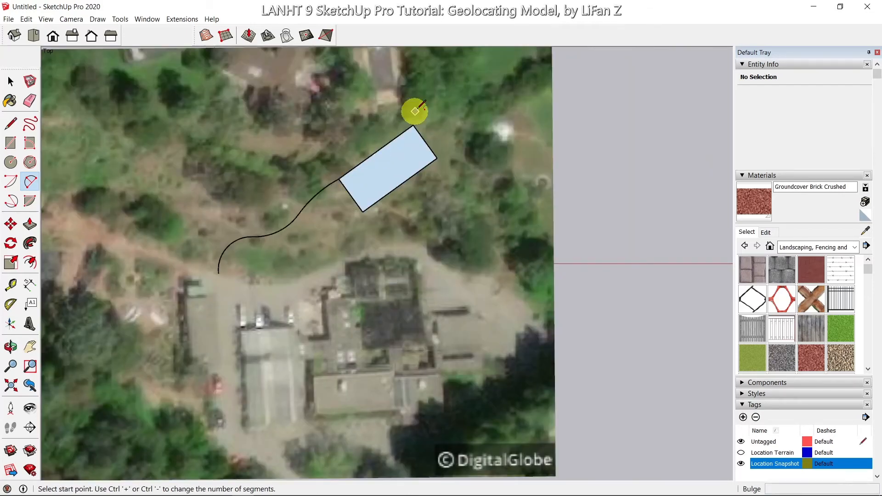
- Select both path arcs and weld them into one curve via the context menu
click(9, 81)
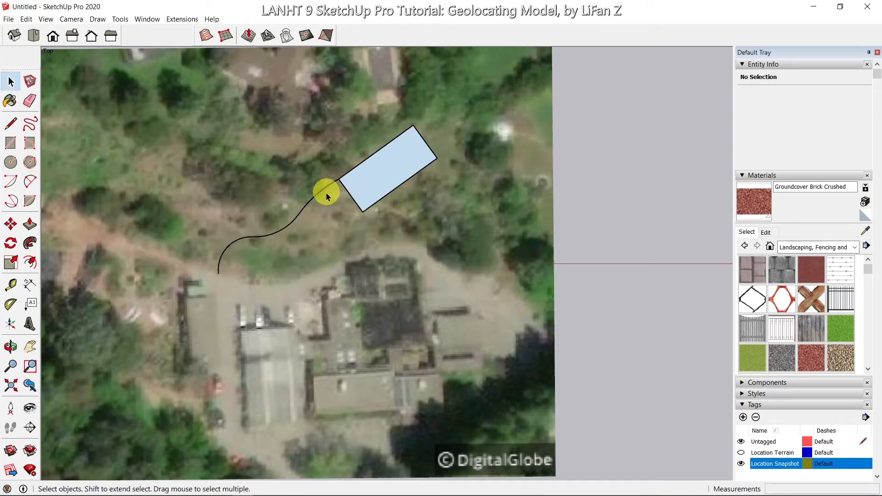
click(289, 225)
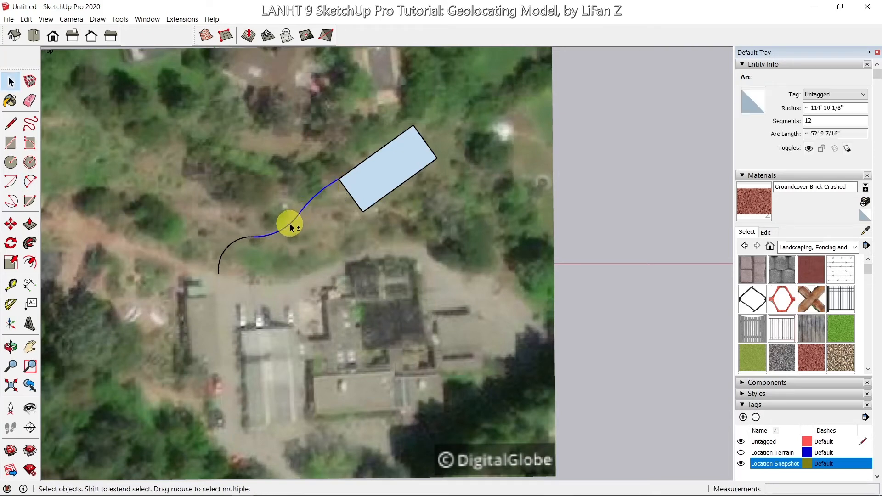
right_click(244, 239)
text(12)
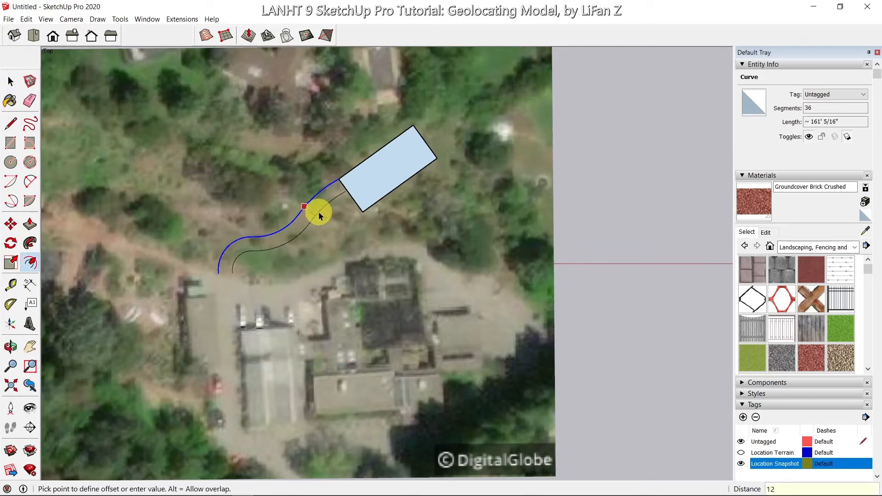
mouse_move(231, 273)
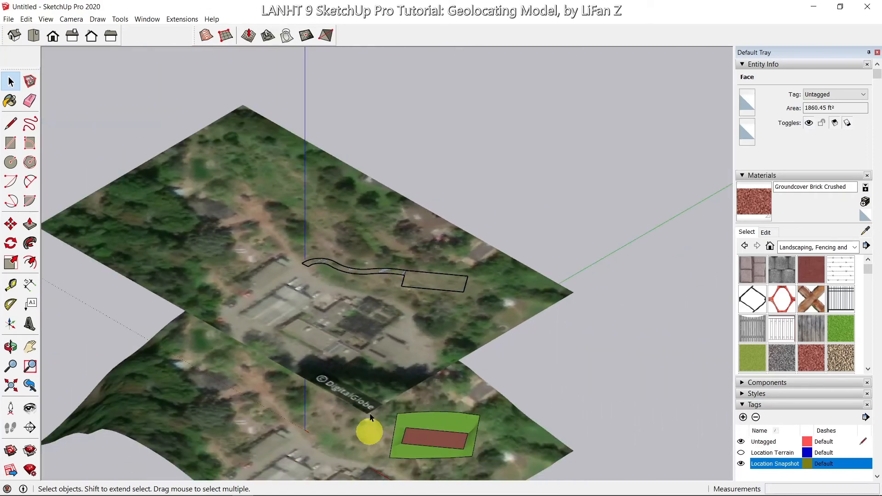
- Drape the closed path outline onto the terrain with Sandbox Drape
click(287, 36)
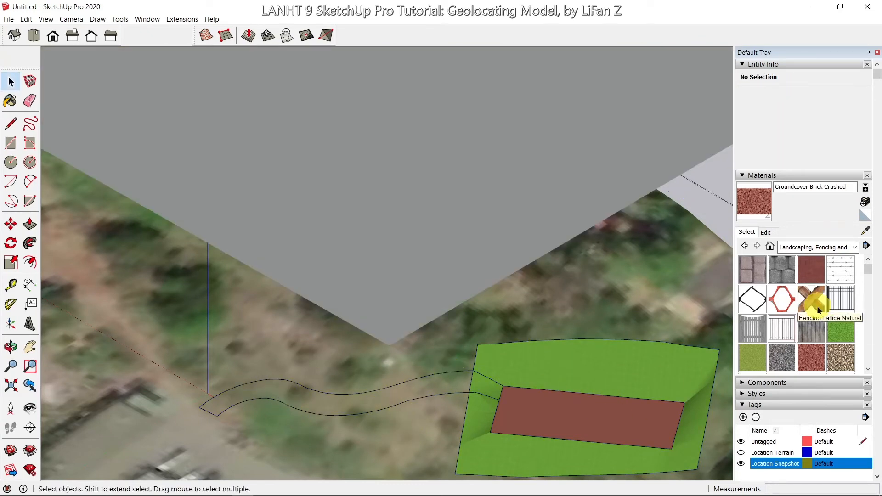
mouse_move(756, 235)
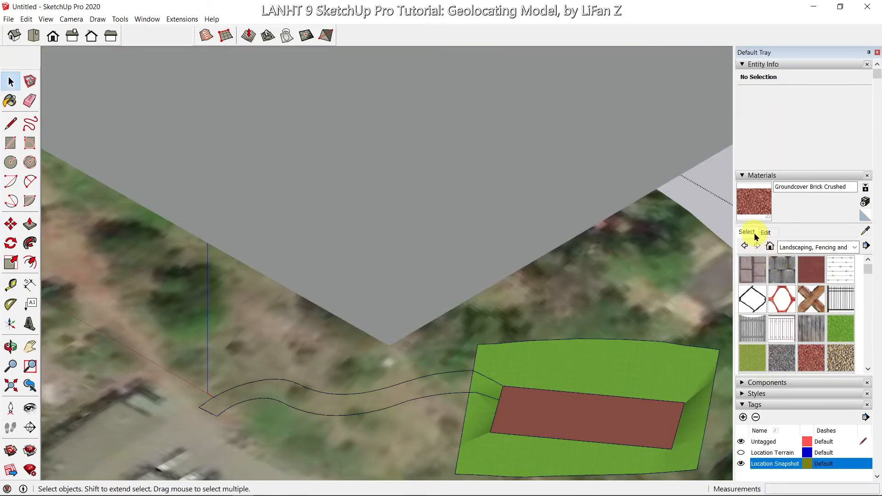
mouse_move(453, 385)
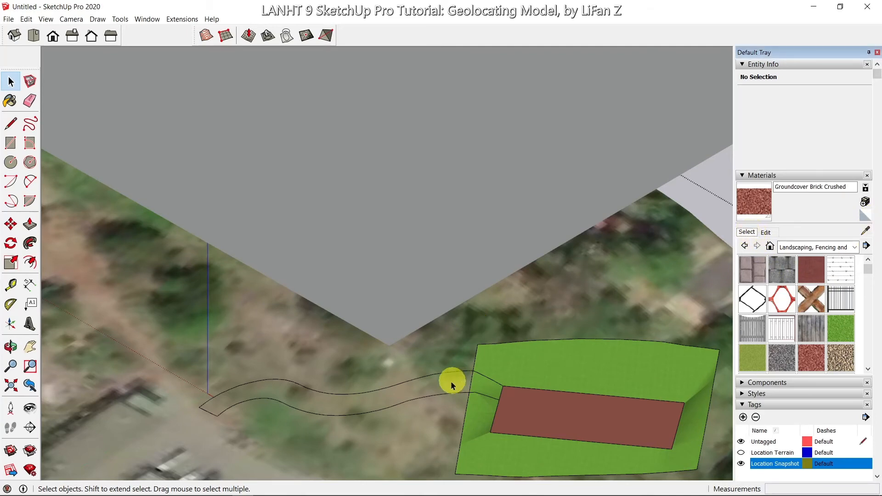
- Paint the draped path with crushed-brick groundcover and erase leftover junction edges
click(10, 100)
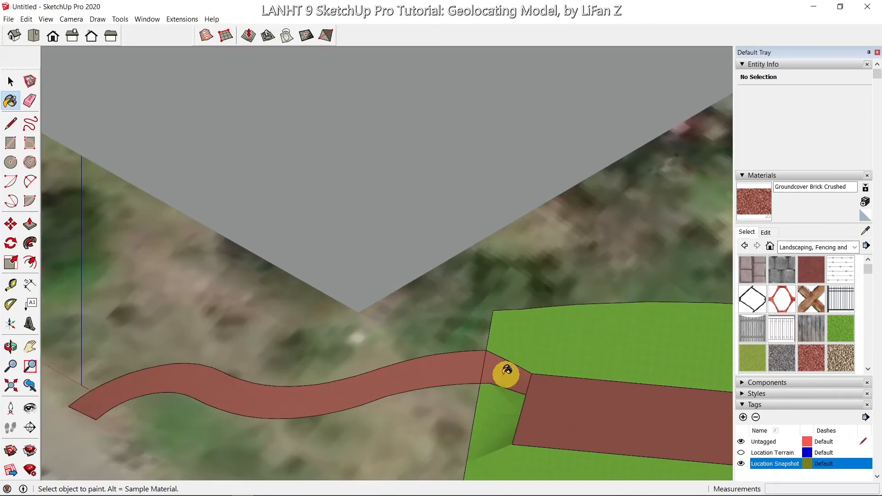
mouse_move(489, 368)
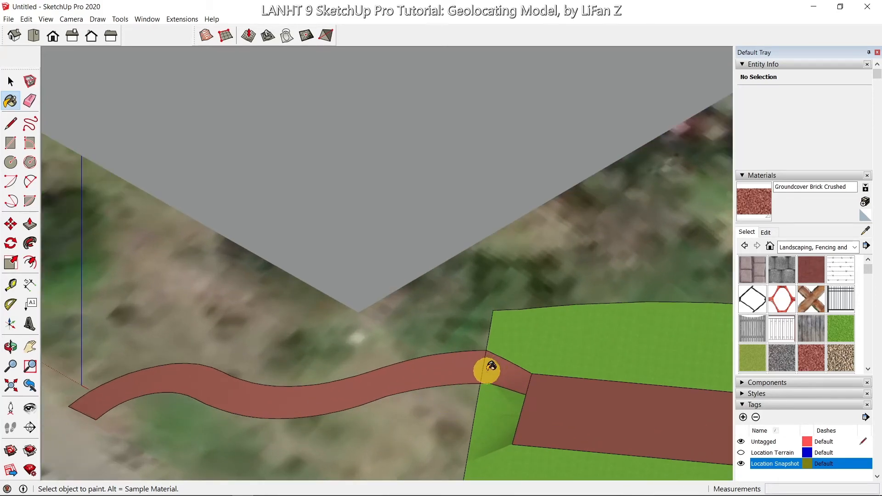
click(29, 100)
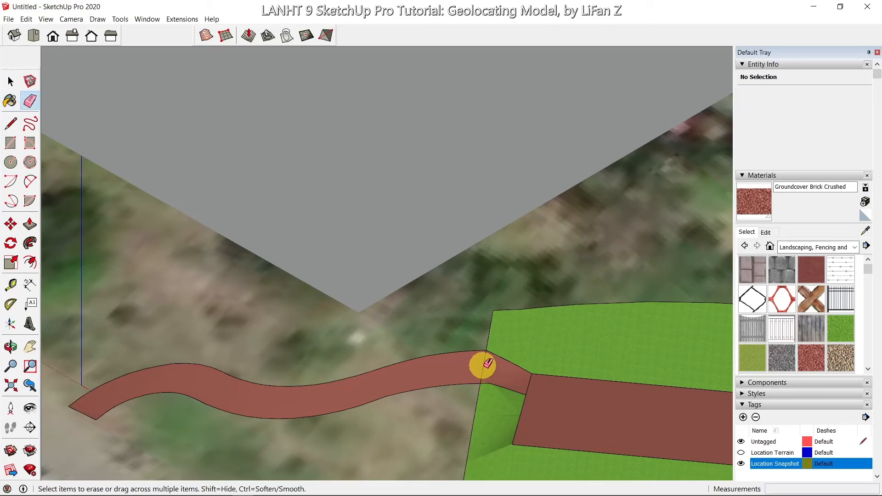
mouse_move(482, 374)
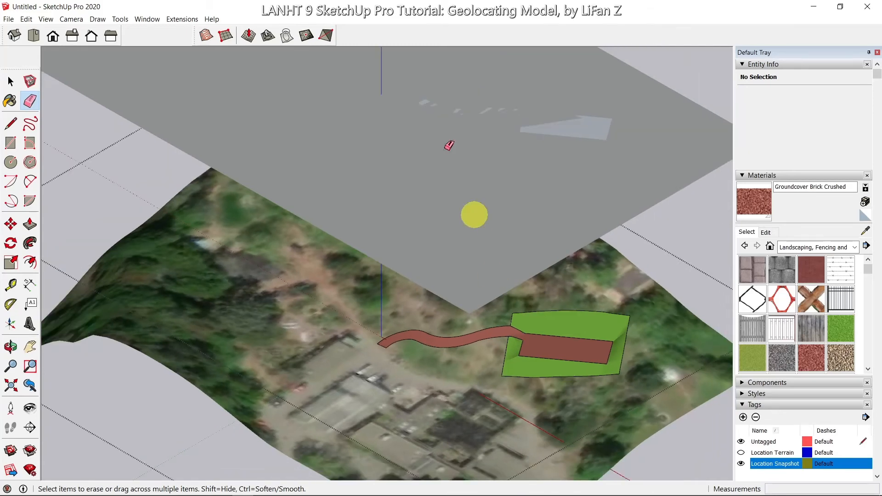
- Orbit in close to the platform and brick path, then return to selecting
click(11, 81)
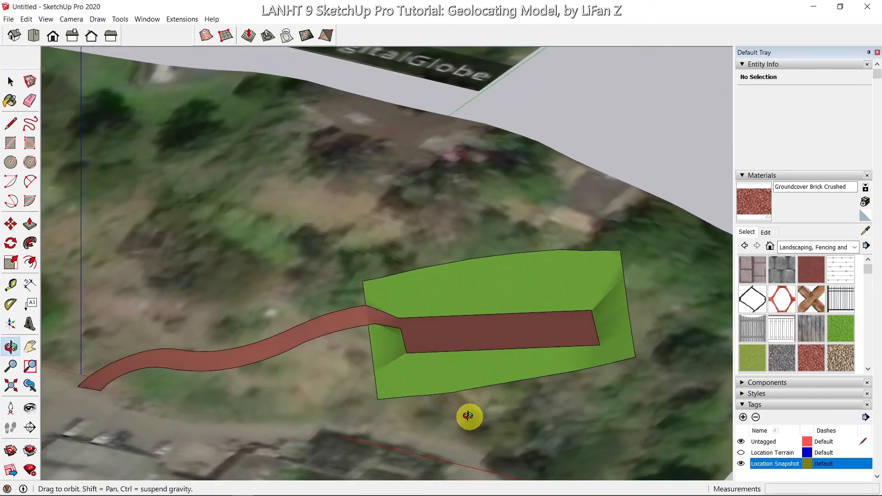
click(10, 81)
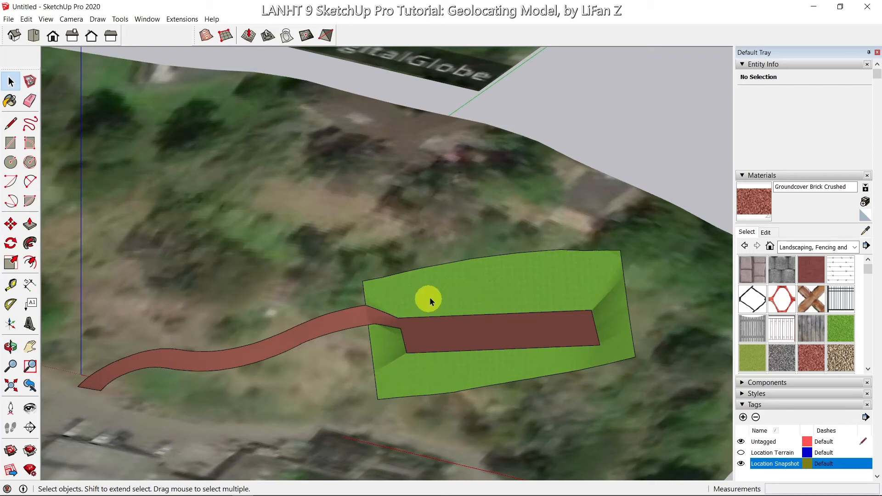
mouse_move(249, 154)
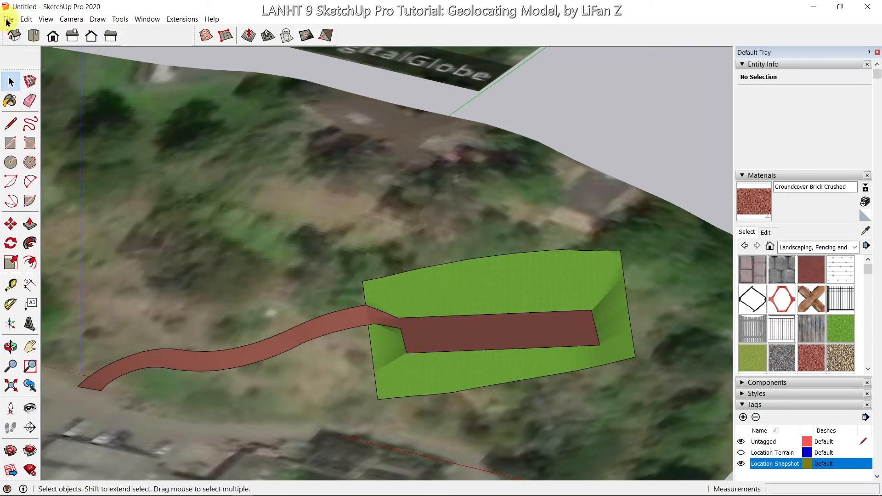
- Import the Park.skp model file into the scene
click(8, 19)
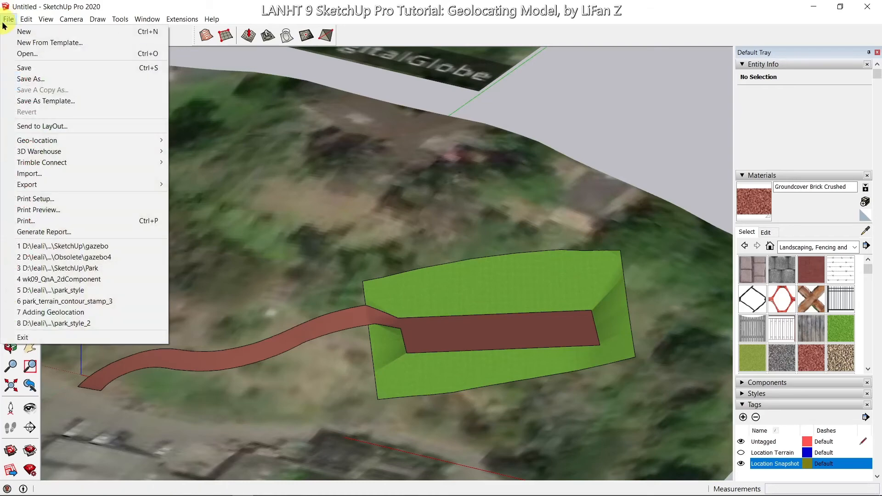
click(30, 174)
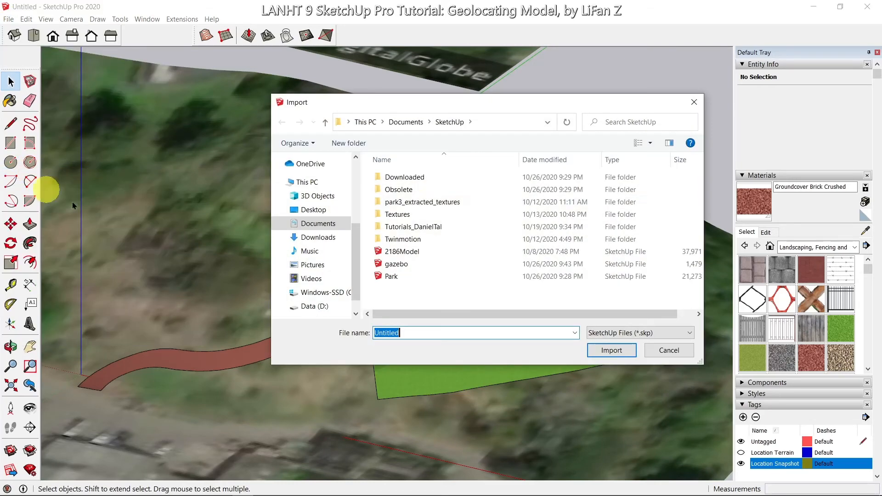
click(391, 276)
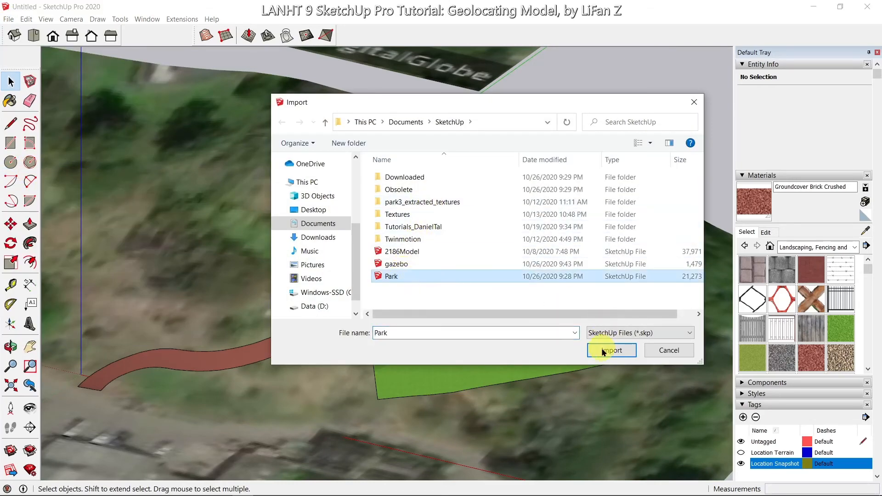
click(611, 350)
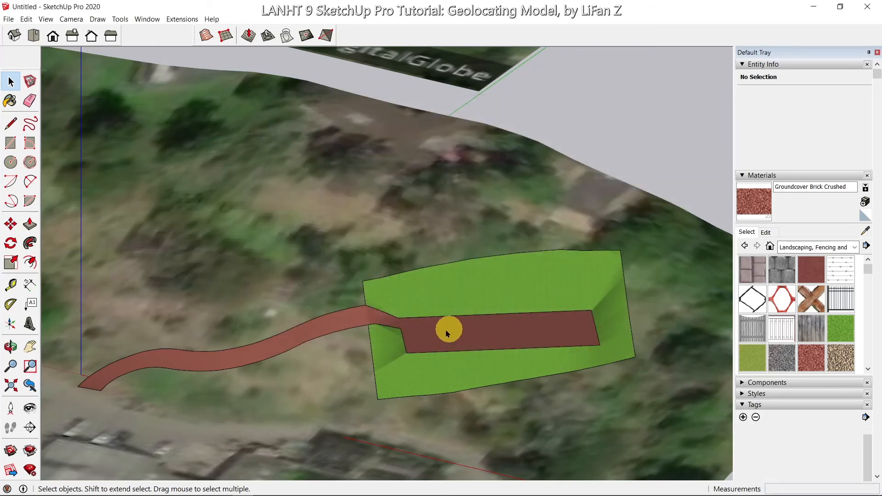
mouse_move(416, 328)
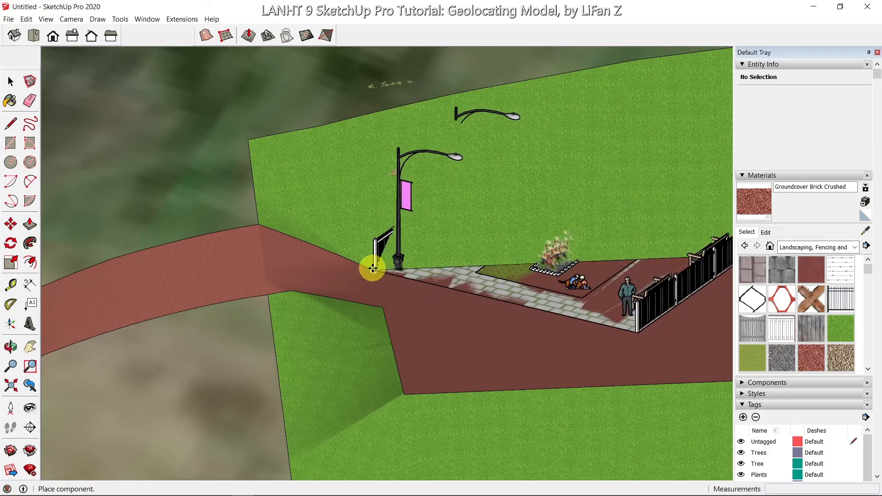
- Place the park where the path meets the platform and begin rotating it into alignment
click(372, 269)
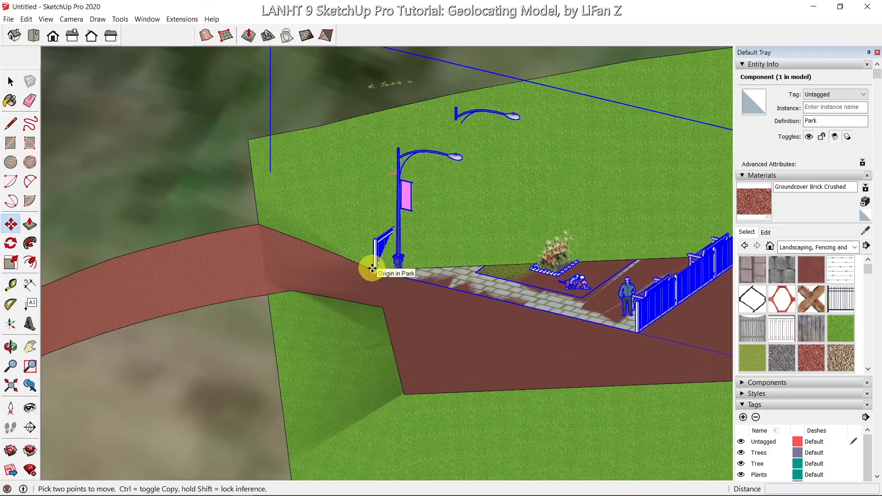
click(10, 243)
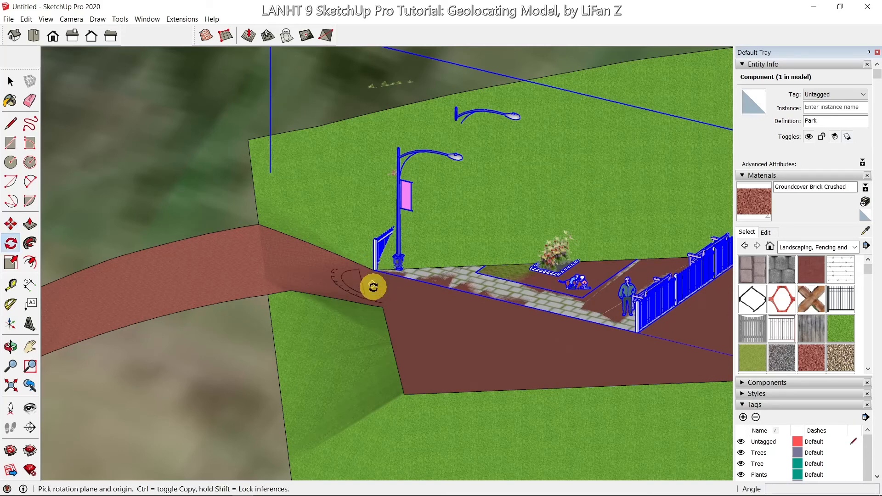
mouse_move(410, 294)
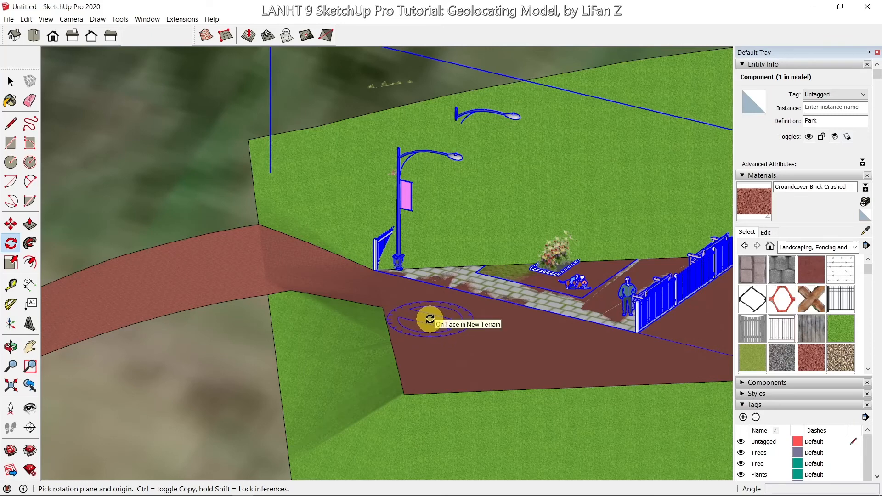
mouse_move(376, 277)
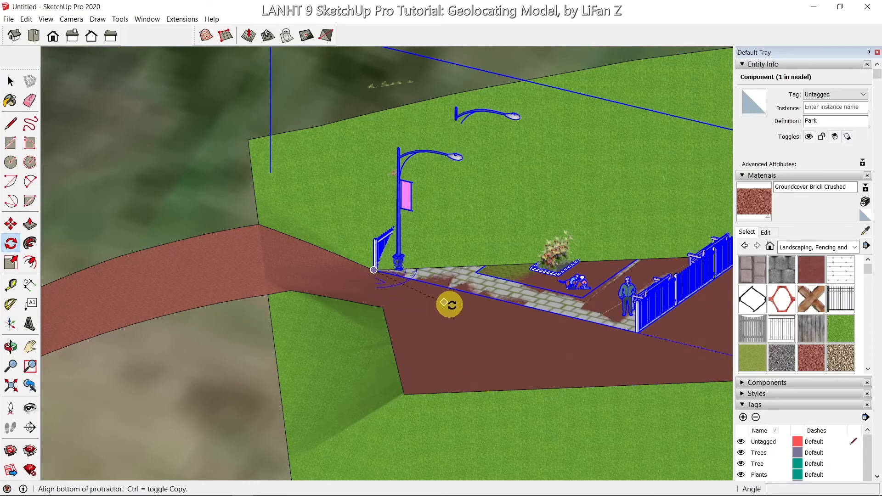
mouse_move(419, 287)
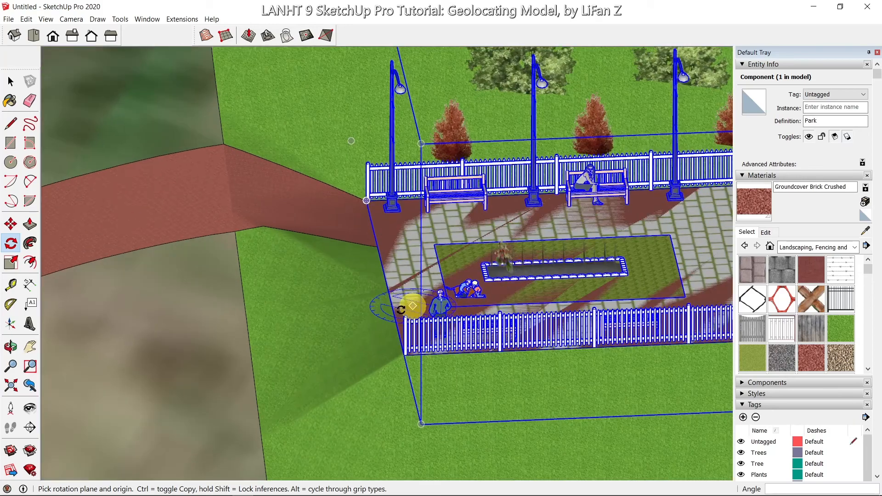
mouse_move(403, 369)
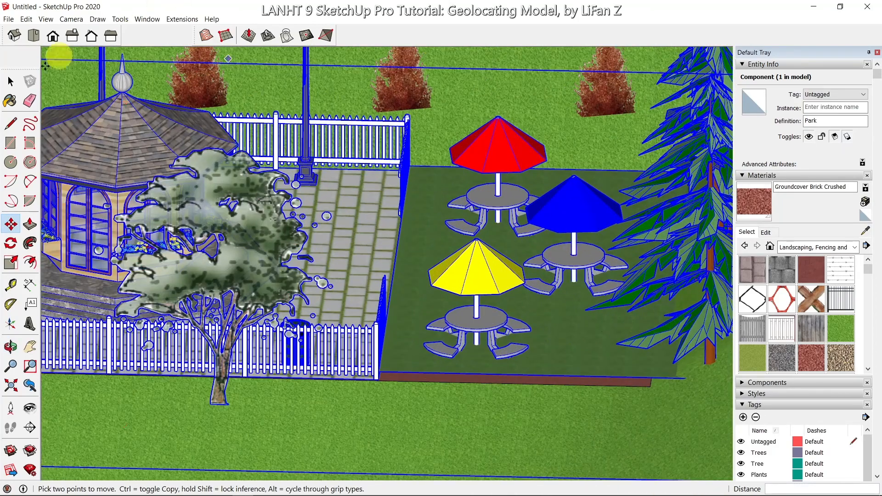
- Return to the Select tool and clear the selection, leaving the rotated park on the platform
click(10, 81)
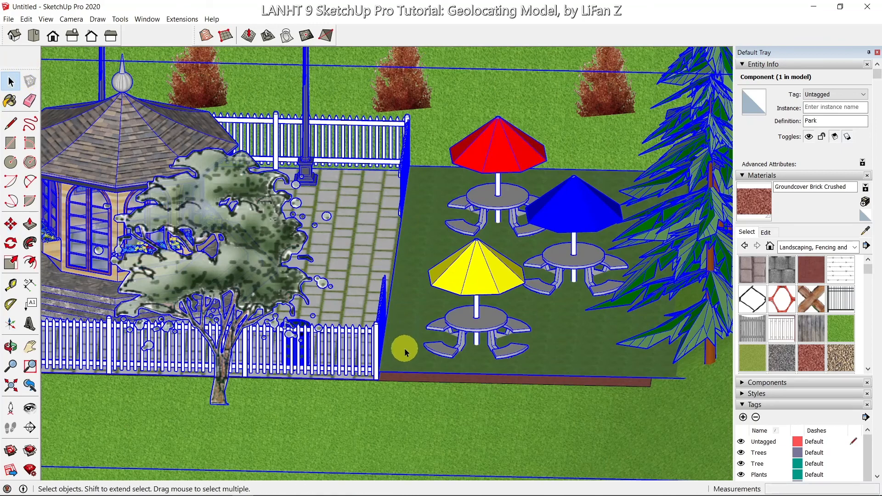
click(414, 340)
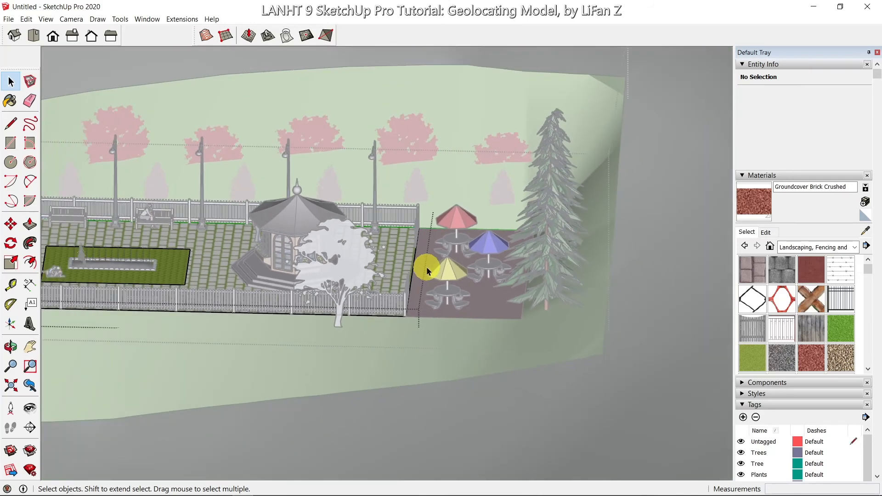
mouse_move(638, 268)
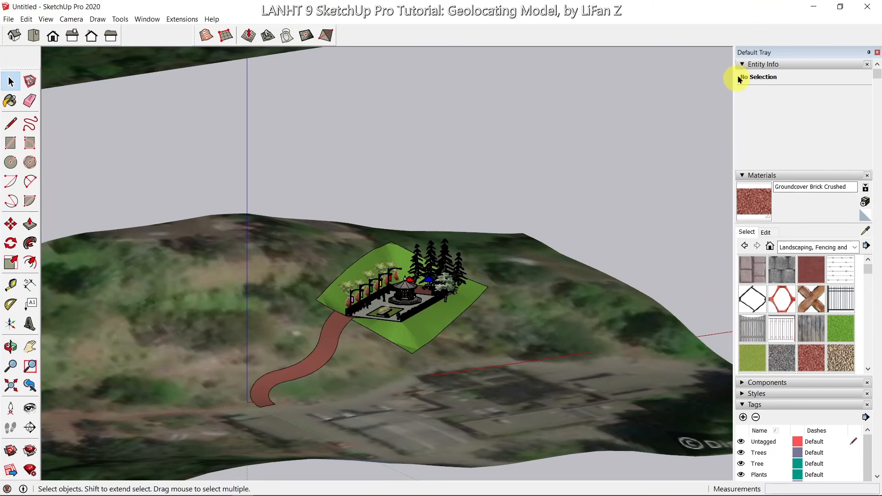
- Hide the Location Snapshot tag so only the park and brick path show on the terrain
click(743, 65)
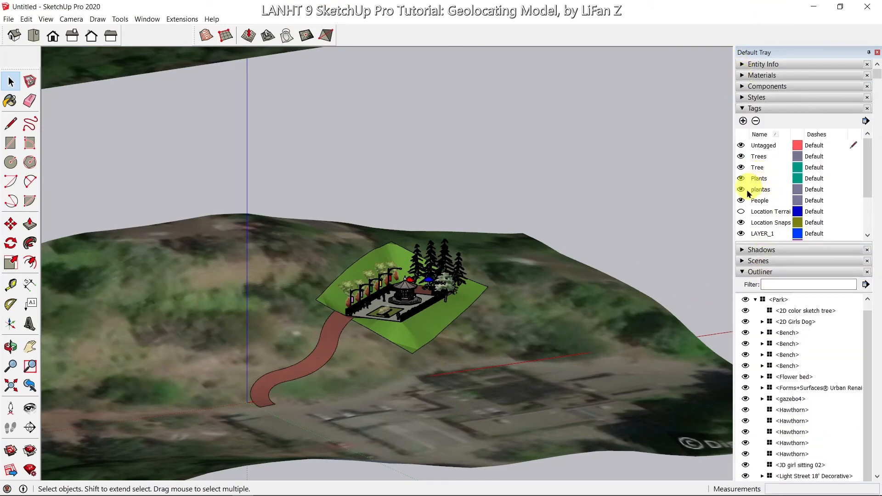
click(770, 222)
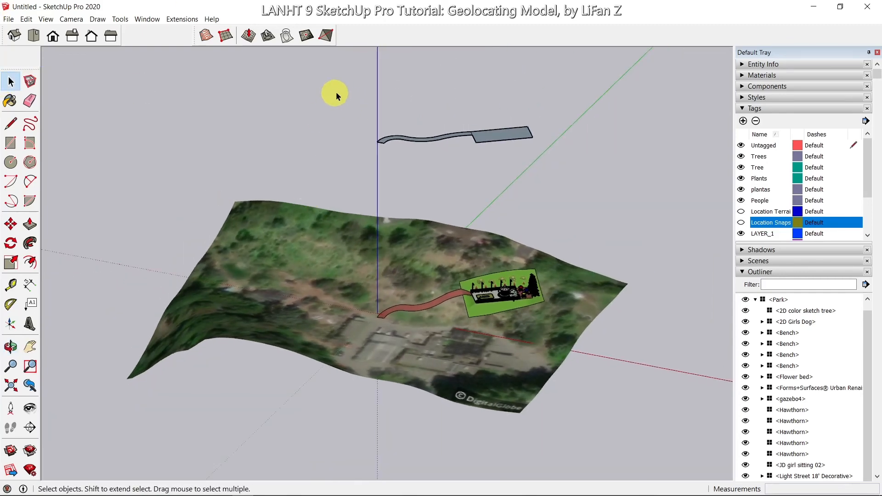
click(453, 135)
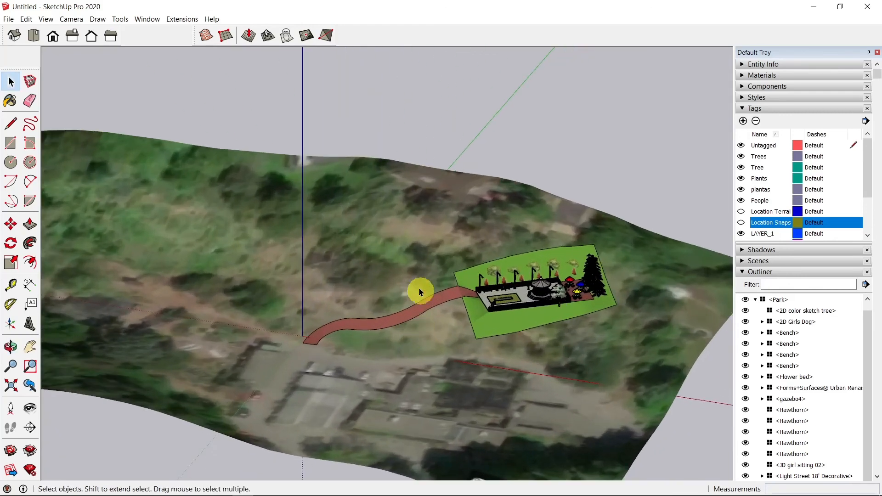
mouse_move(424, 322)
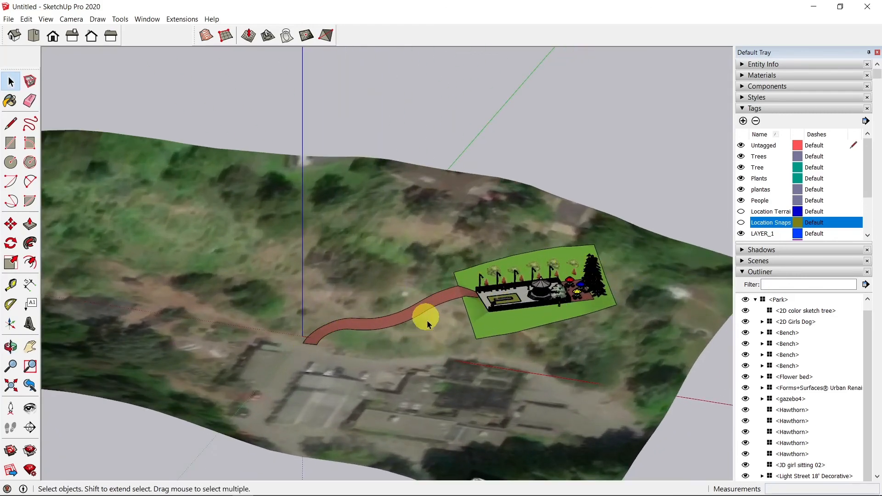
- Bring the park into closer view and start Save As from the File menu
click(10, 346)
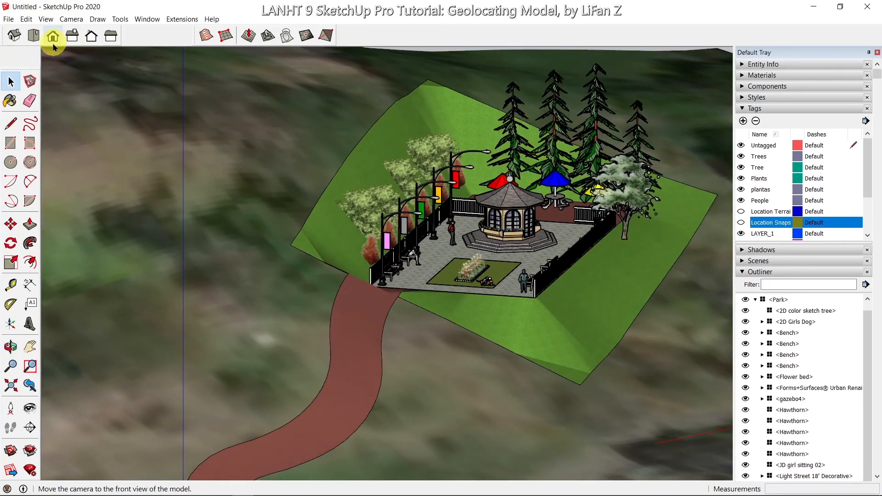
click(9, 18)
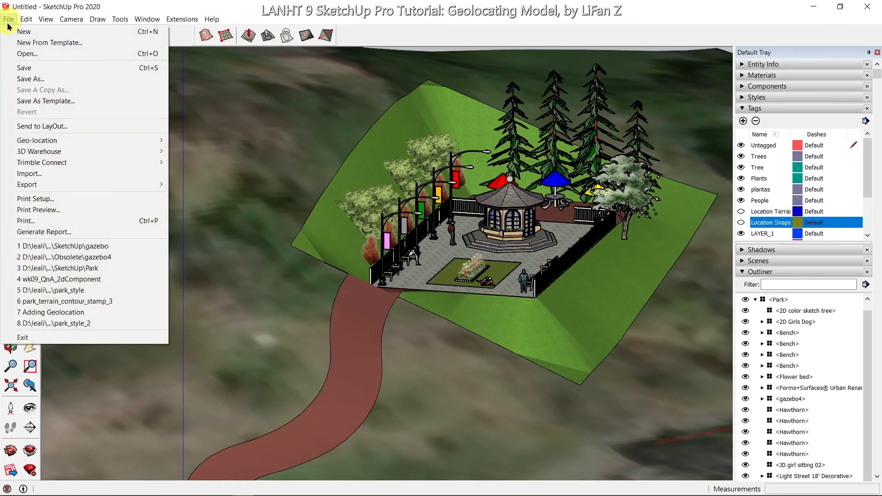
click(30, 79)
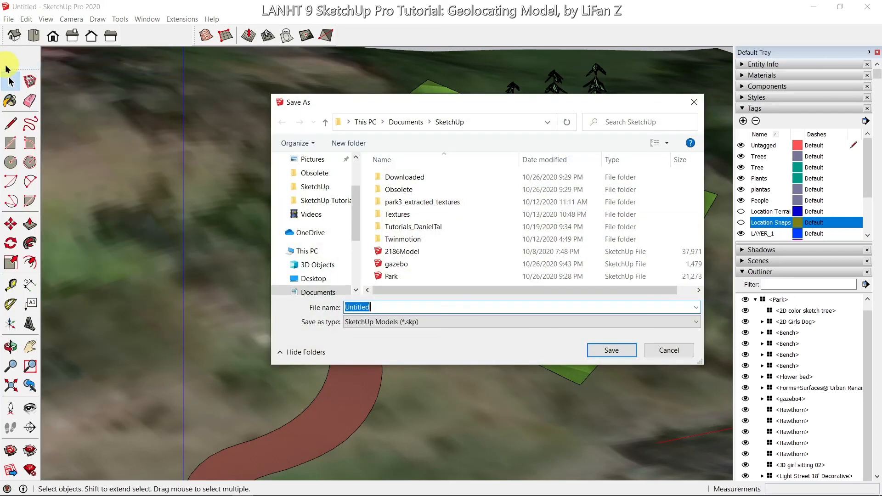